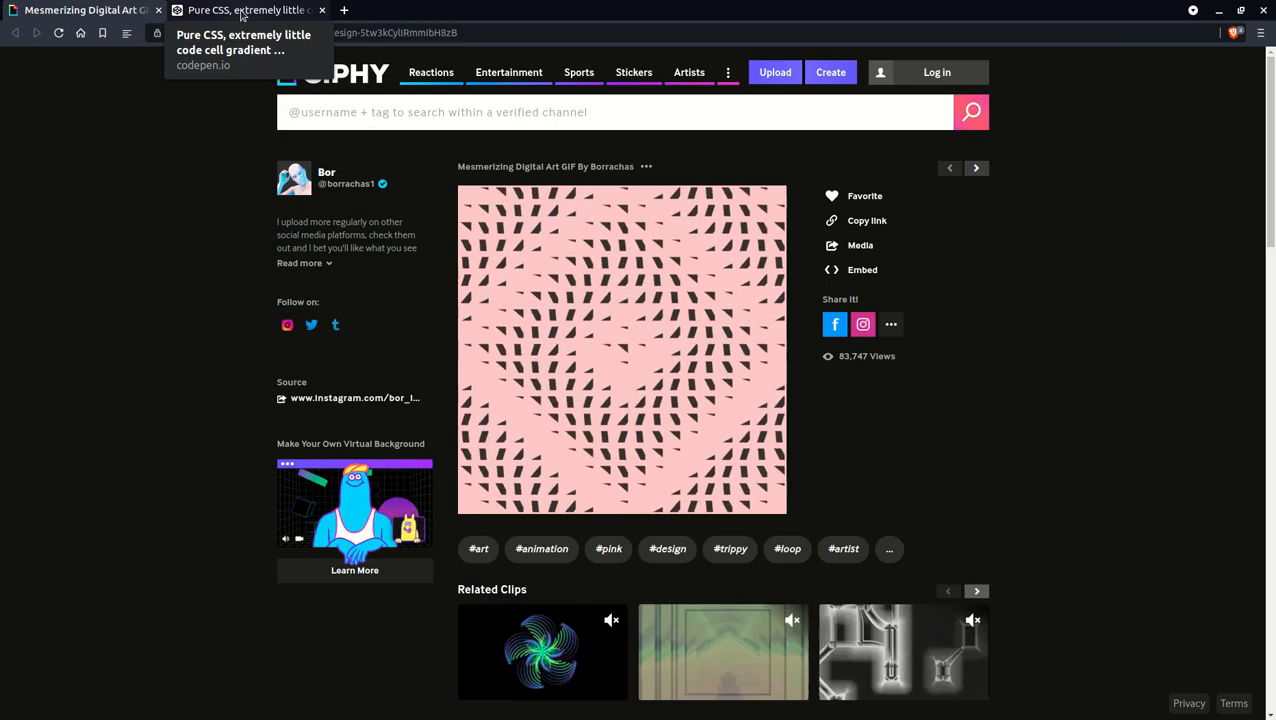
# Step: Switch from the pink GIPHY pattern to the CodePen pen 'Pure CSS, extremely little code cell gradient'
pyautogui.click(245, 10)
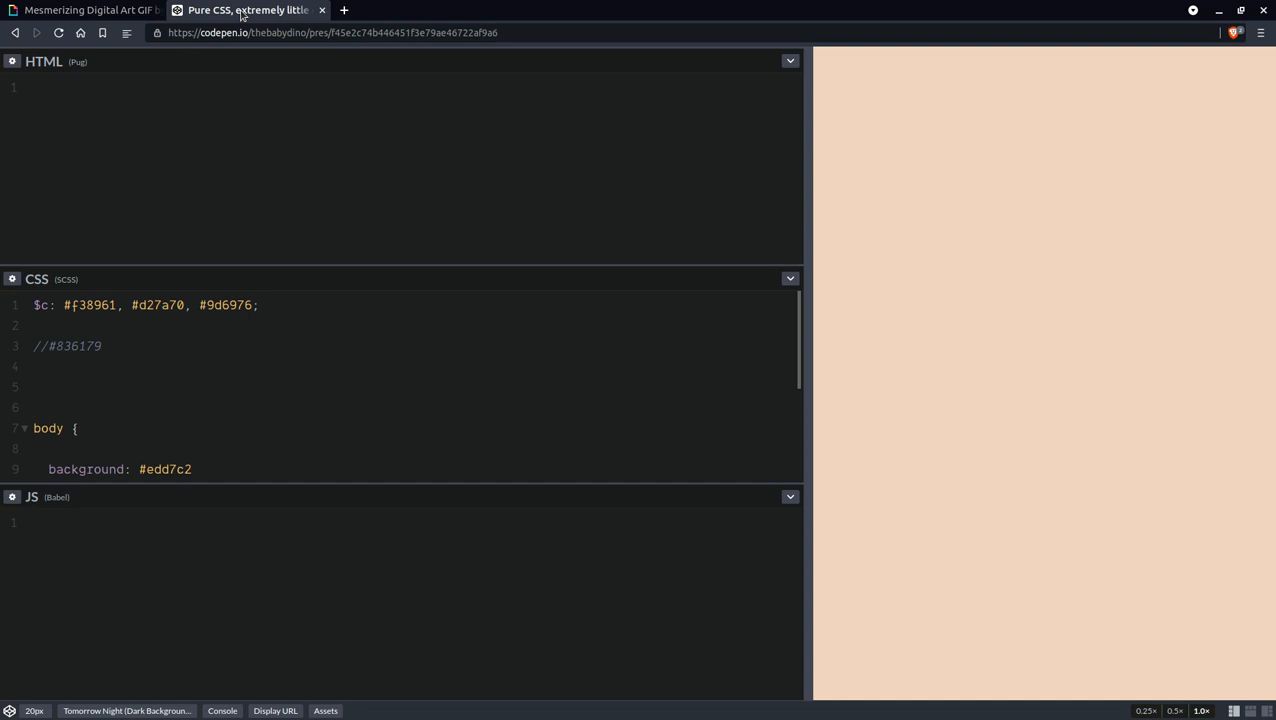
# Step: Write Pug with n = 5, p = n*n, a body styled --n: ${n}, and .cell elements
pyautogui.write('- let n')
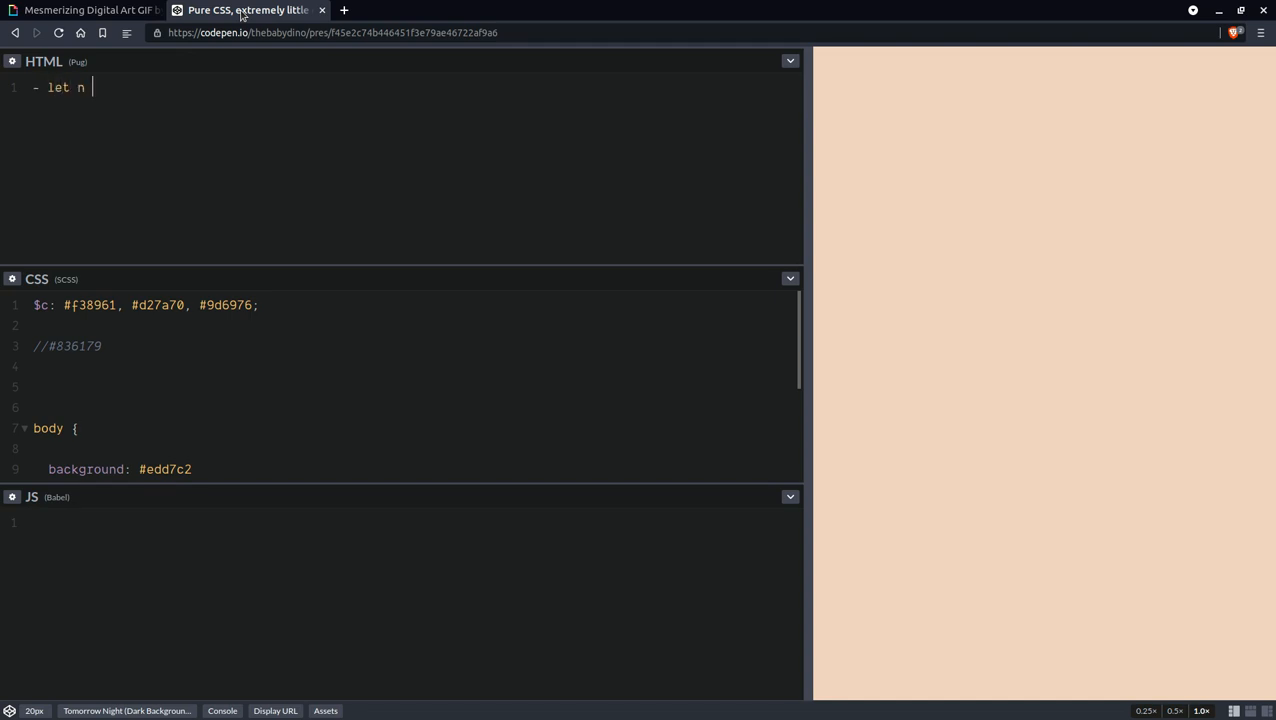
pyautogui.write('= 5')
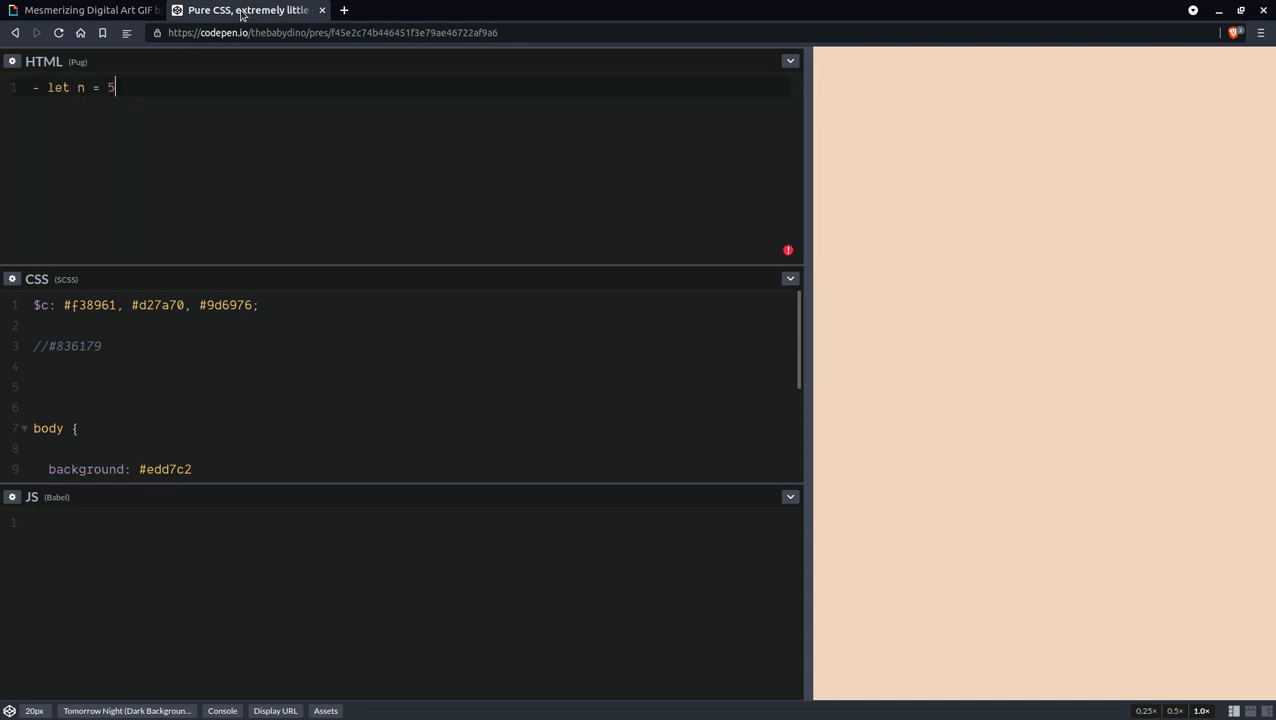
pyautogui.write(';')
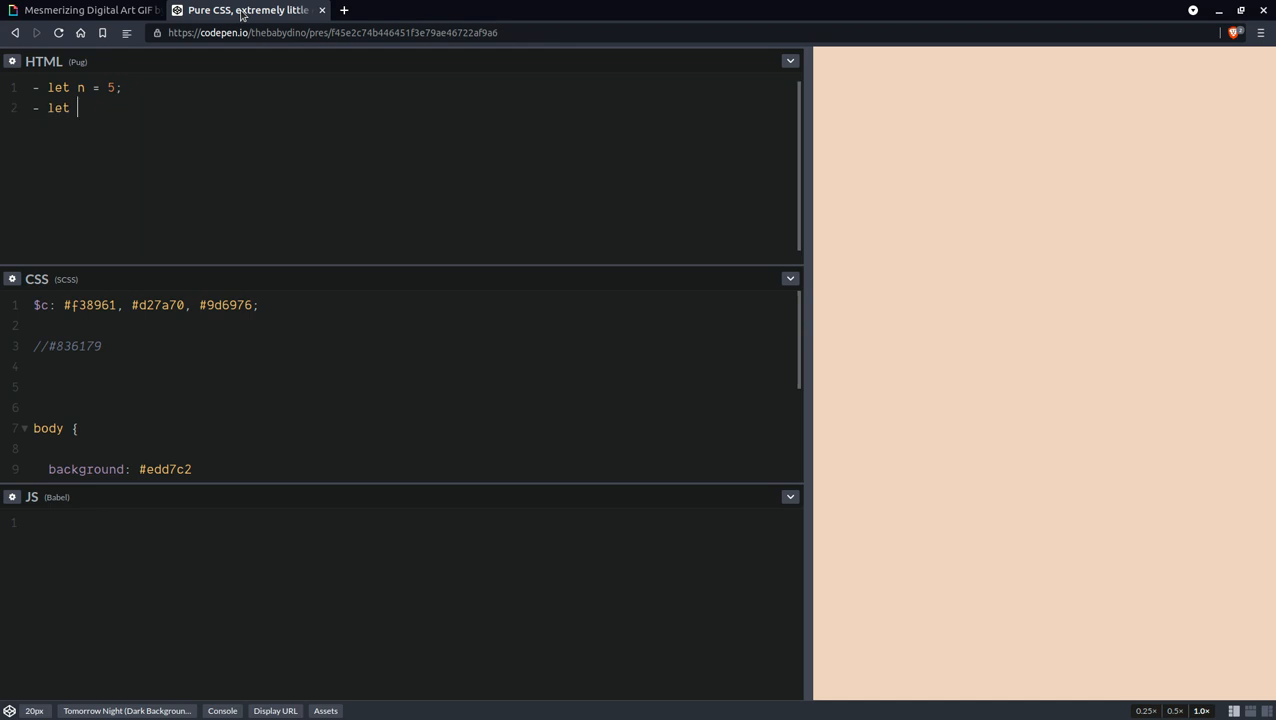
pyautogui.write('p = n*n;')
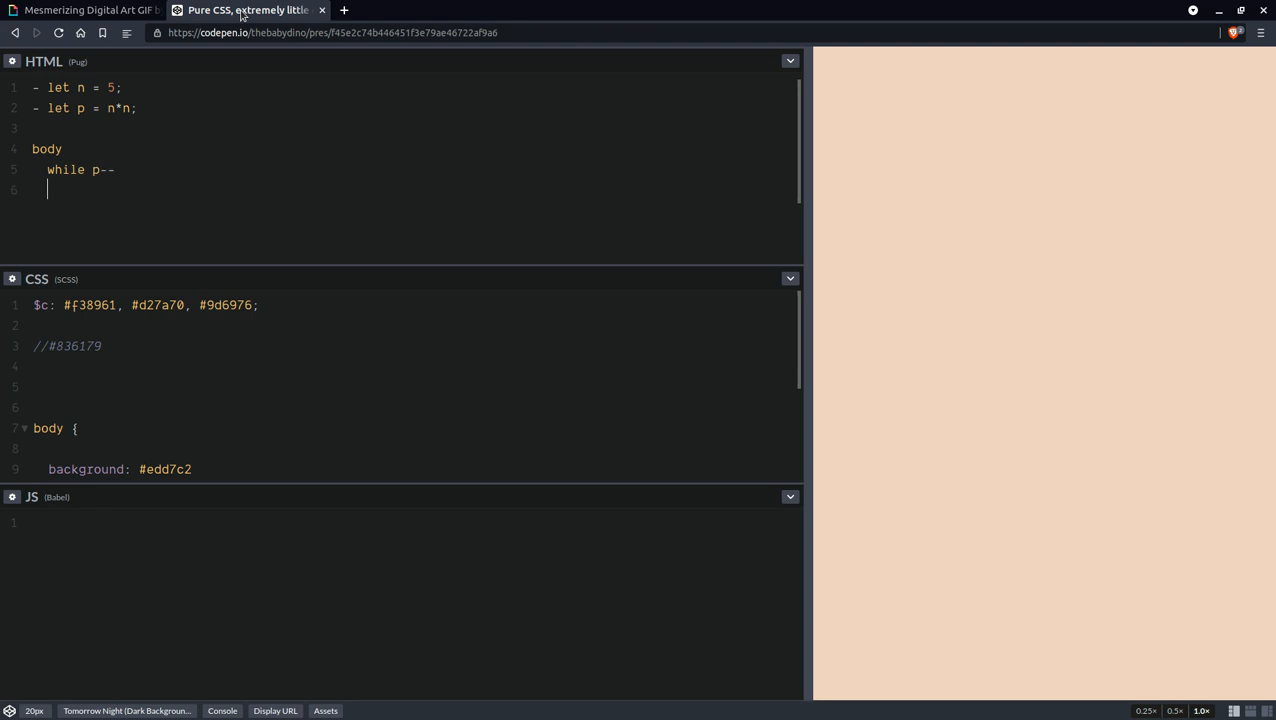
pyautogui.write('.cell')
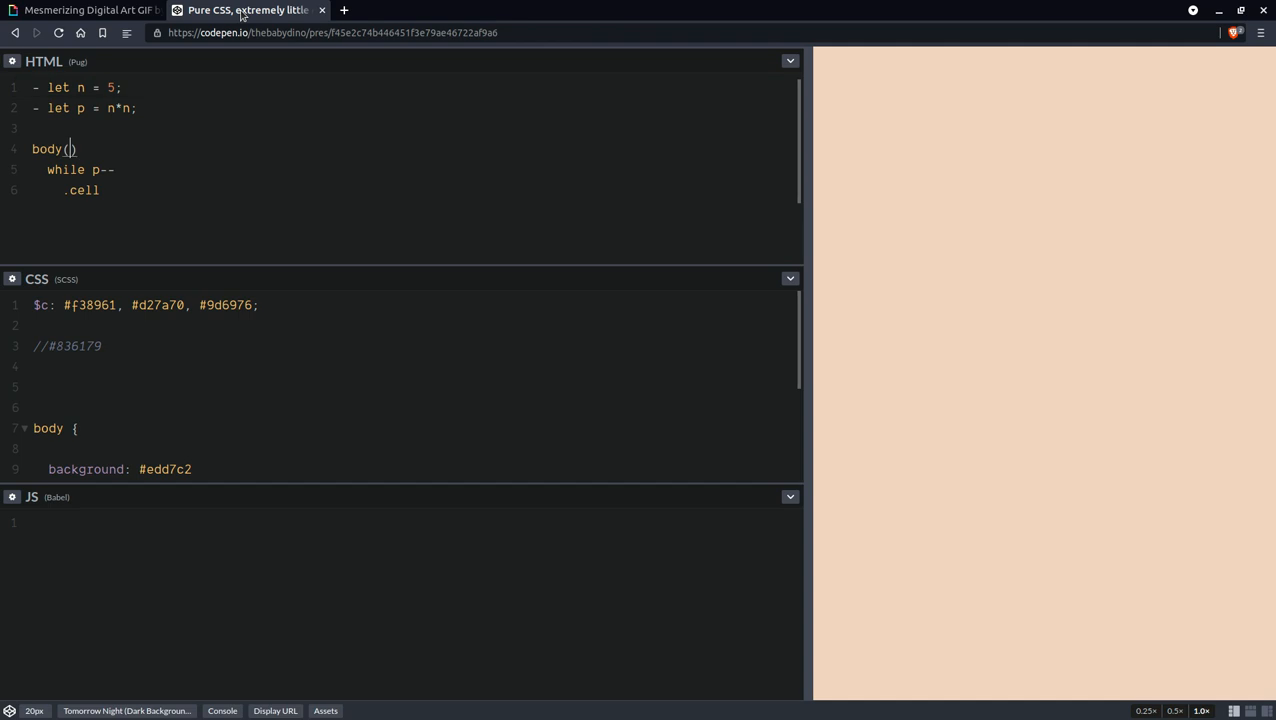
pyautogui.write('style="')
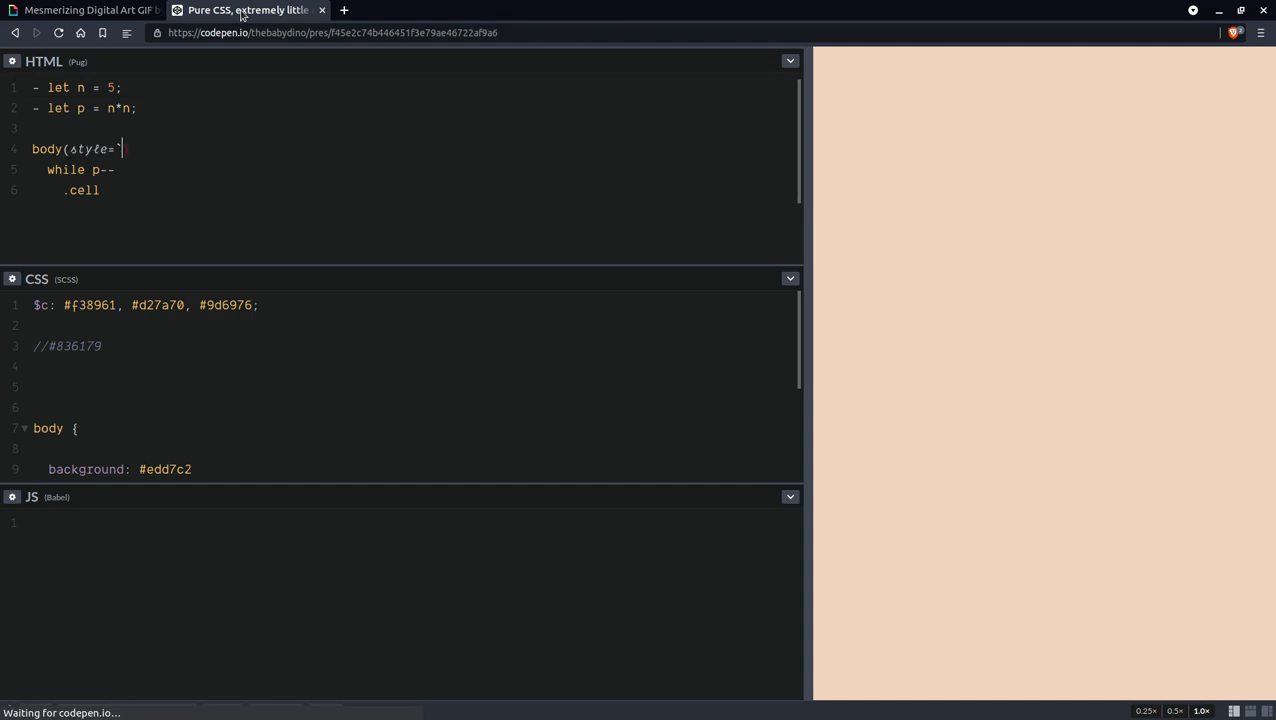
pyautogui.write('--n:`)')
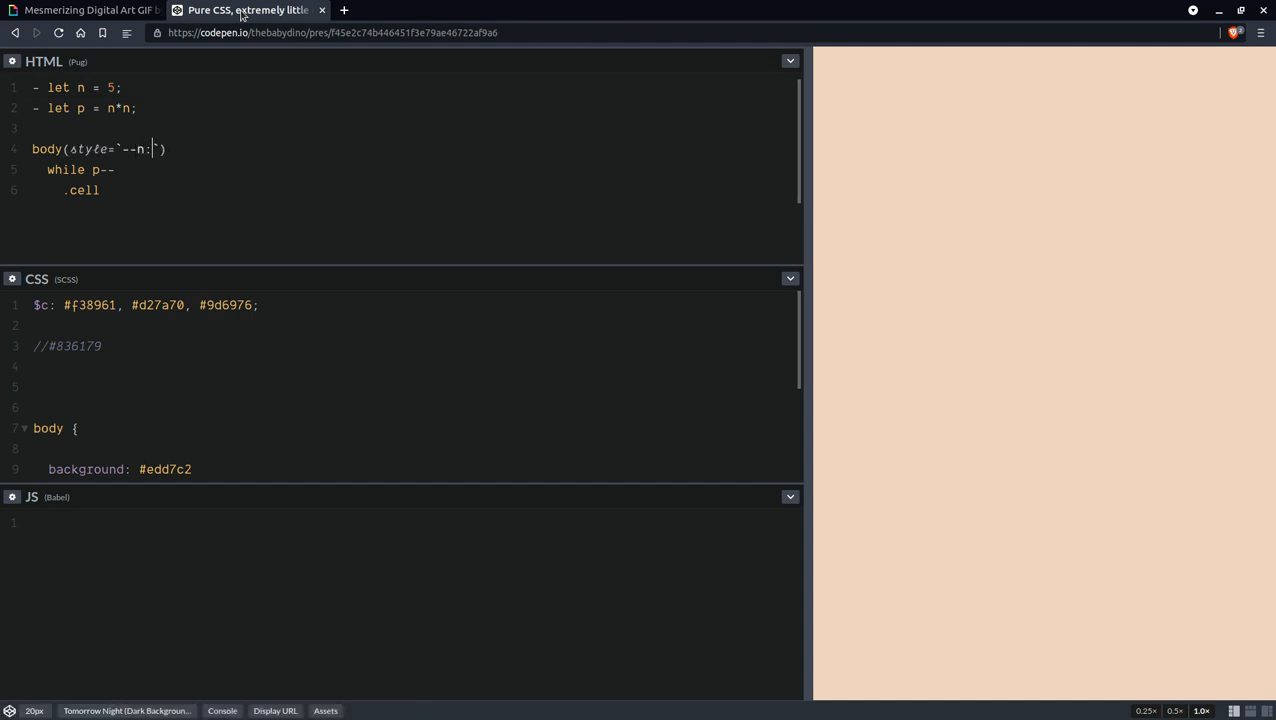
pyautogui.write('${n')
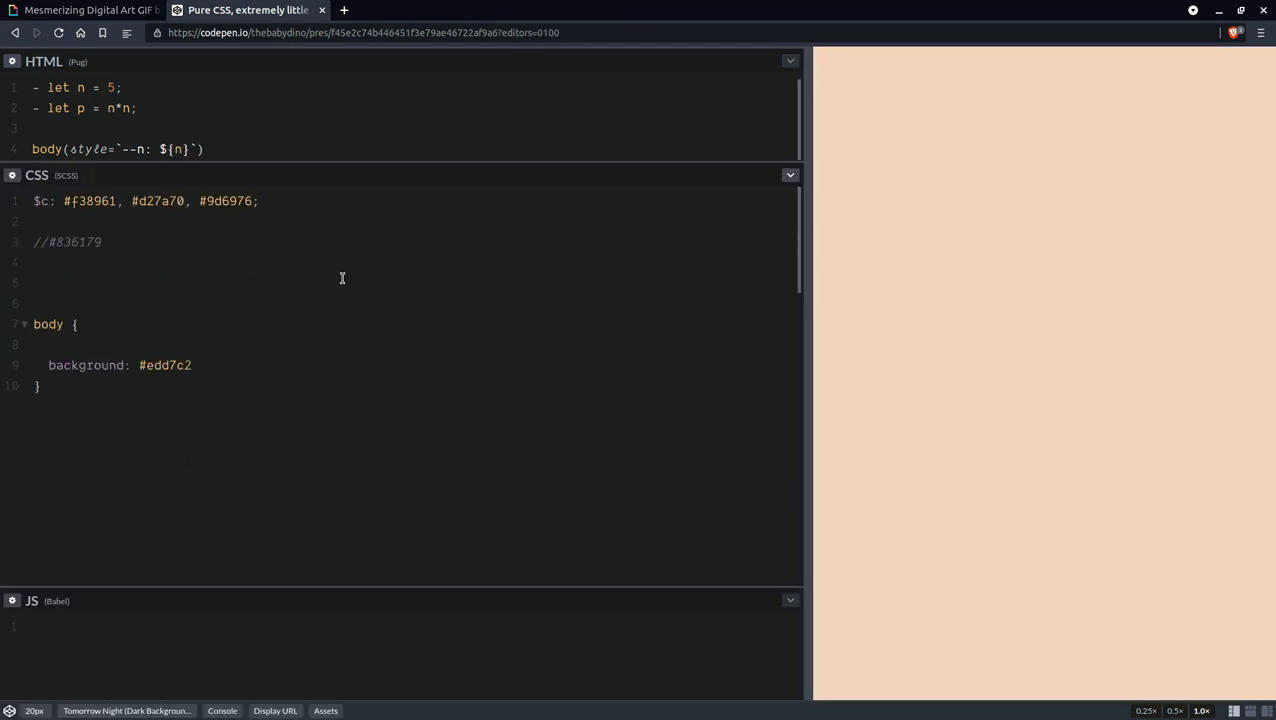
# Step: Make body a grid using --tmp: repeat(var(--n), calc(96vmin/var(--n))) as grid-template, with black cells
pyautogui.write('dg')
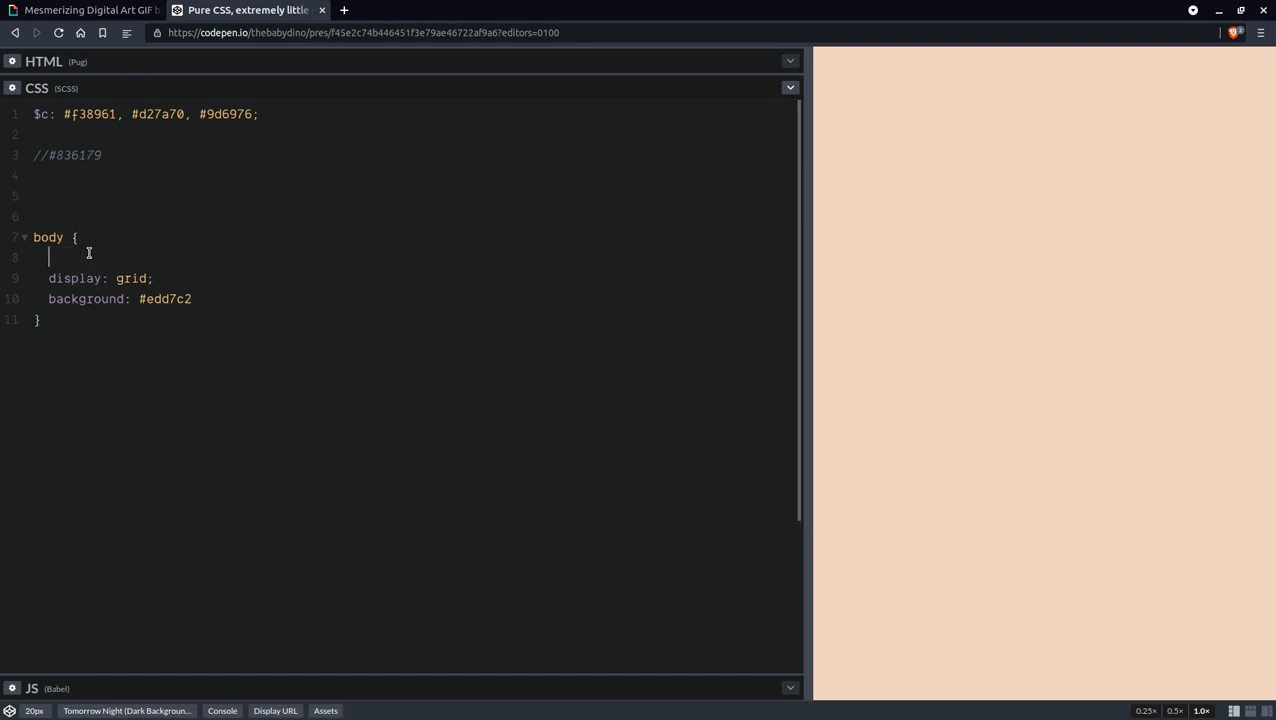
pyautogui.write('--tm')
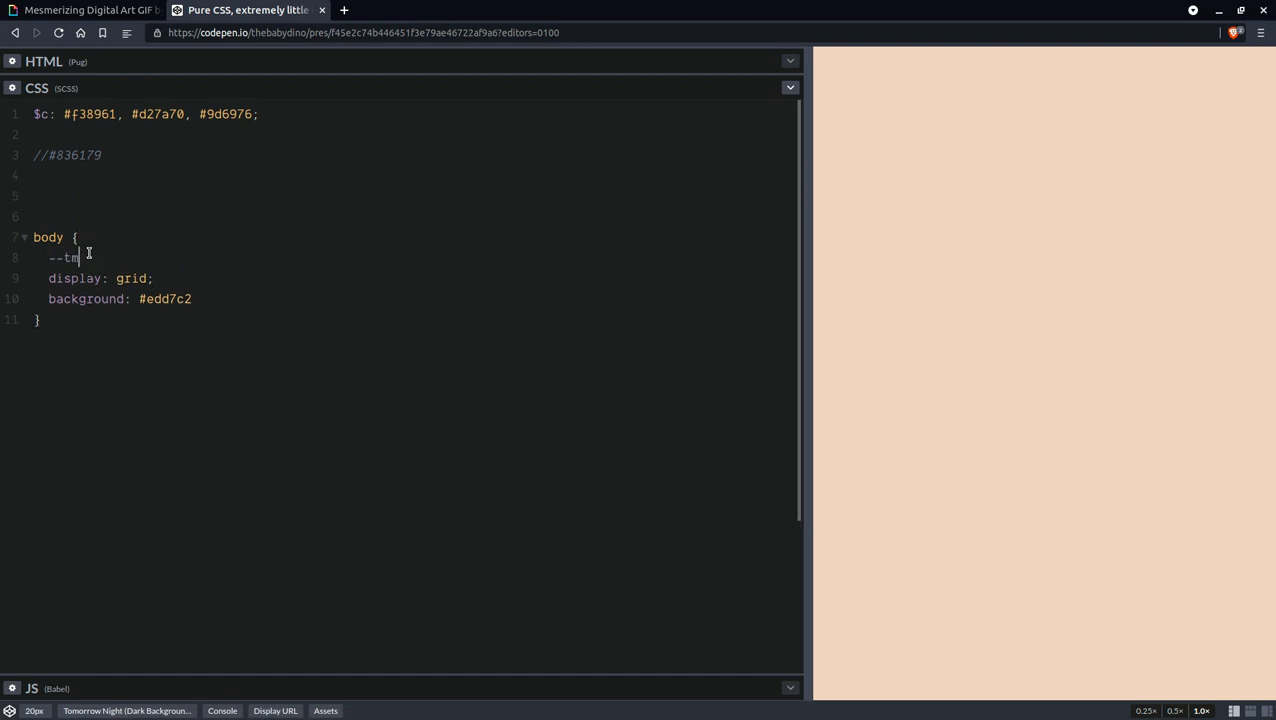
pyautogui.write('p: repeat(var(-')
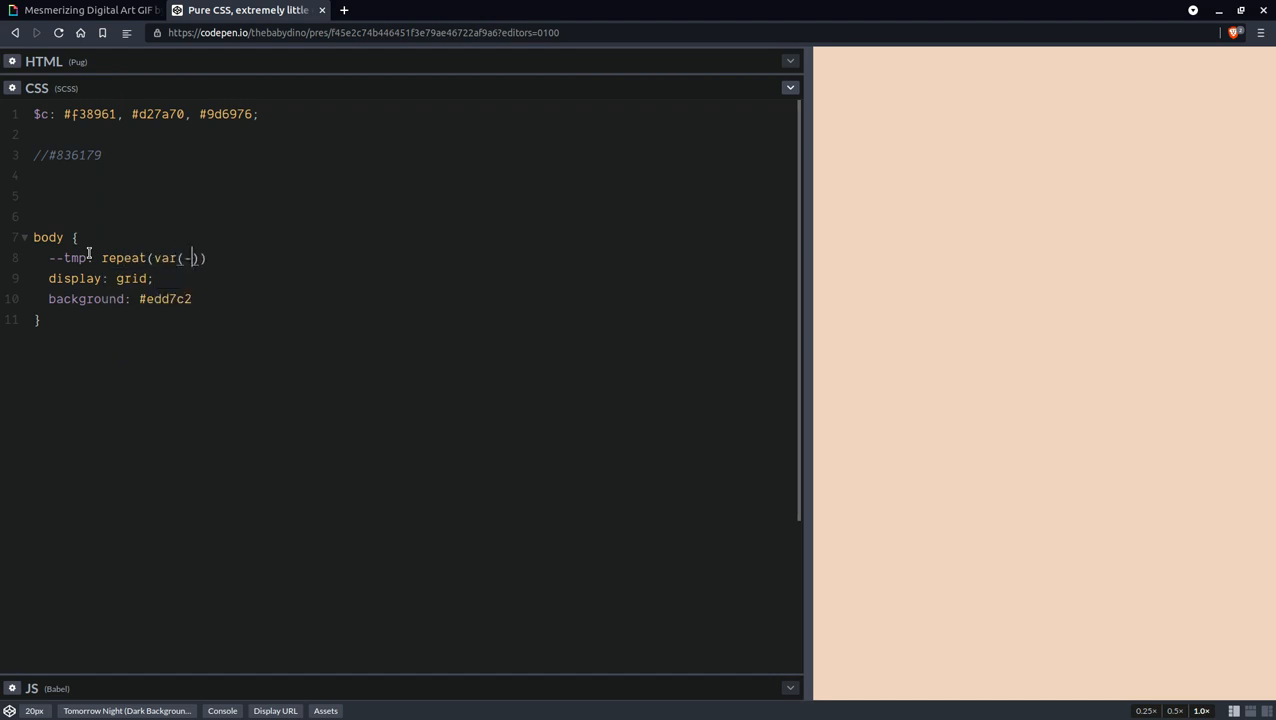
pyautogui.write('-n')
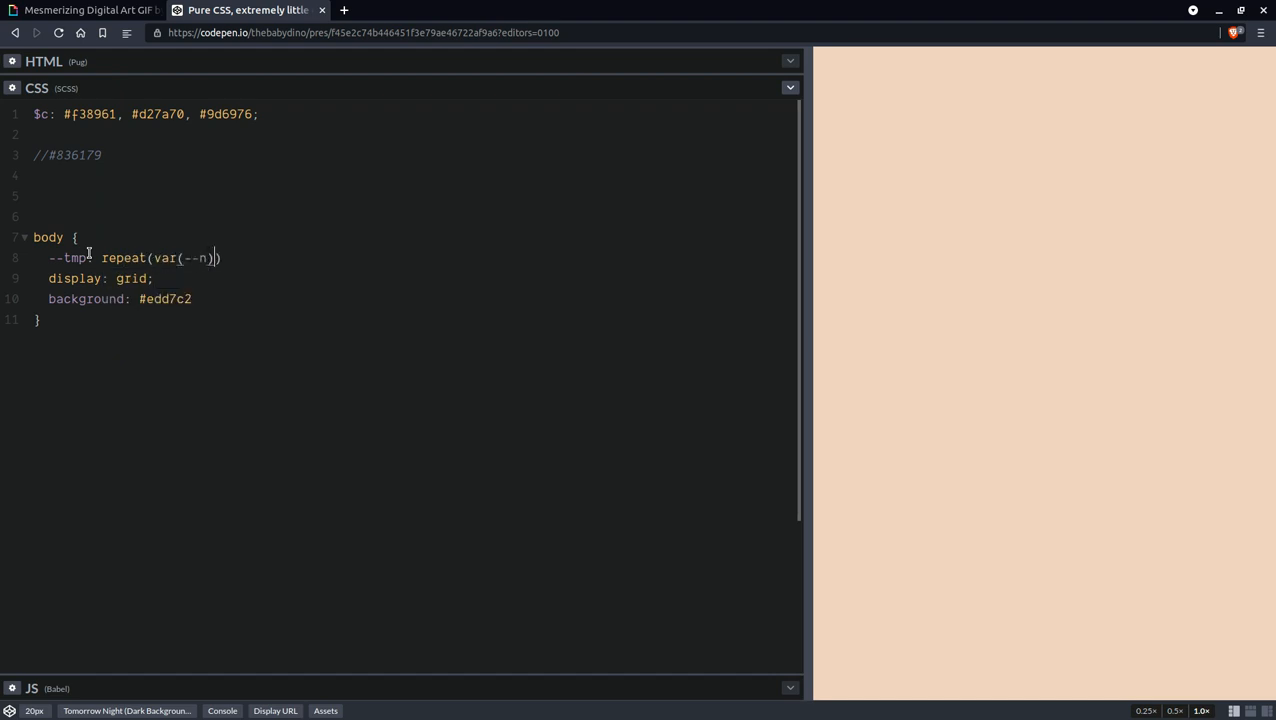
pyautogui.write(', calc(')
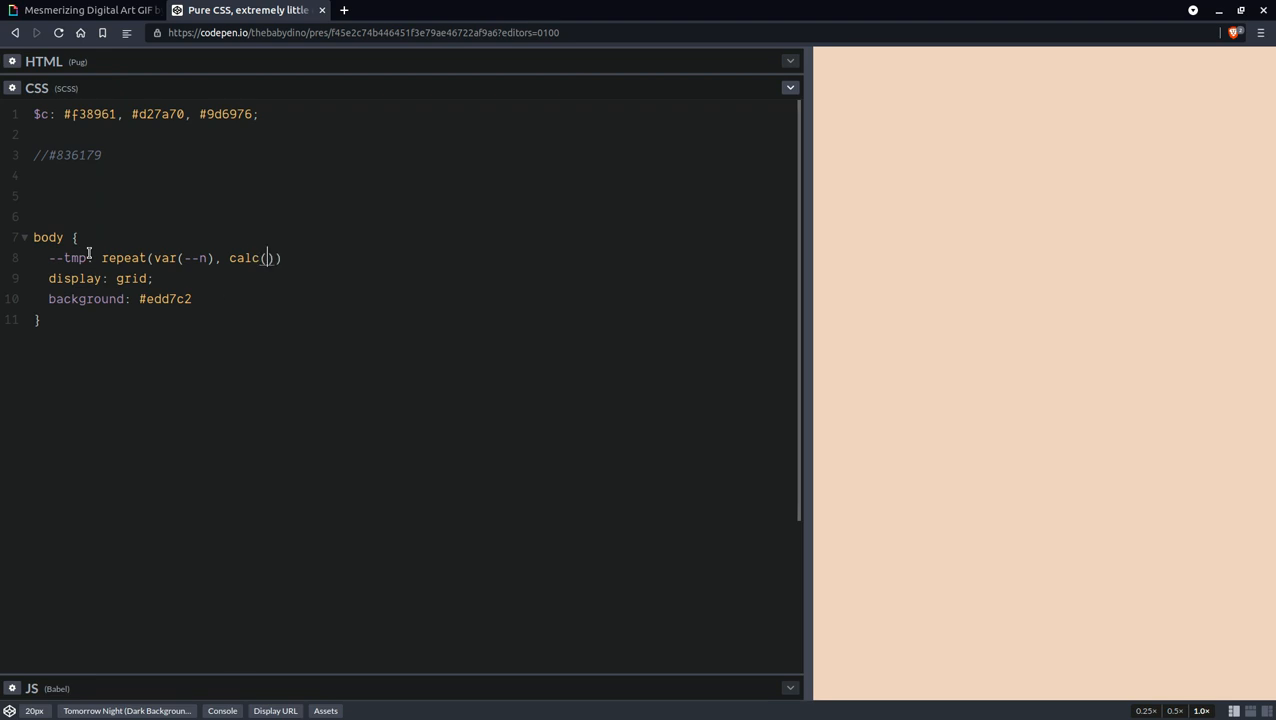
pyautogui.write('9')
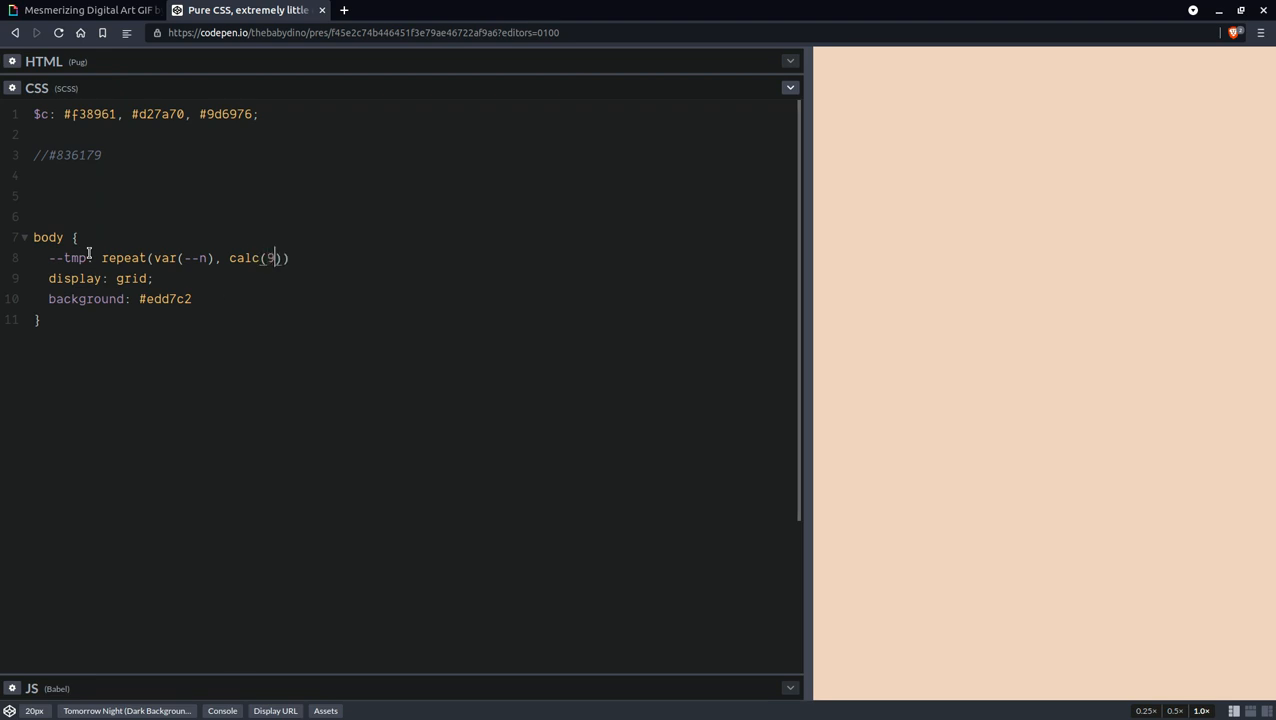
pyautogui.write('6vmin')
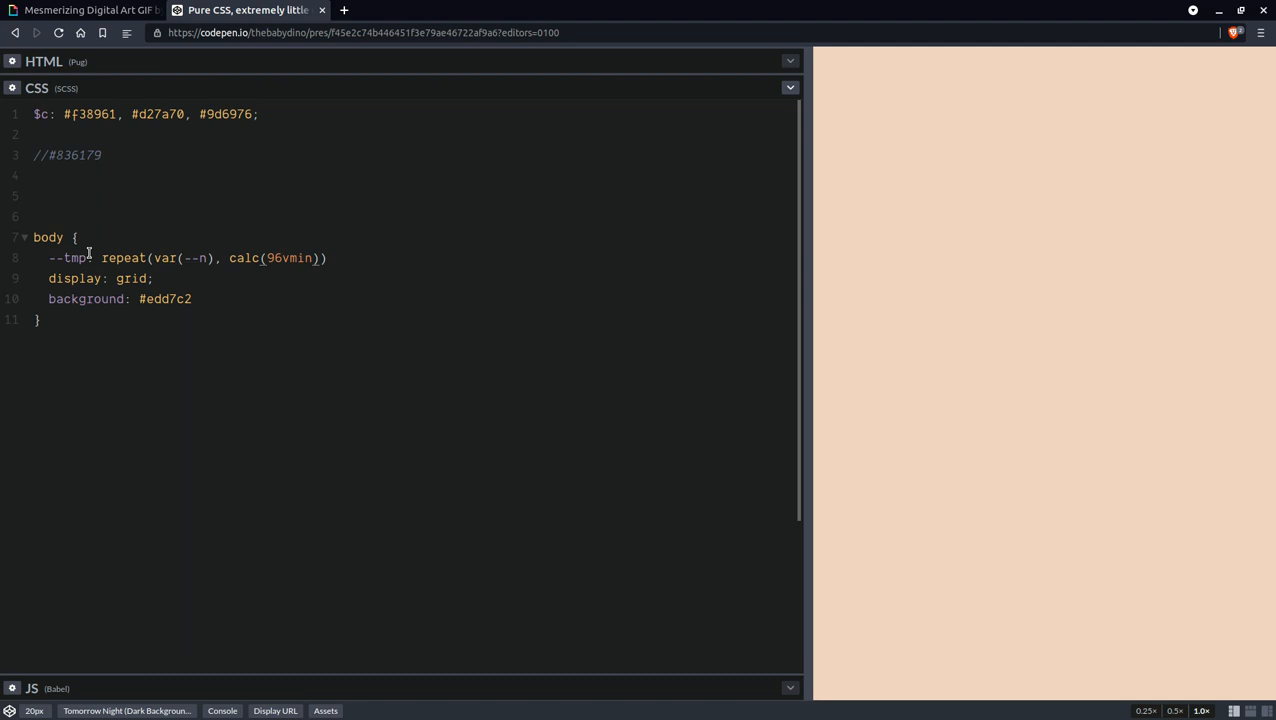
pyautogui.write('/var')
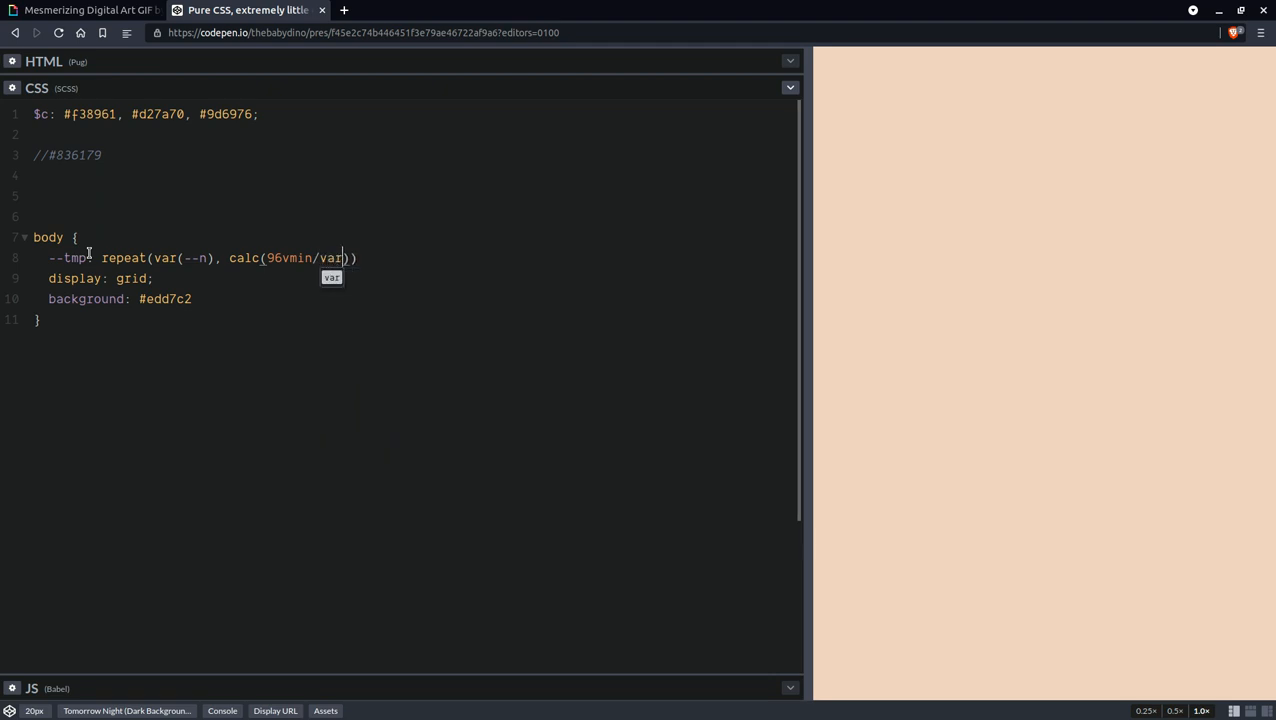
pyautogui.write('(--n')
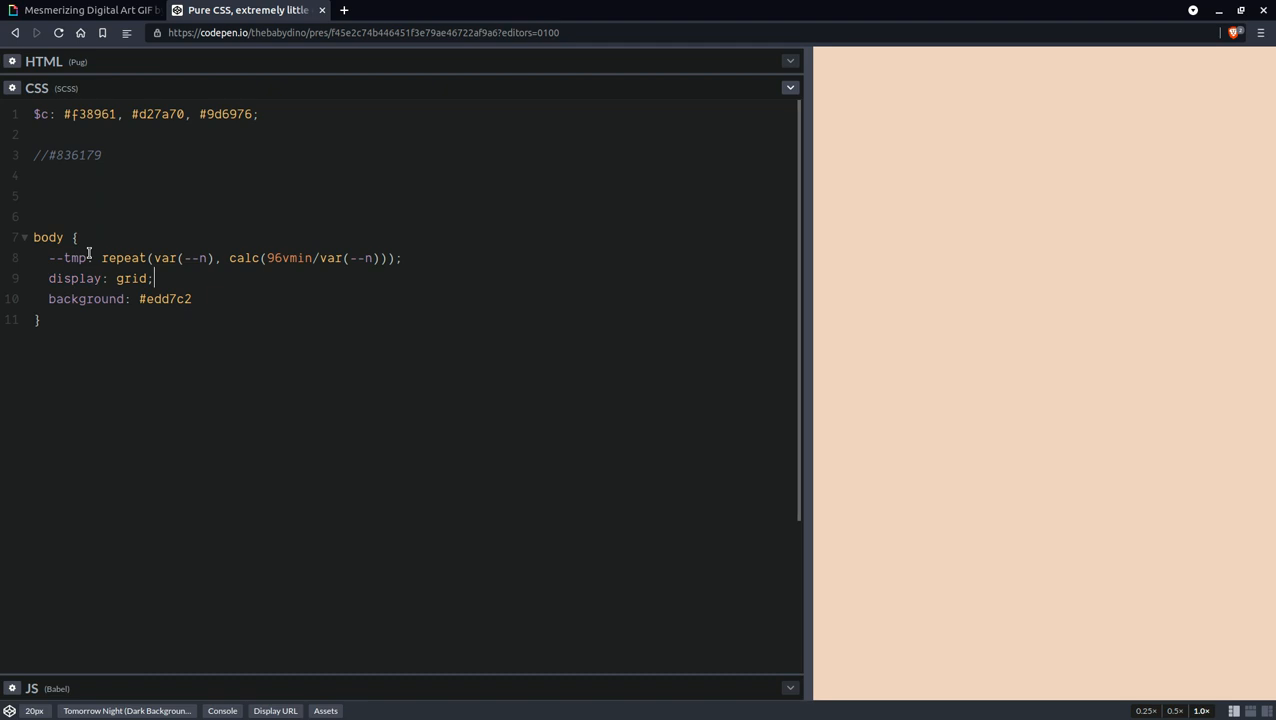
pyautogui.write('grid-template')
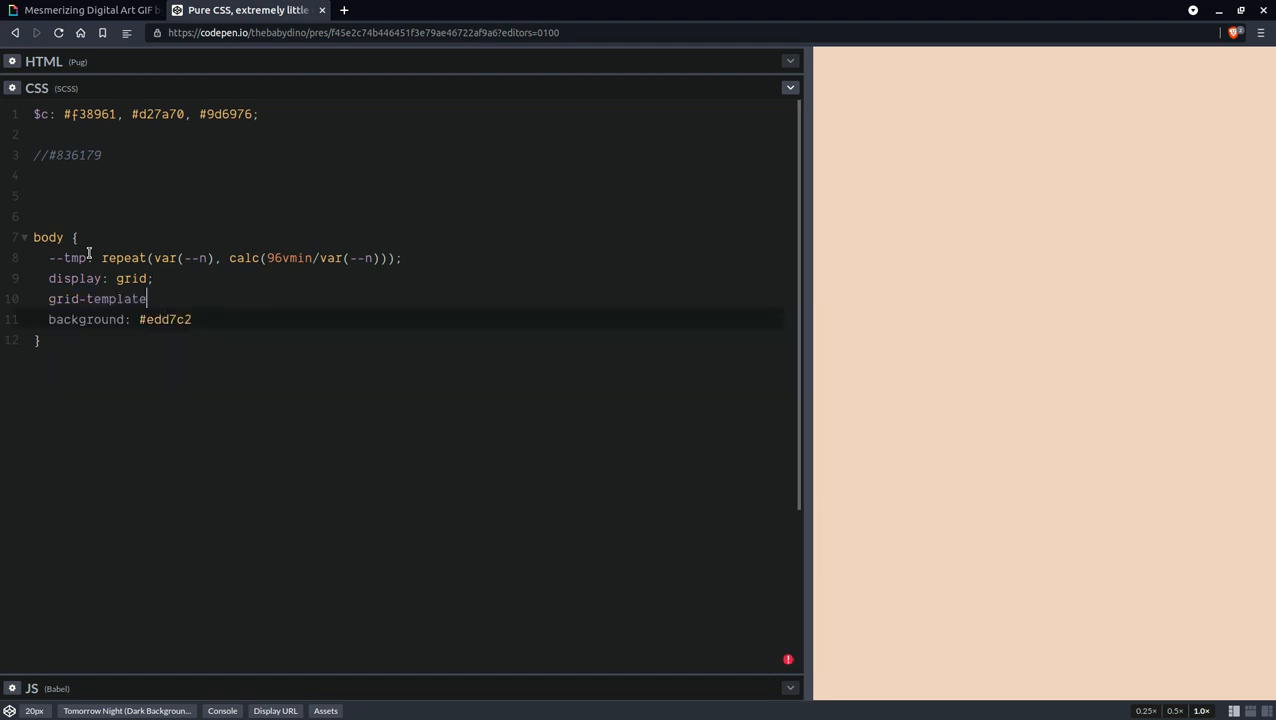
pyautogui.write(': var(--t)')
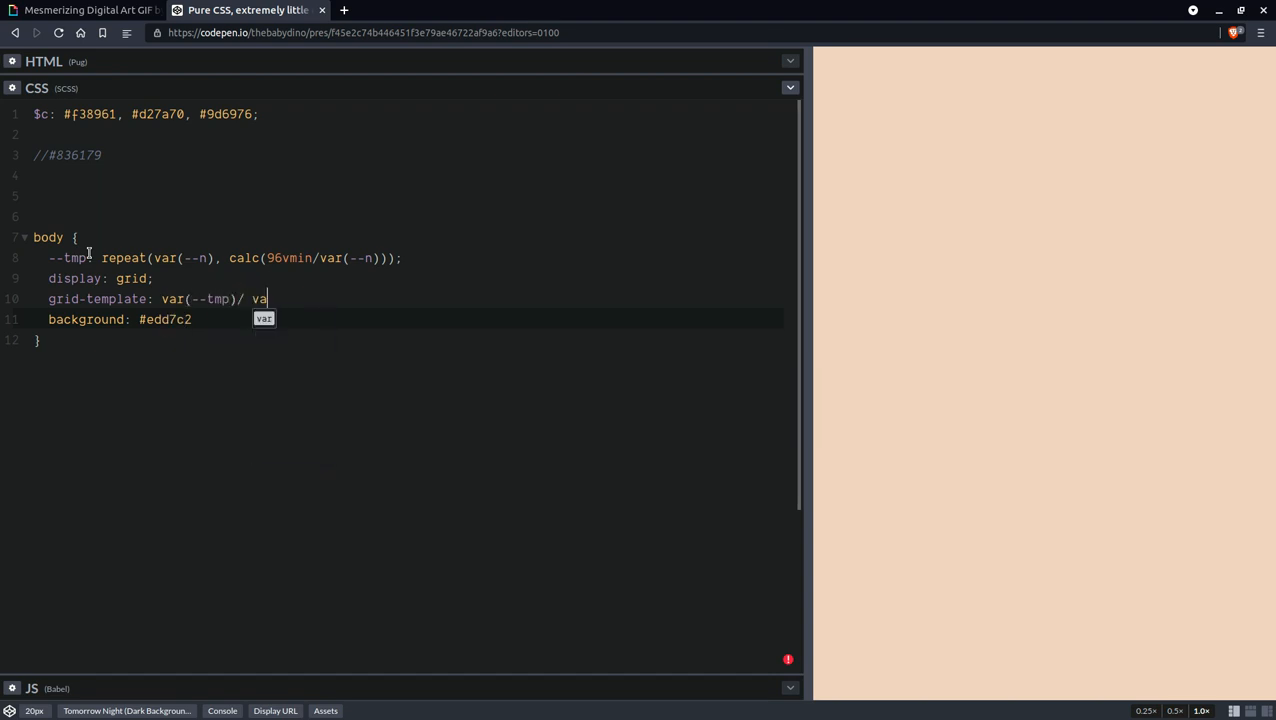
pyautogui.write('r(--tmp);')
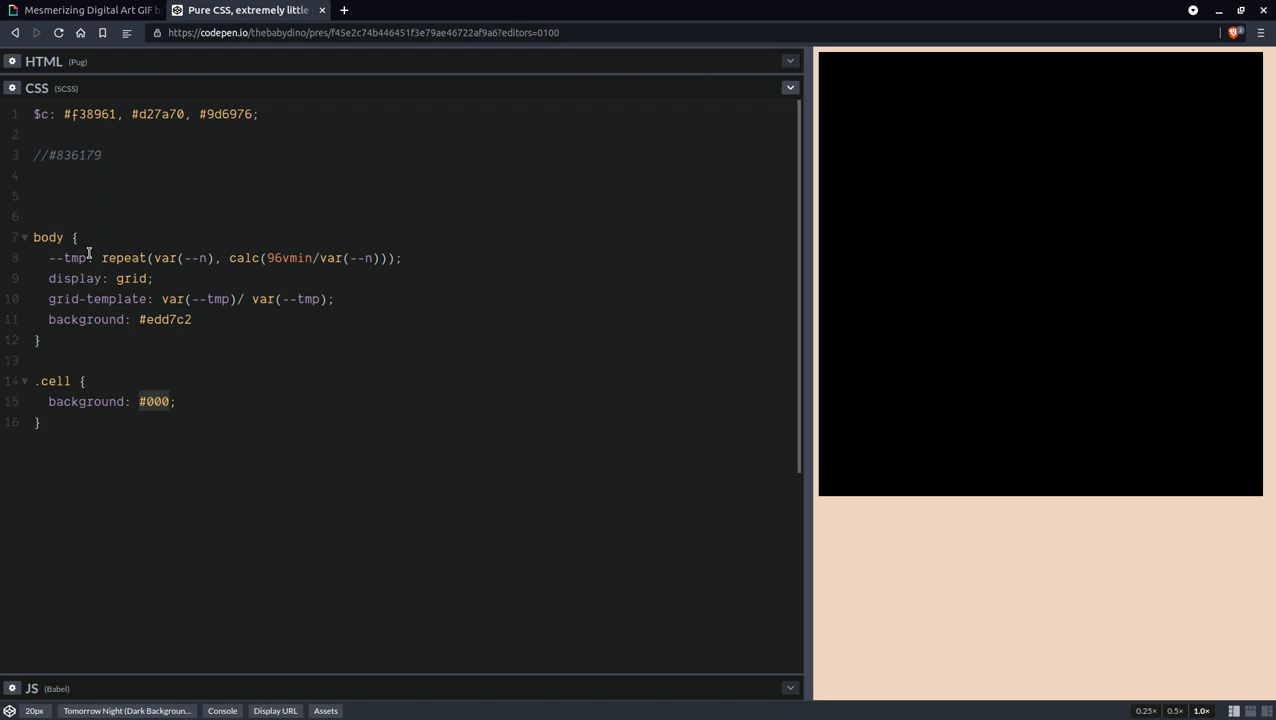
# Step: Change the .cell background to linear-gradient(var(--a, 0deg), $c)
pyautogui.write('linear-gradient;')
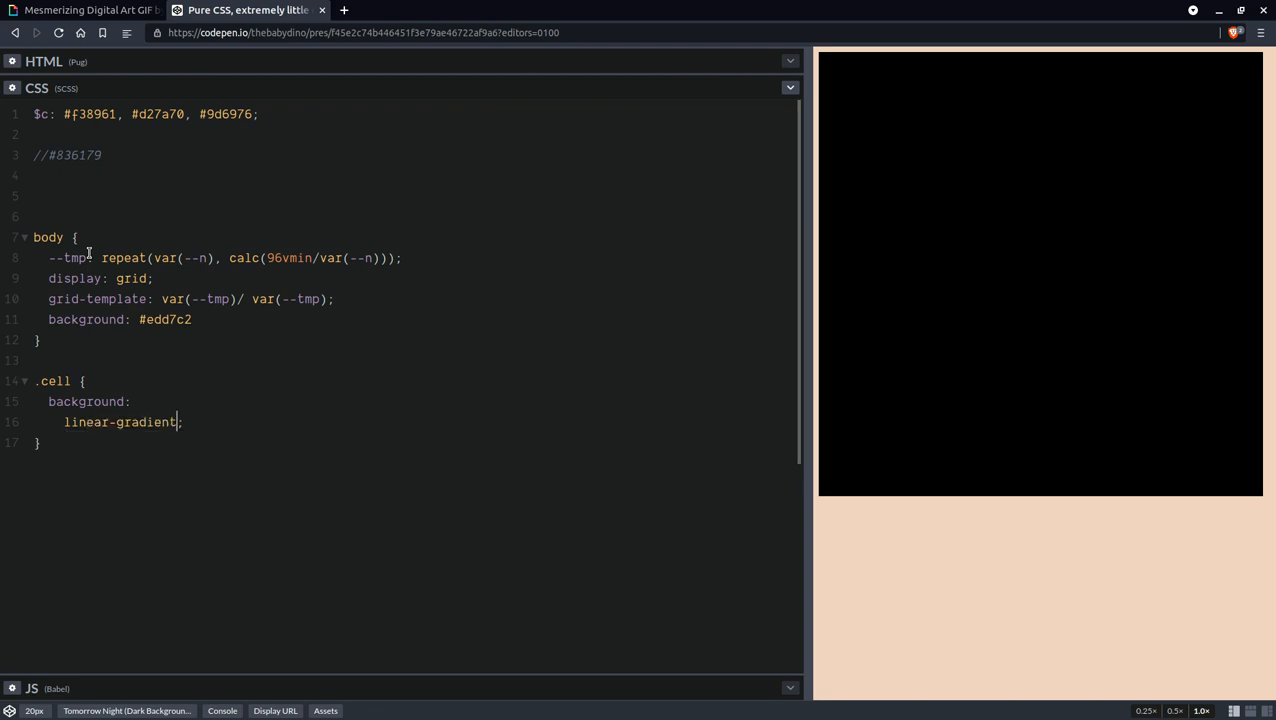
pyautogui.write('($c)')
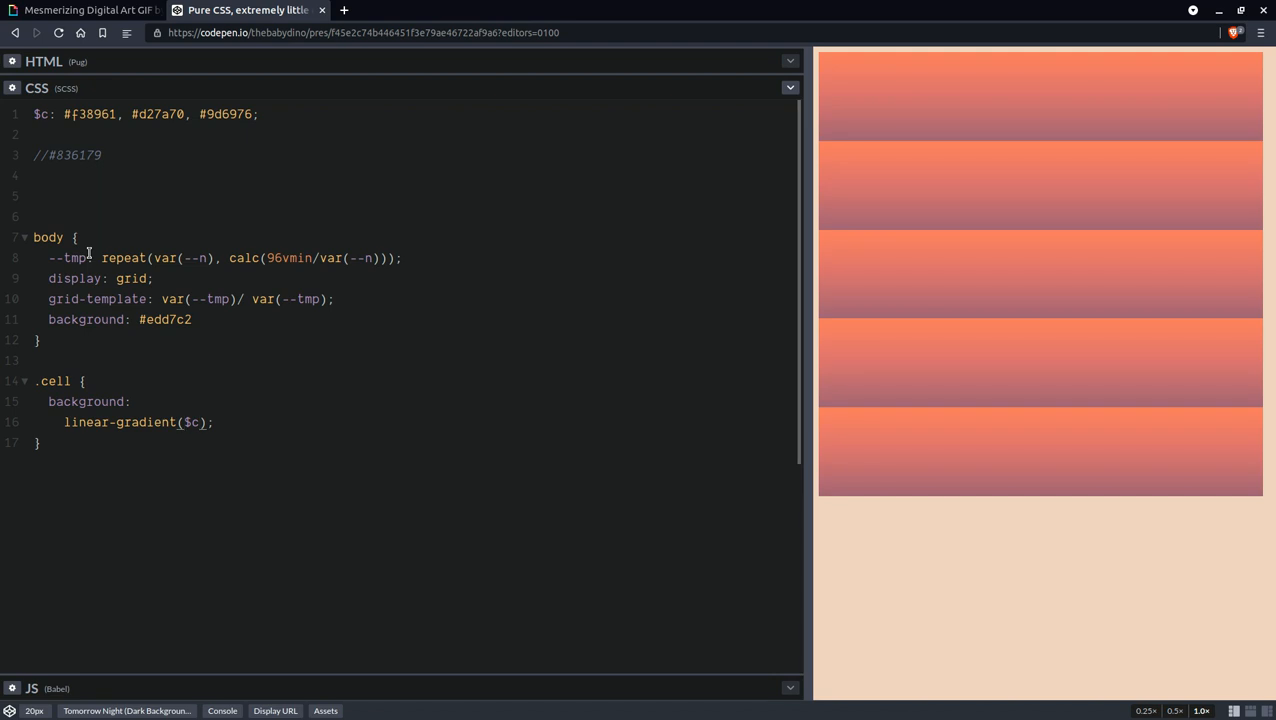
pyautogui.write('var(--a, 0deg),')
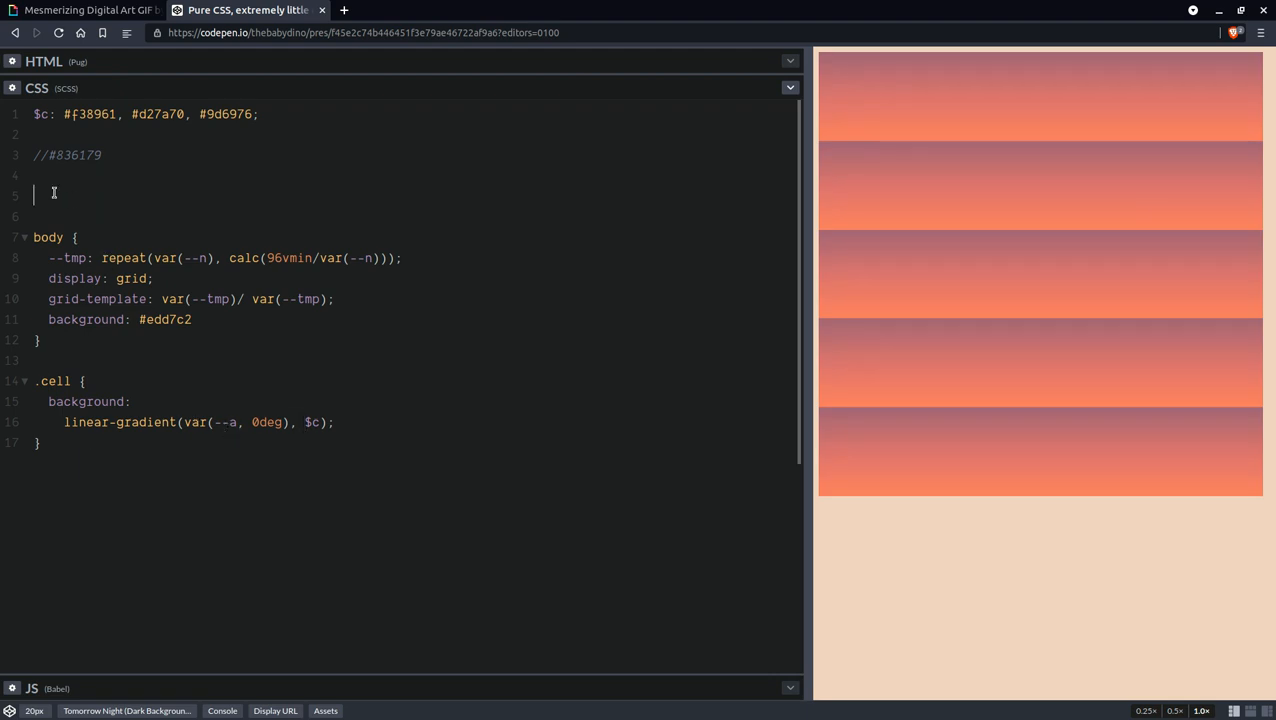
pyautogui.write('@property --a {')
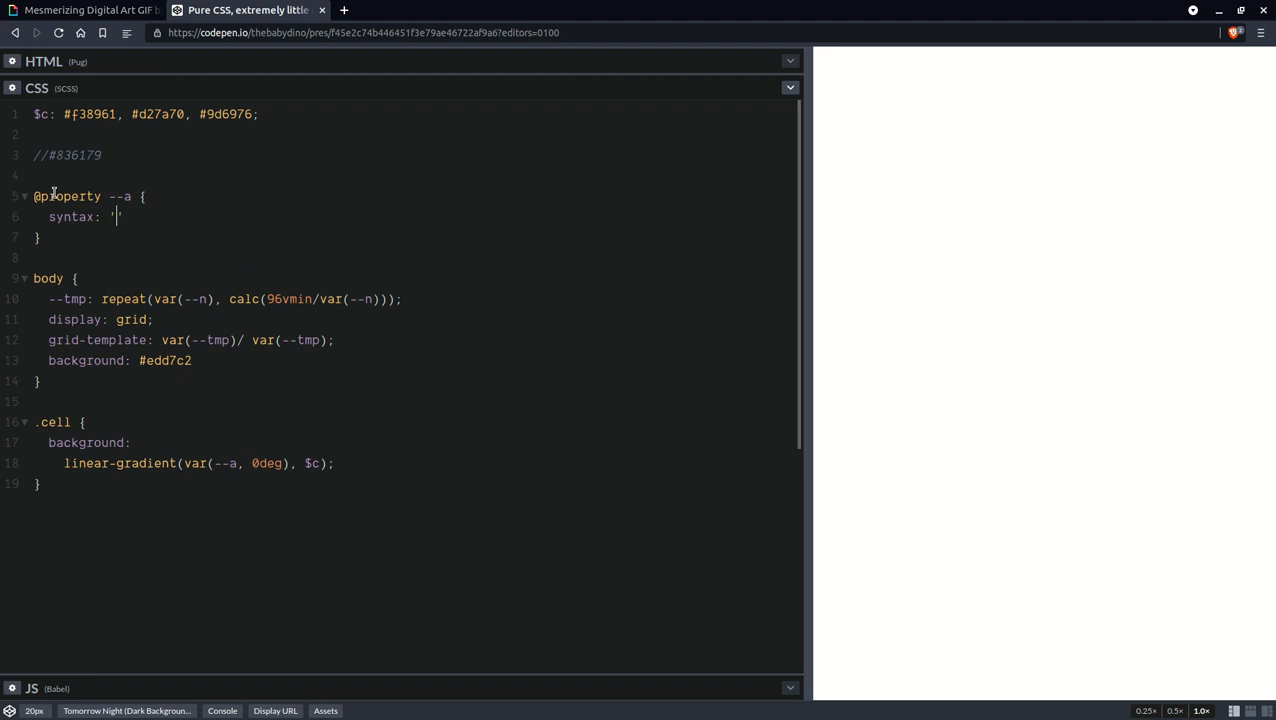
pyautogui.write('<angle>')
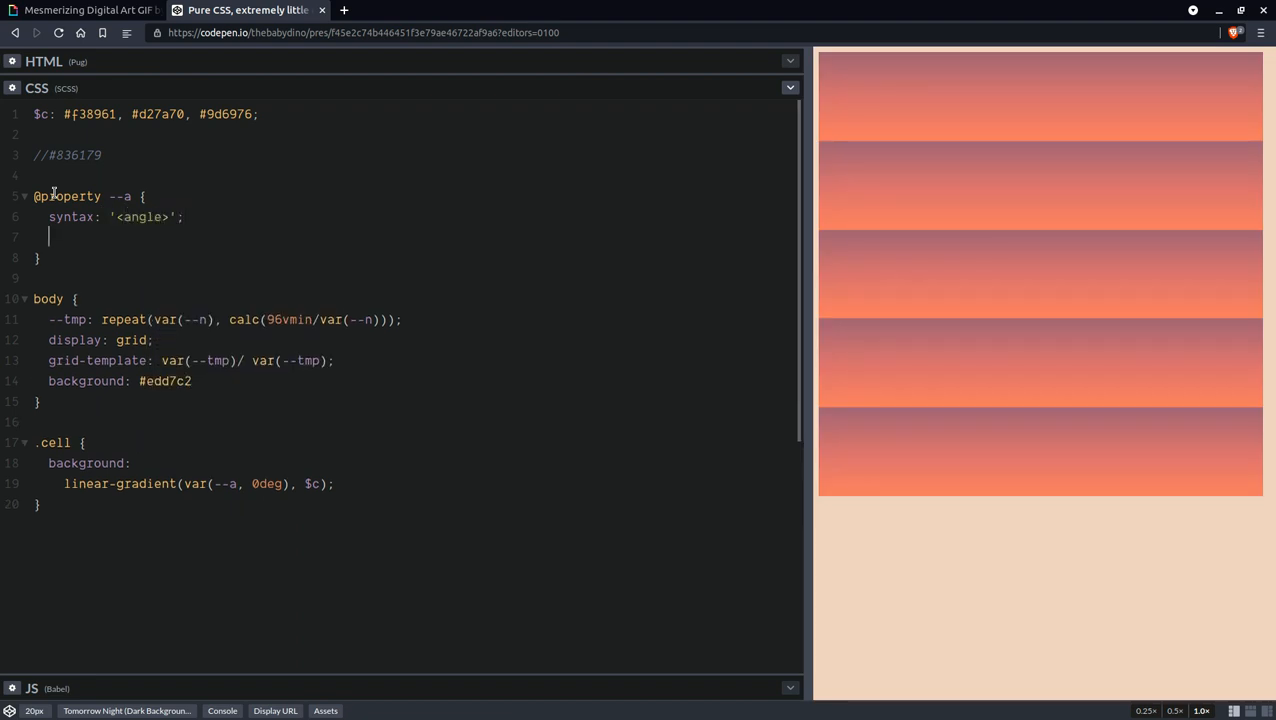
pyautogui.write('initial-')
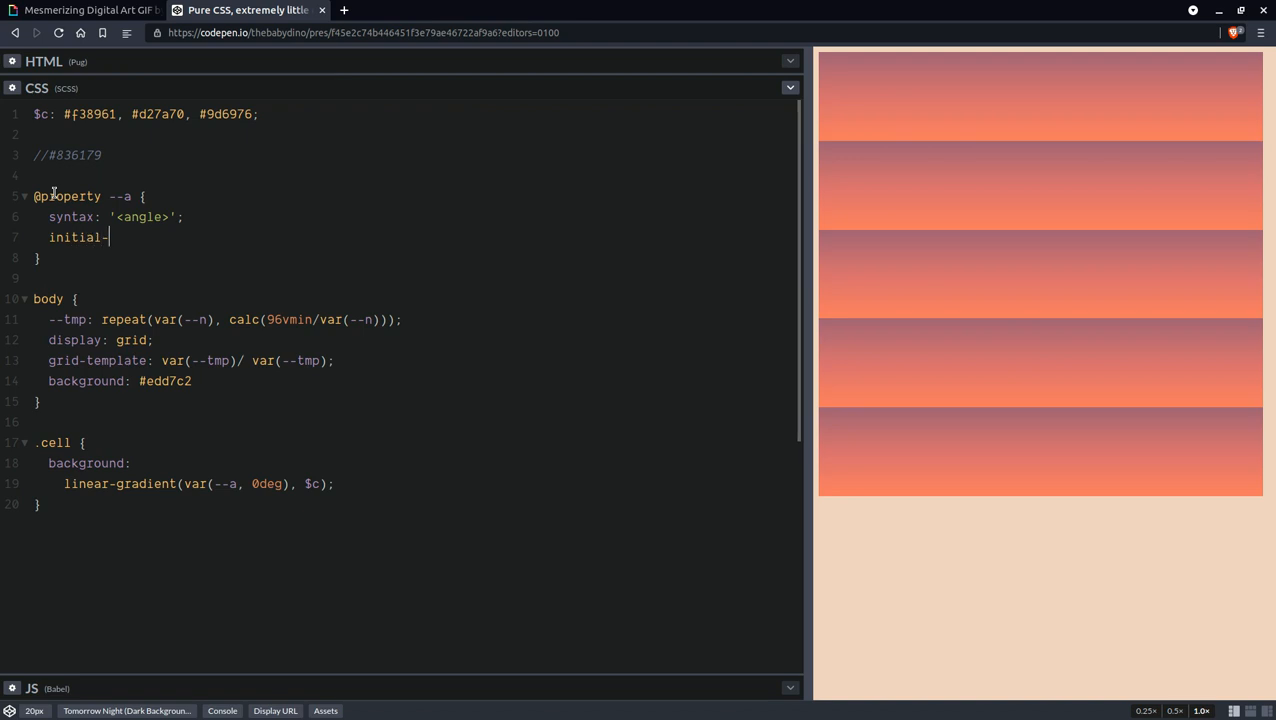
pyautogui.write('value: 0')
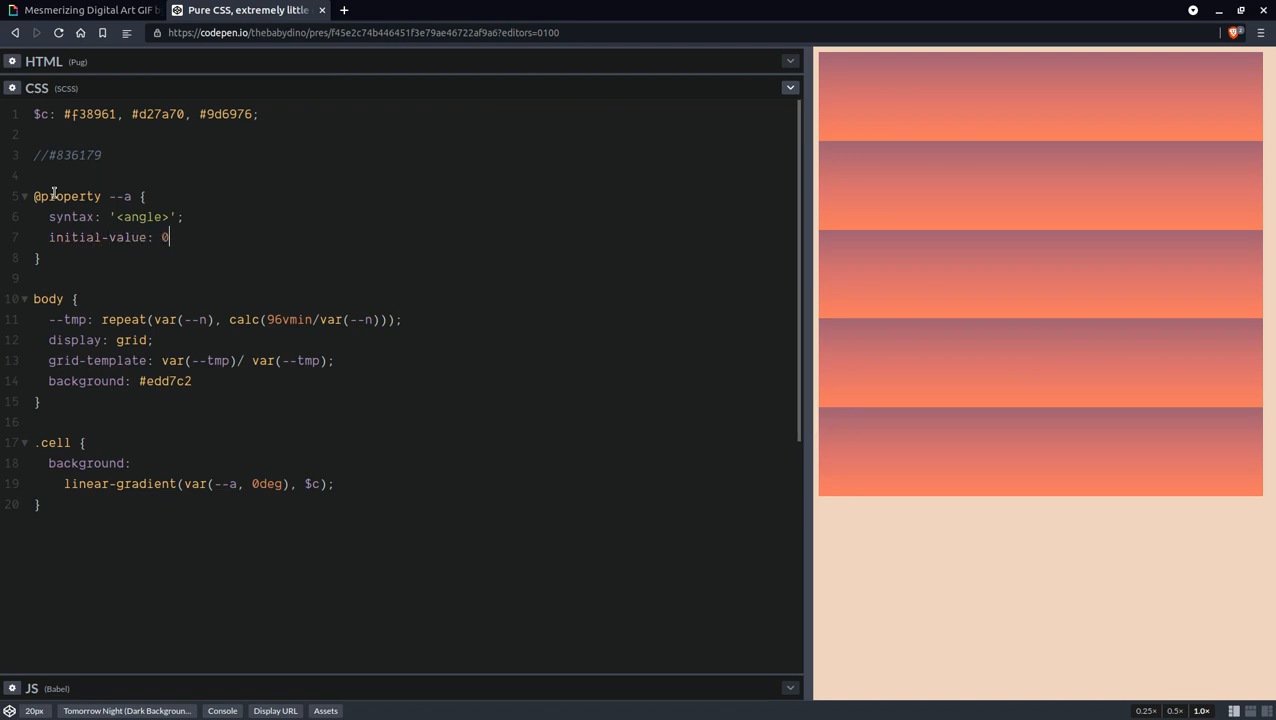
pyautogui.write('deg;')
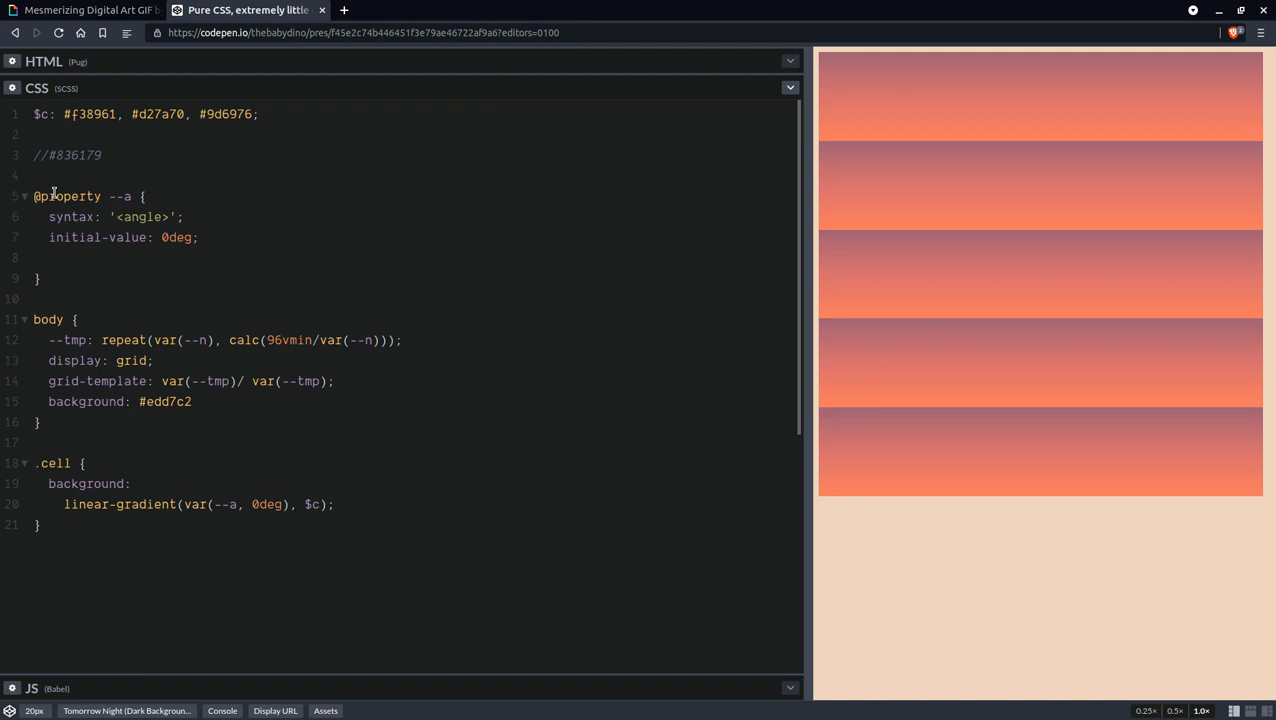
pyautogui.write('inherits')
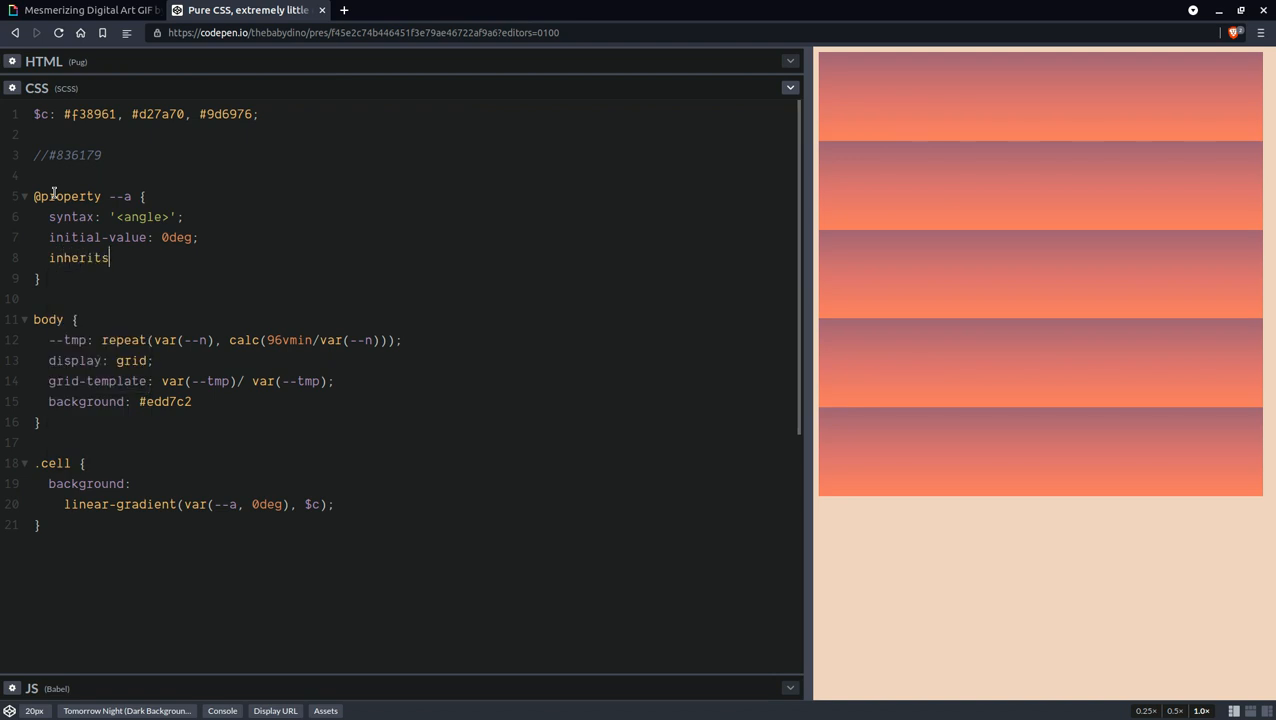
pyautogui.write(': false')
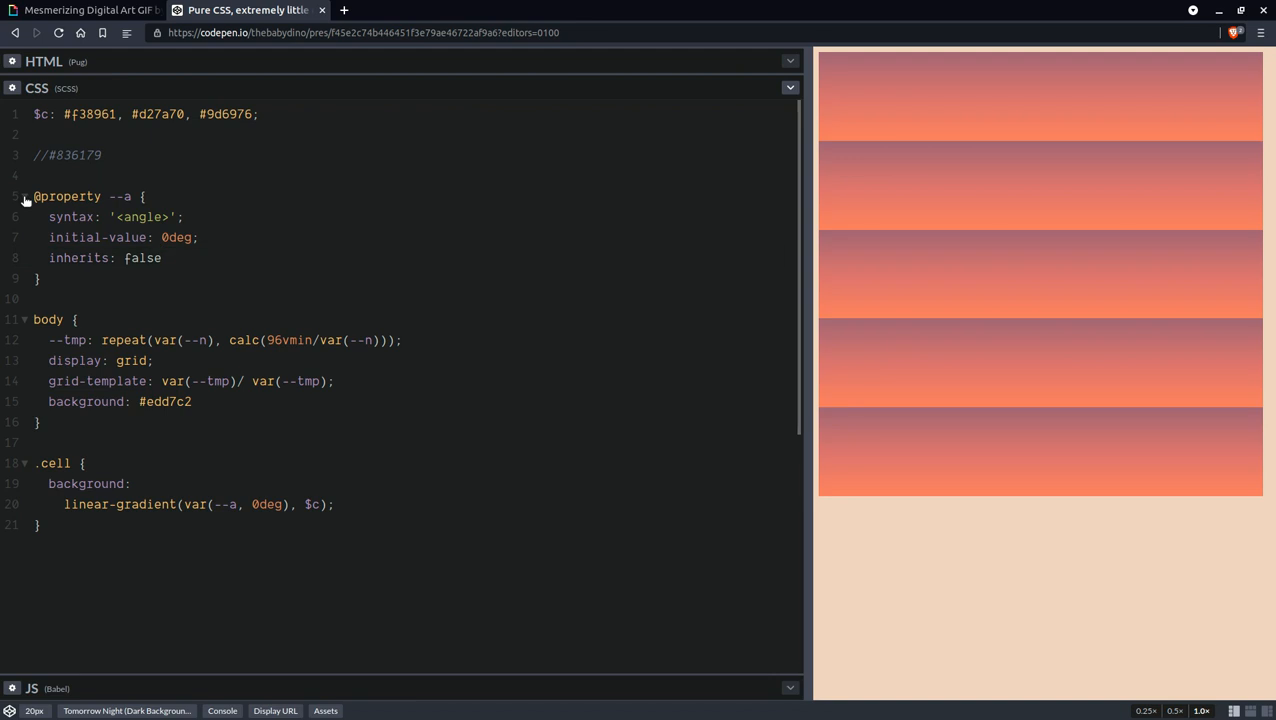
pyautogui.click(24, 196)
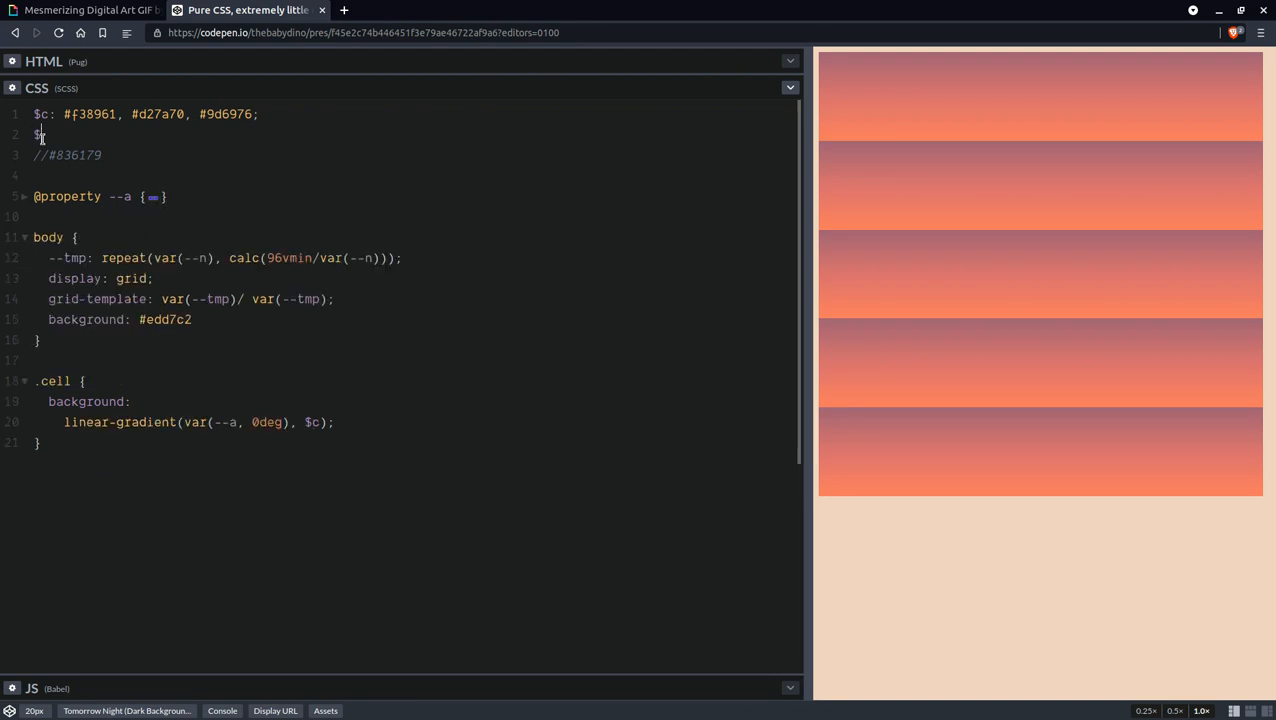
pyautogui.write(': 3s;')
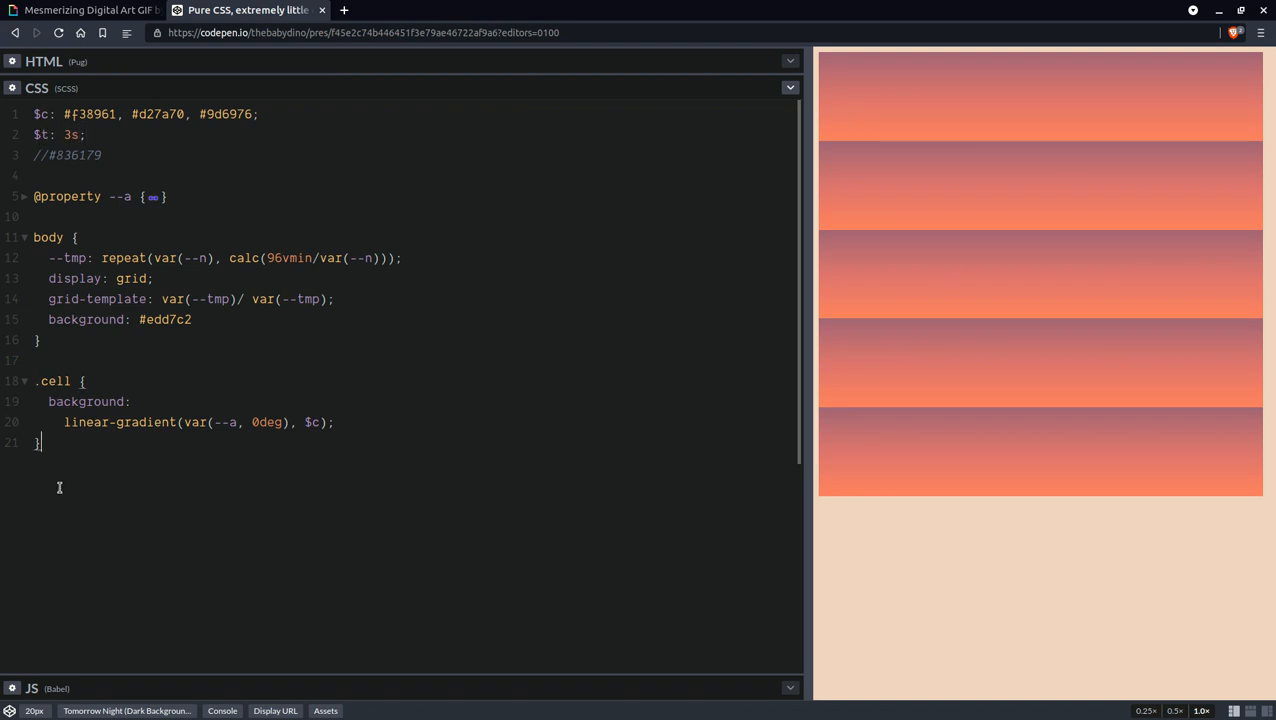
pyautogui.write('@key')
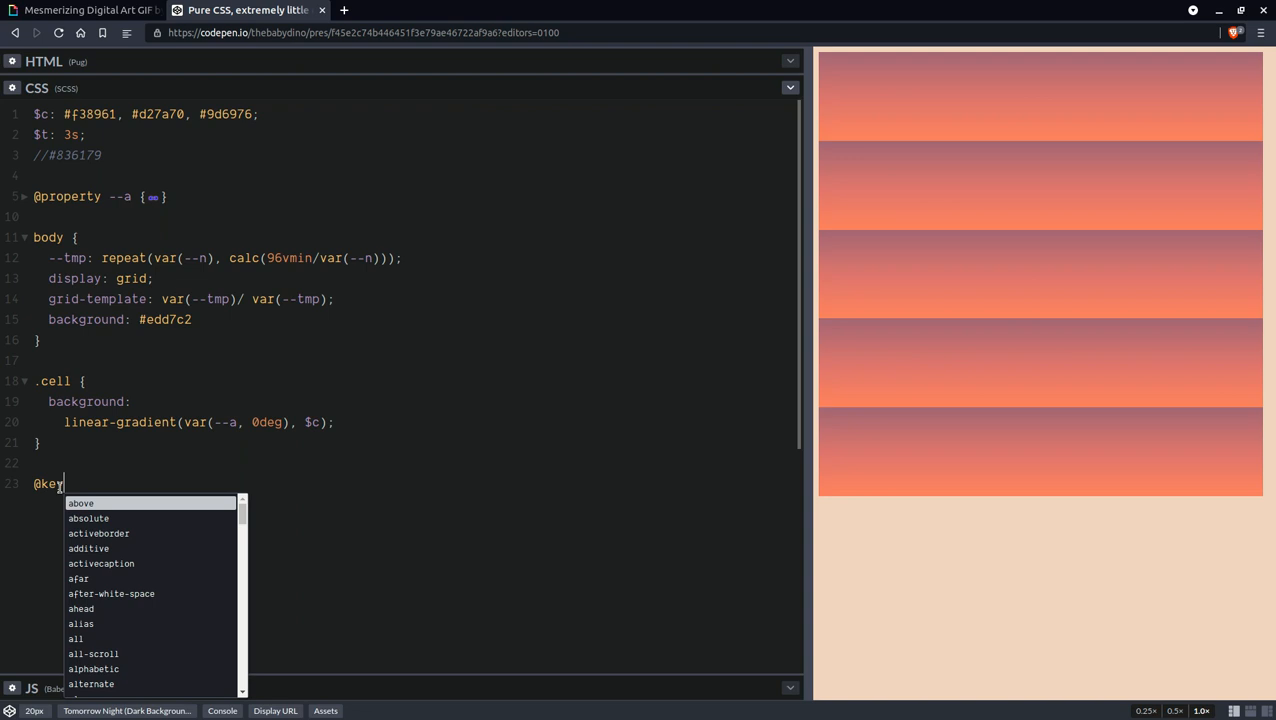
pyautogui.write('frames a { to { - }')
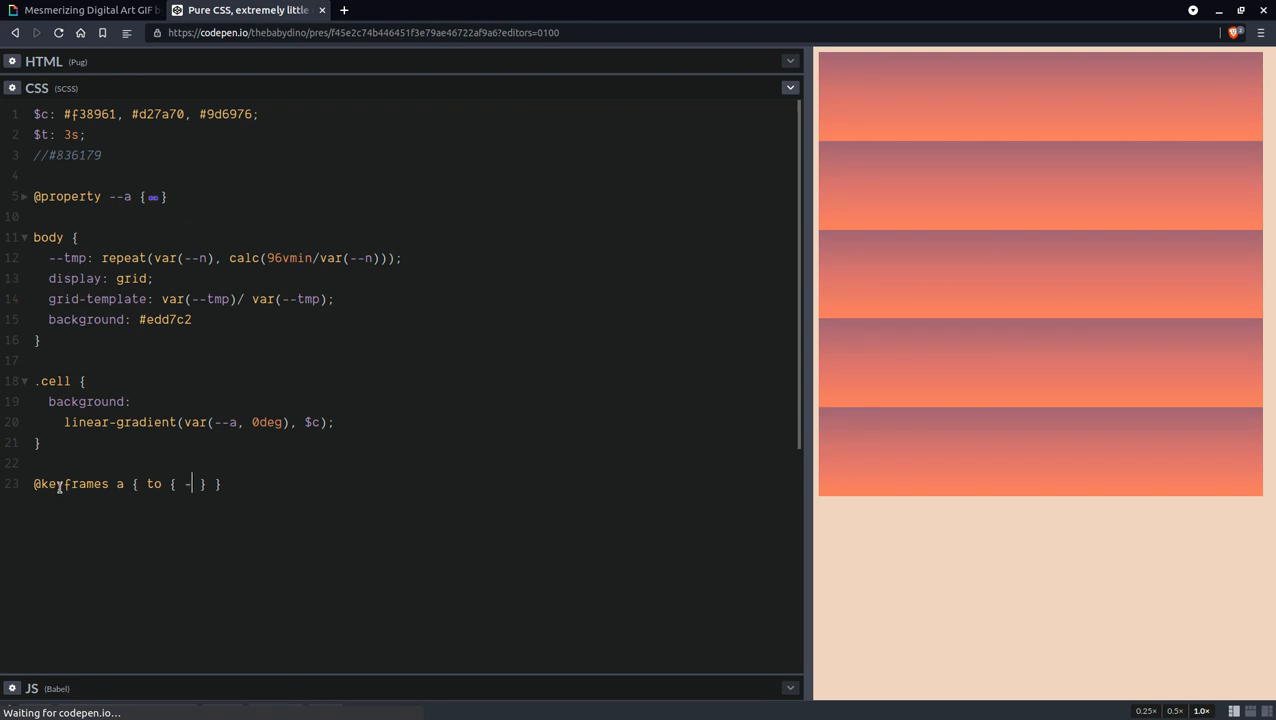
pyautogui.write('--a: 1t')
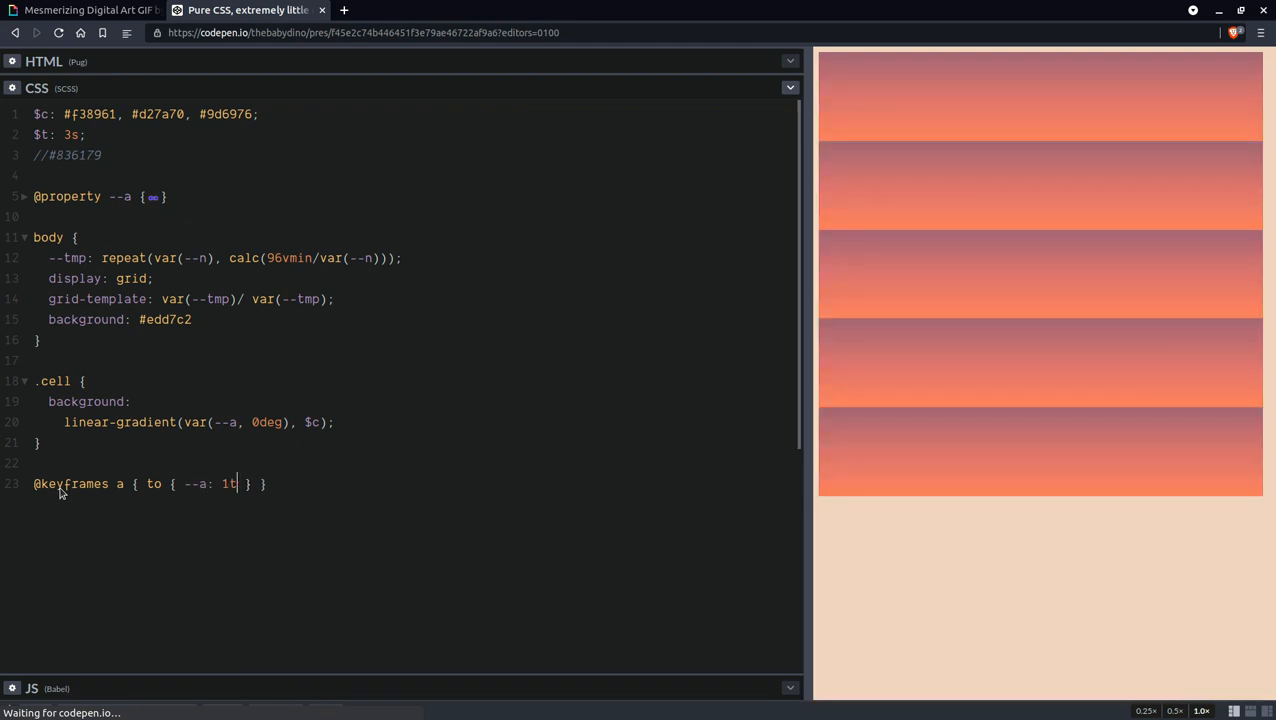
pyautogui.write('urn')
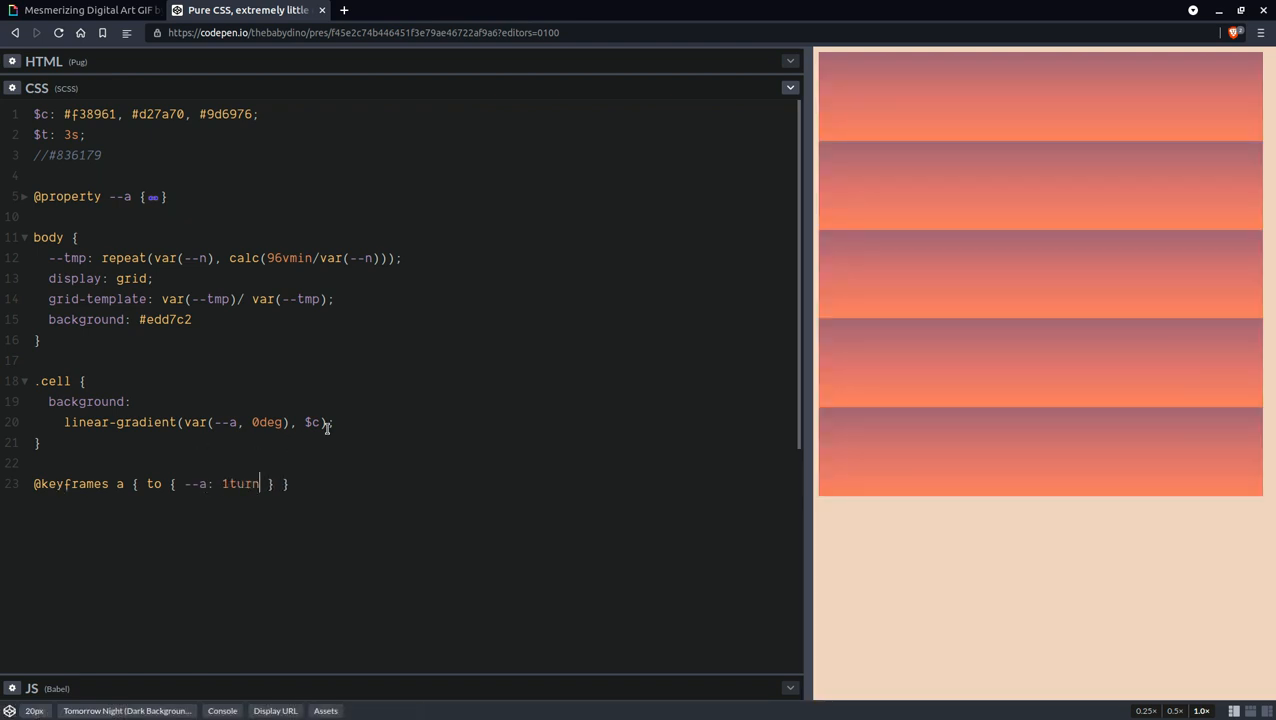
# Step: Apply animation: a $t linear infinite to .cell
pyautogui.write('ani')
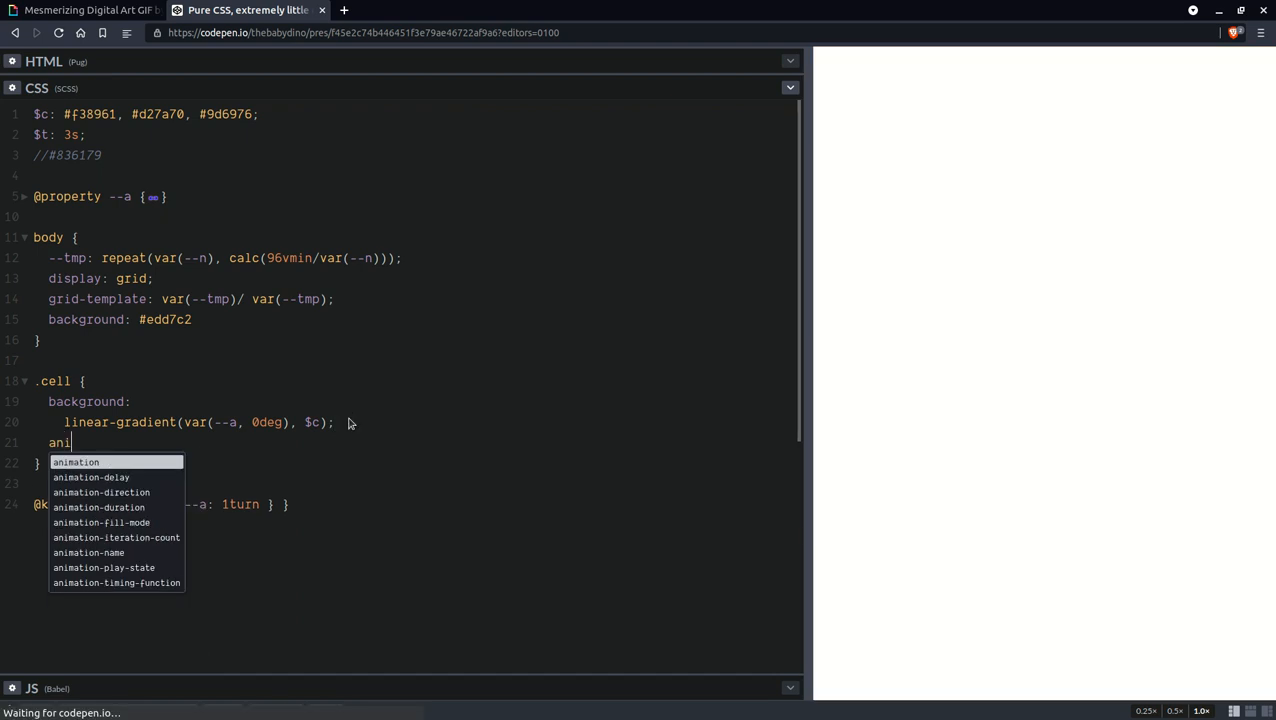
pyautogui.write('mation: a $t')
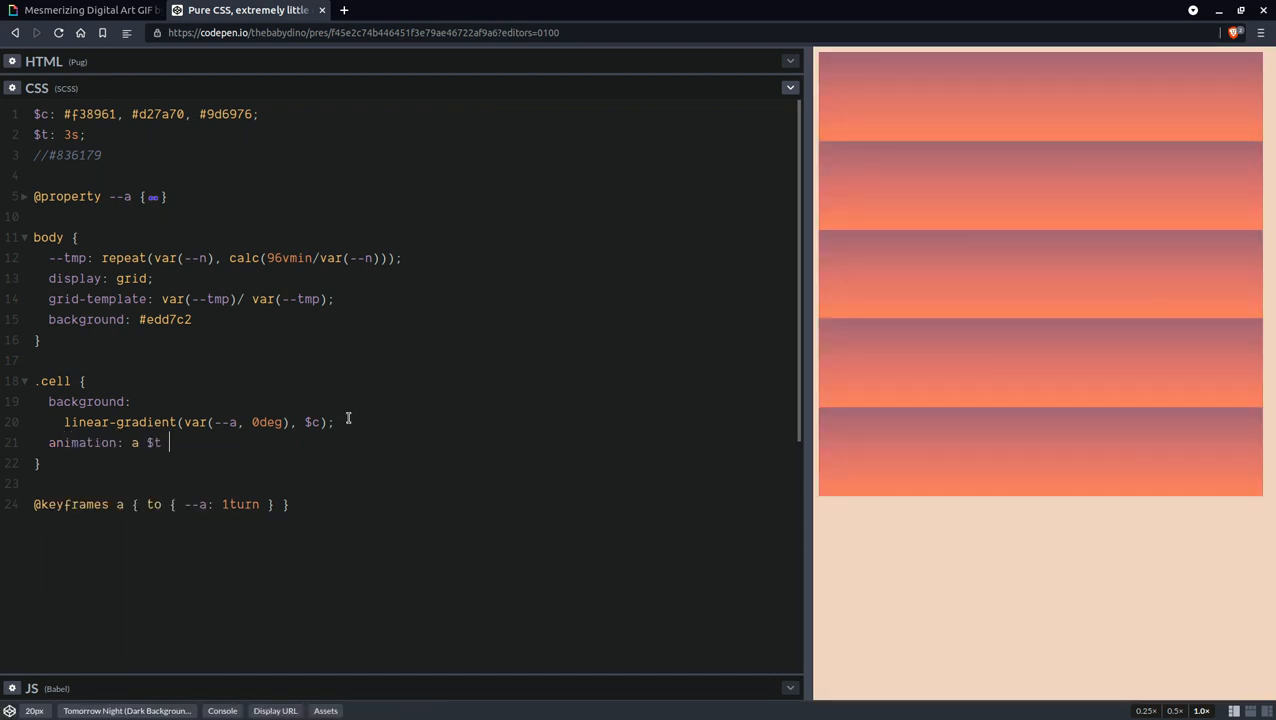
pyautogui.write('linear')
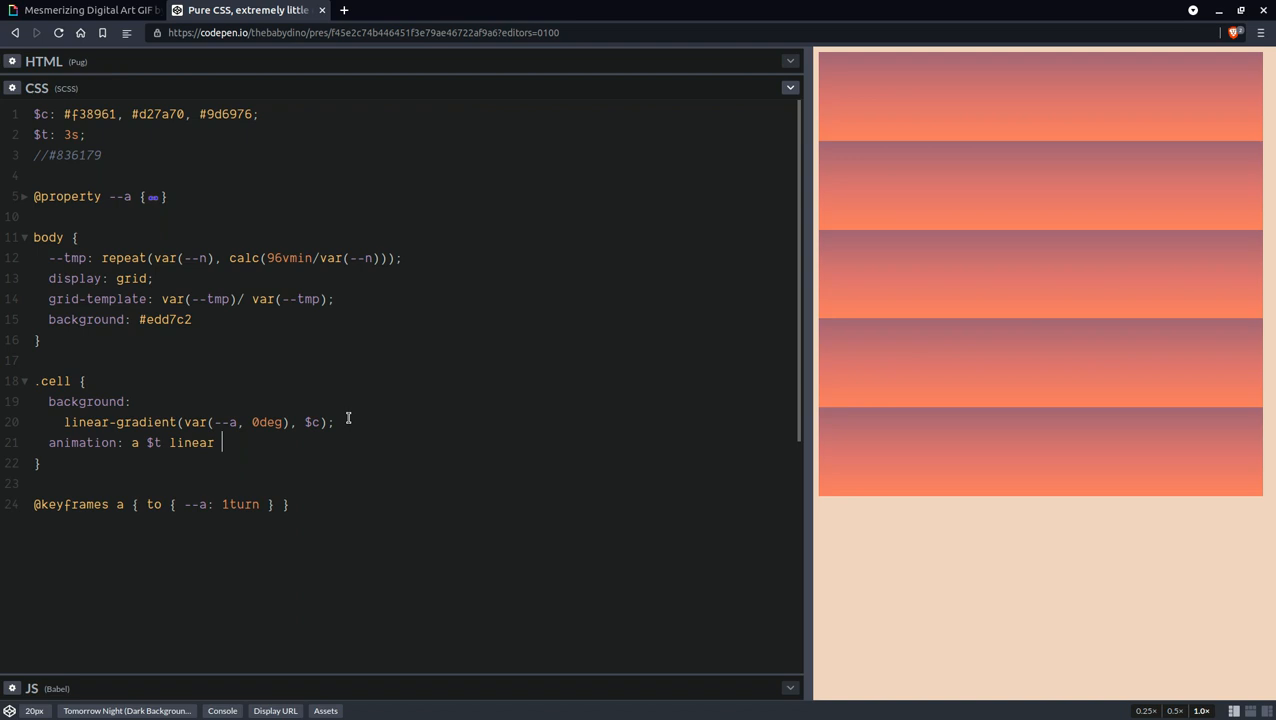
pyautogui.write('infinite')
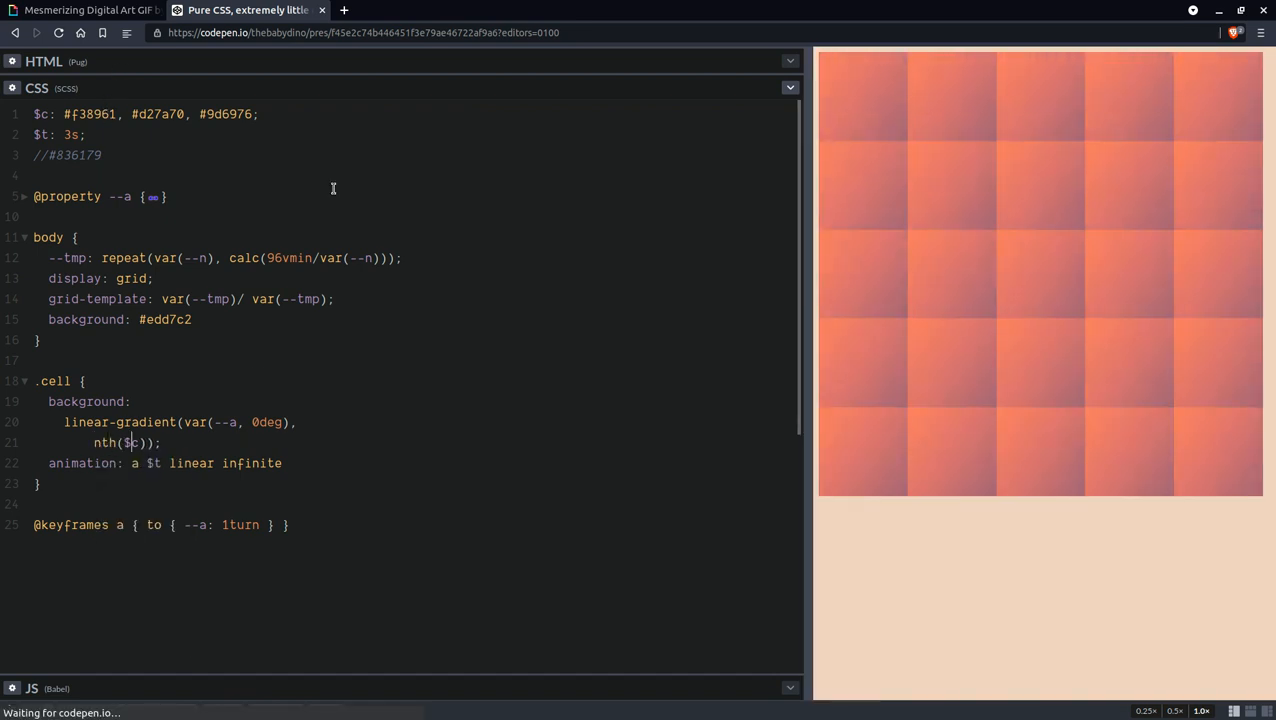
# Step: Give the cell gradient hard stops: nth($c, 1) 33%, nth($c, 2) 34% 66%, nth($c, 3) 67%
pyautogui.write(', 1')
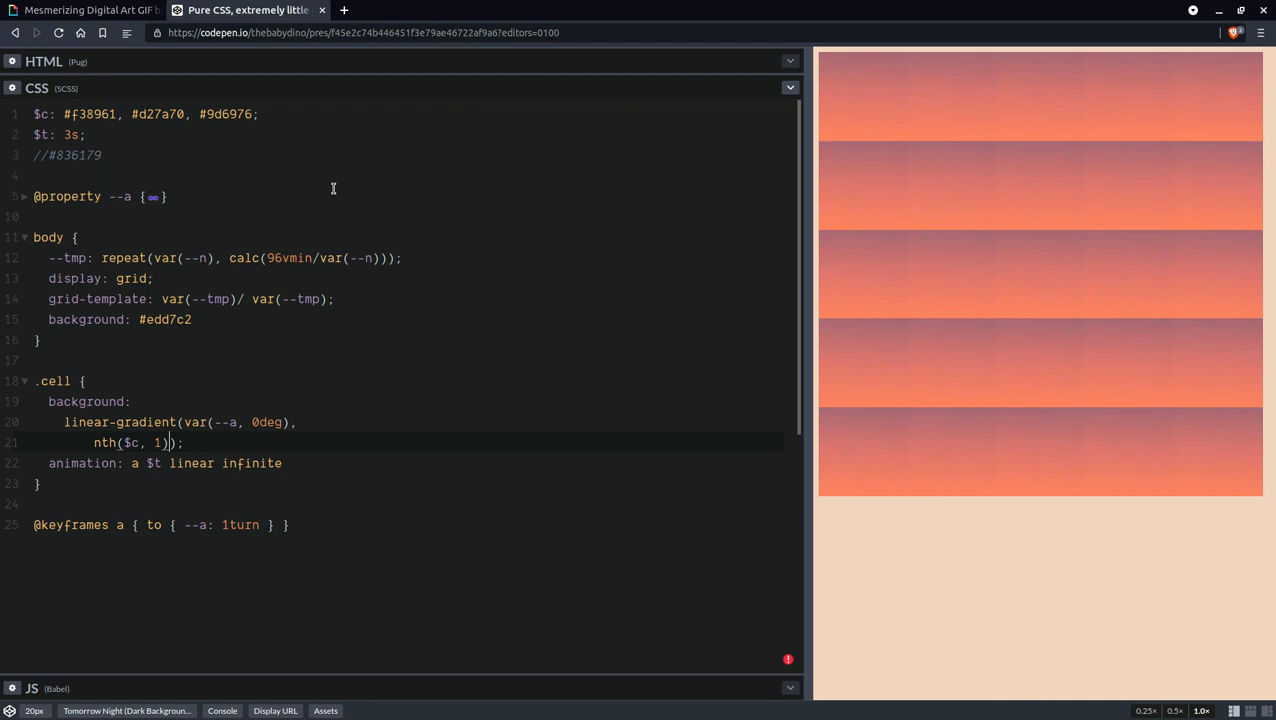
pyautogui.write('33%, nth($c, 1) 33%,')
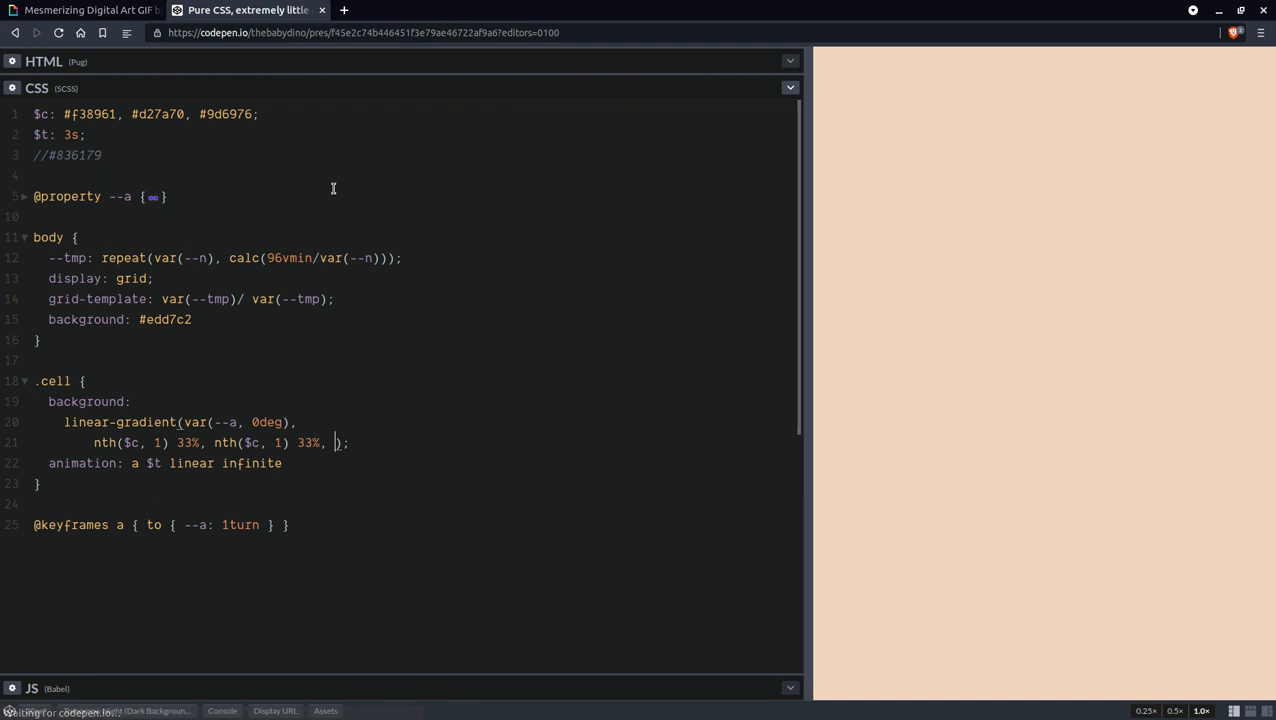
pyautogui.write('nth($c, 1) 6')
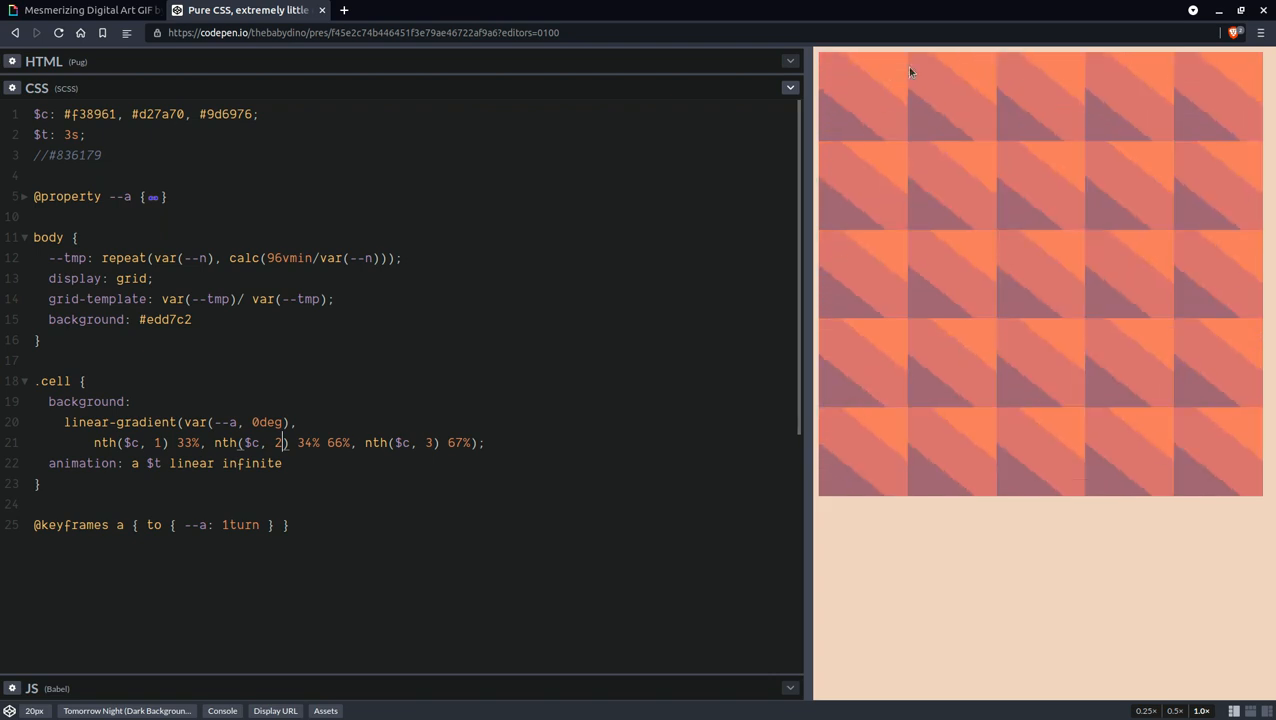
pyautogui.click(44, 61)
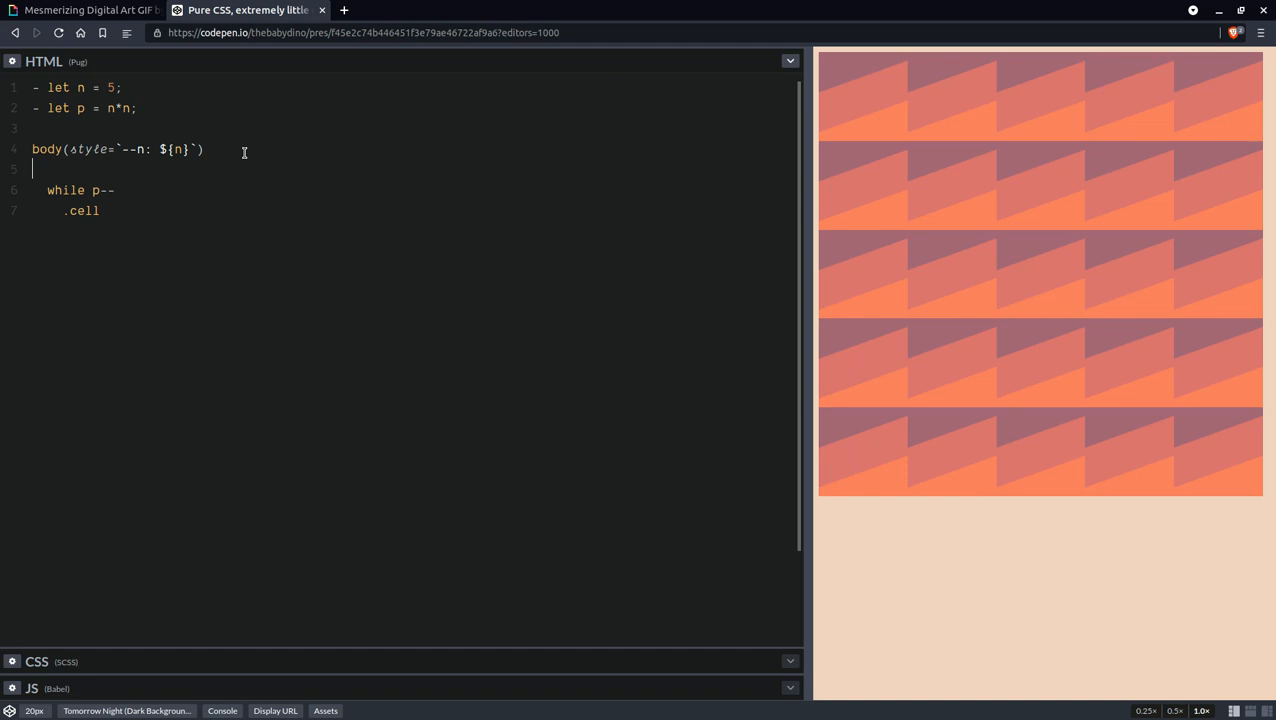
# Step: Add a Pug style loop for i < n emitting .cell:nth-of-type(#{n}n + #{i + 1}) { --i: #{i} }
pyautogui.write('style')
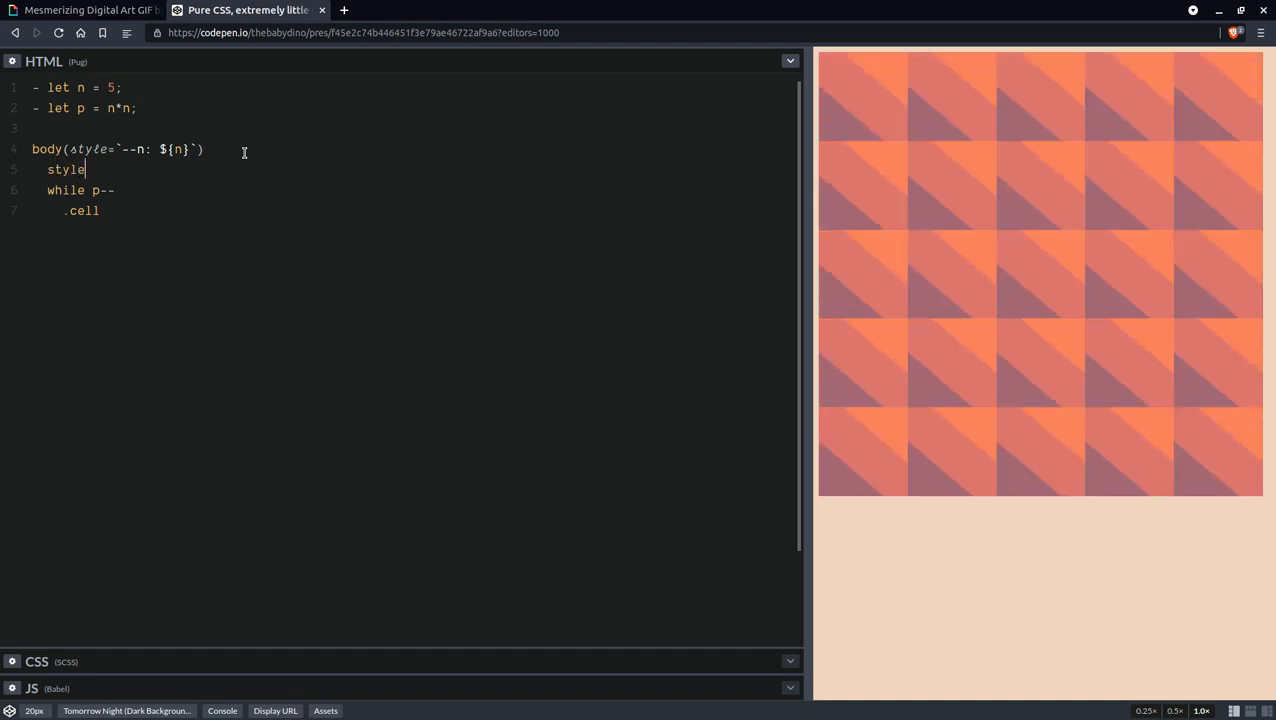
pyautogui.write('- fo')
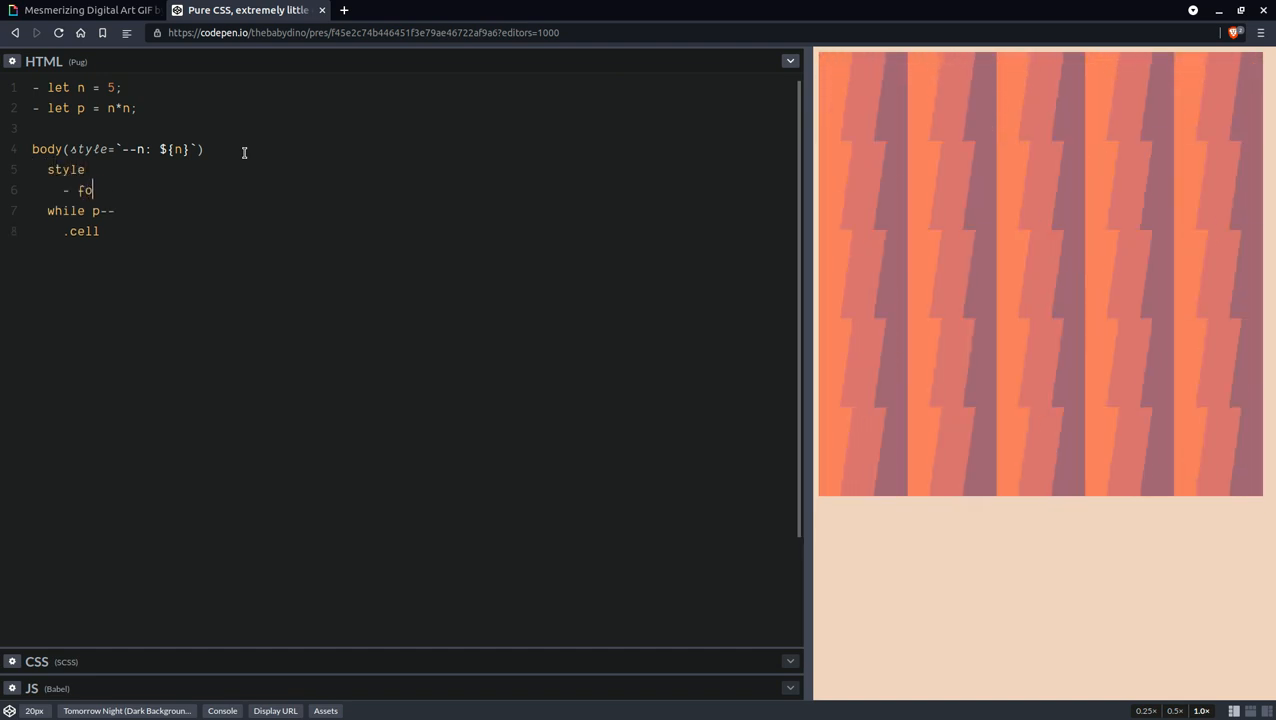
pyautogui.write('r(let i =')
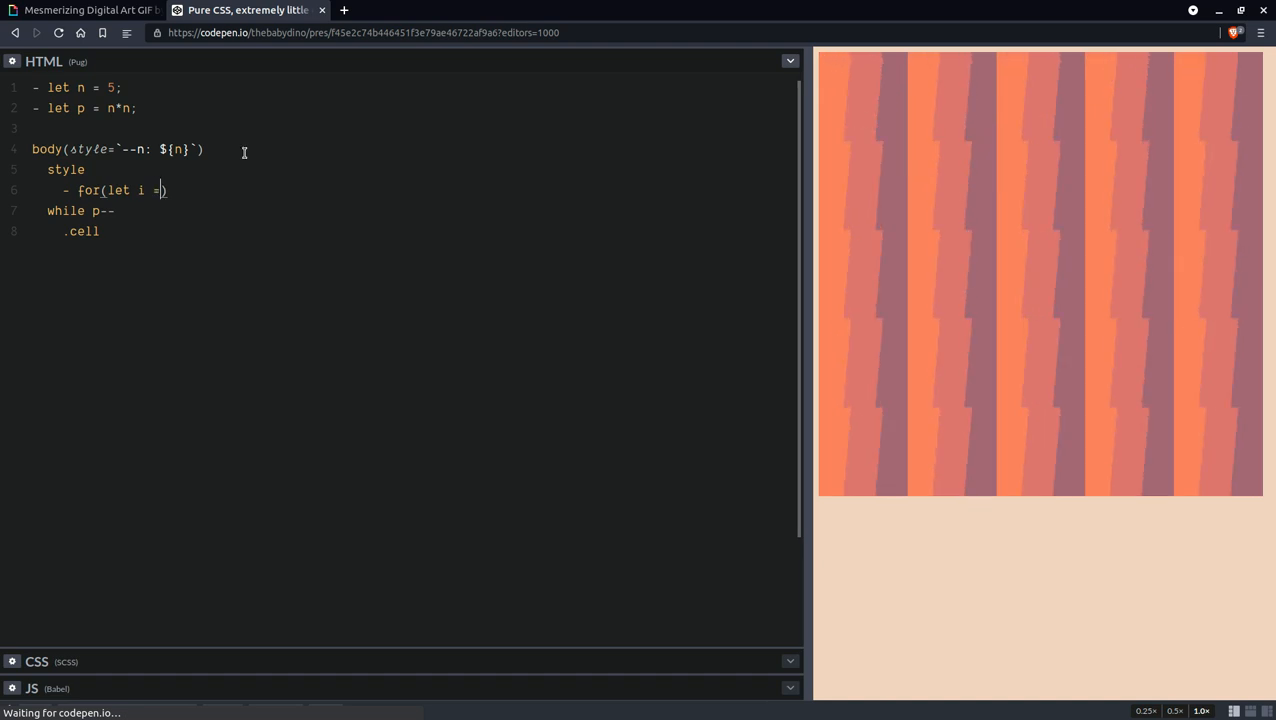
pyautogui.write('0;')
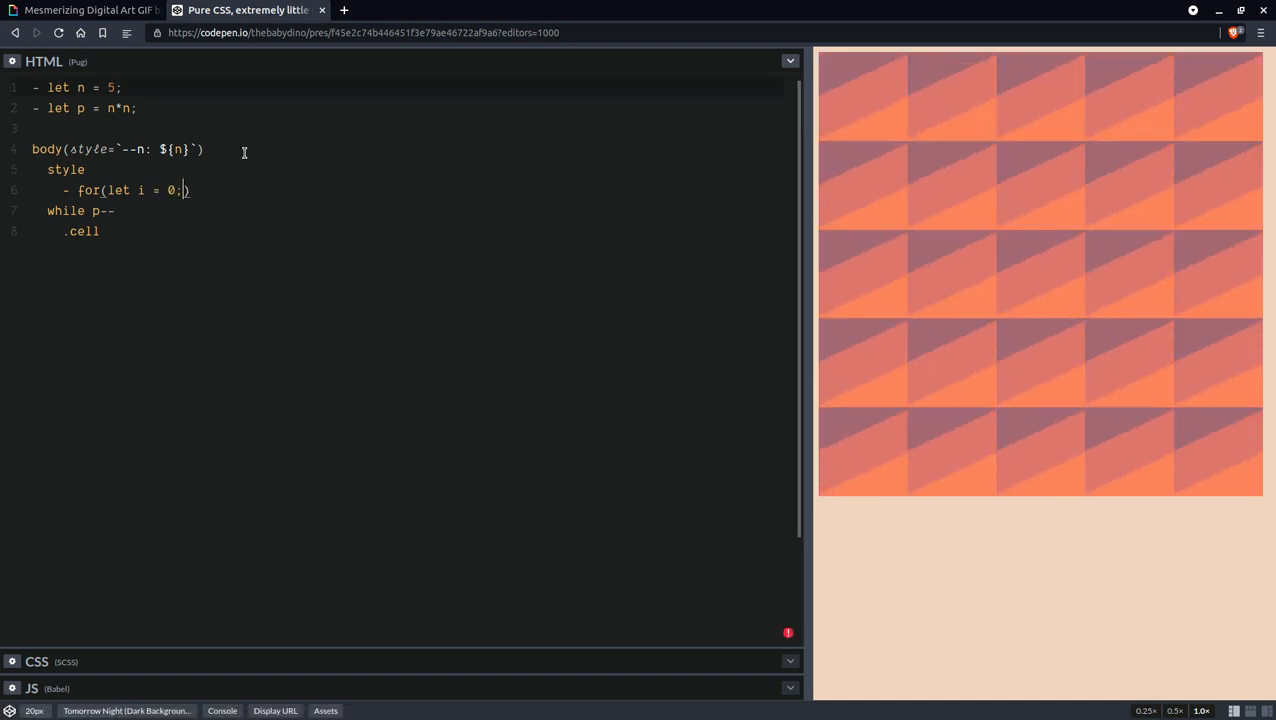
pyautogui.write('i <')
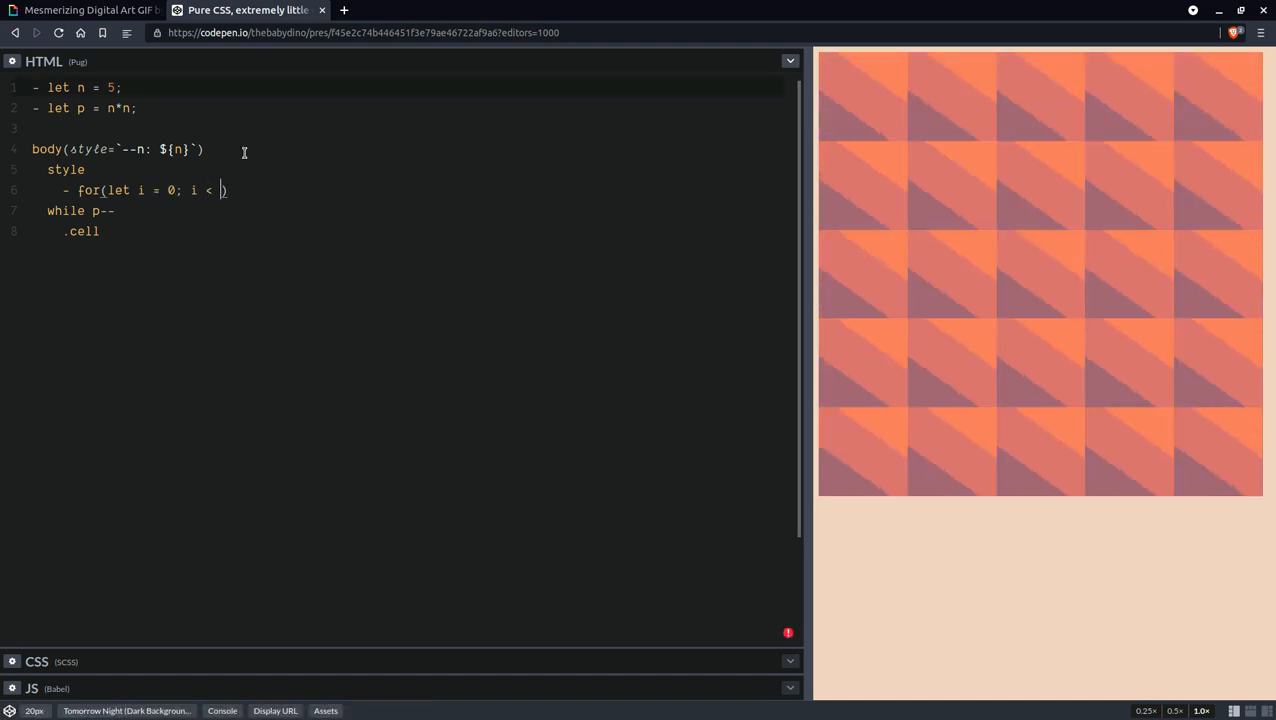
pyautogui.write('n; i++')
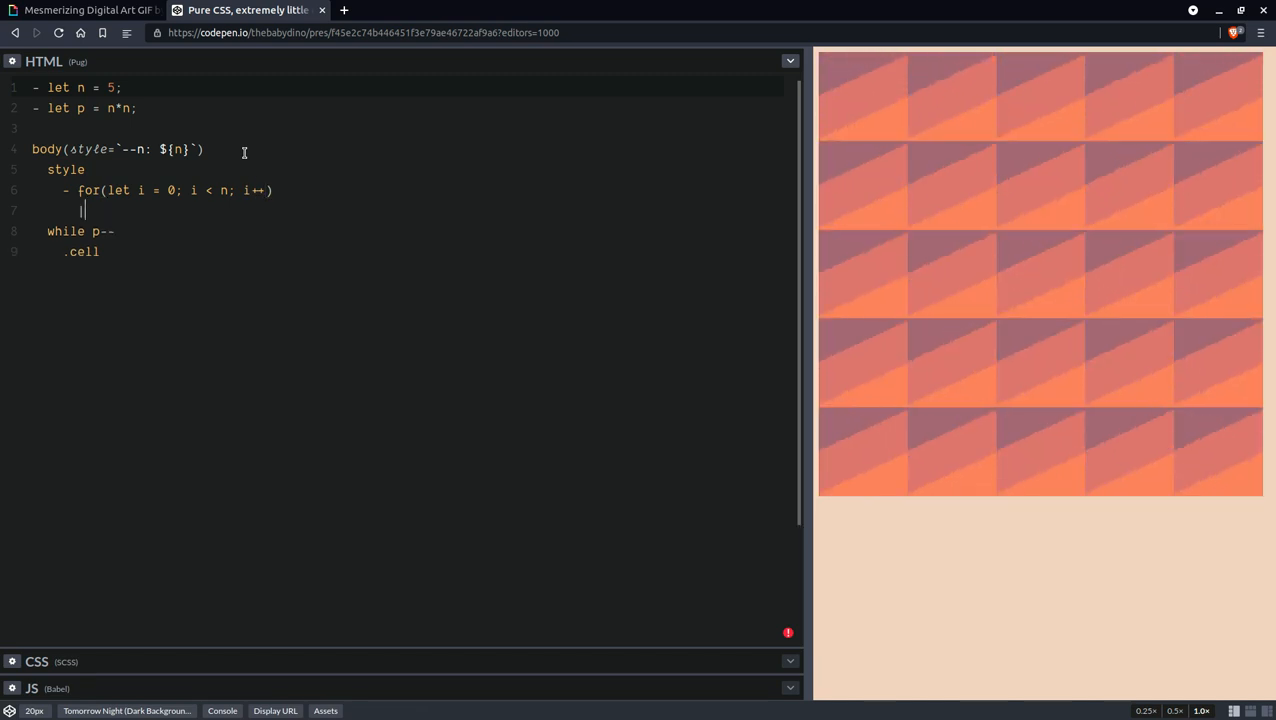
pyautogui.write('.cell:nth-')
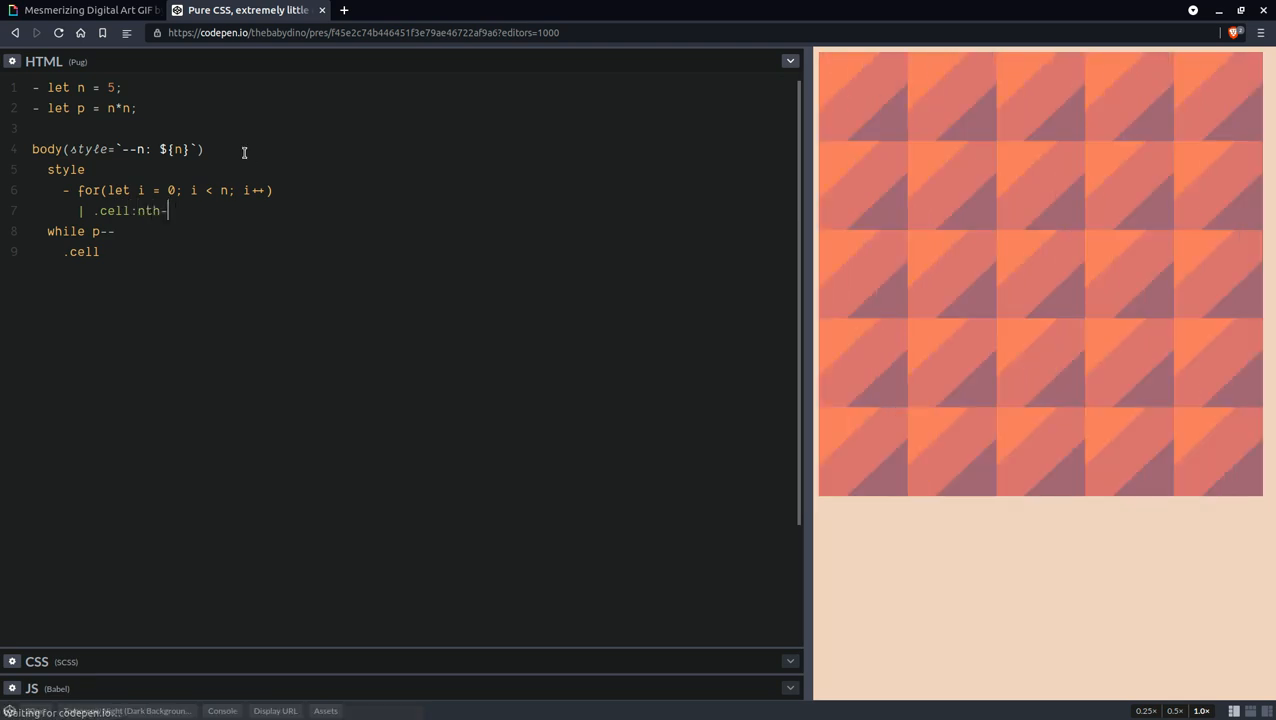
pyautogui.write('of-typ')
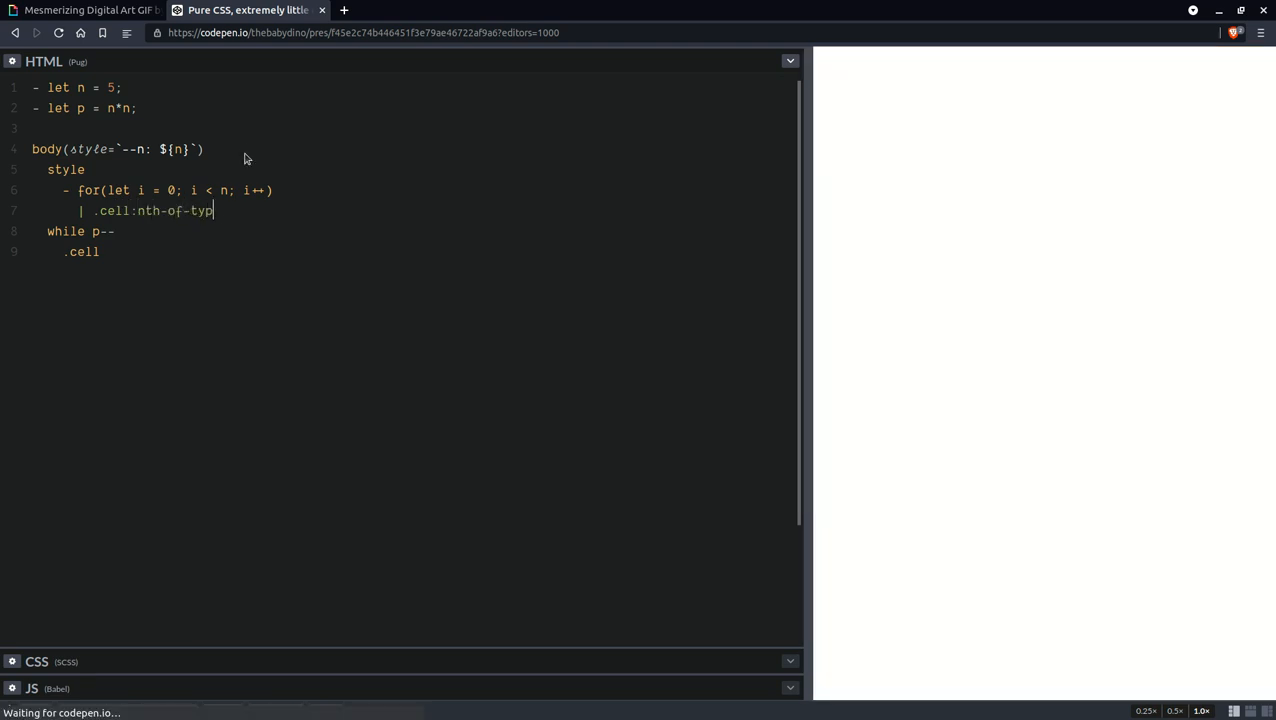
pyautogui.write('e()')
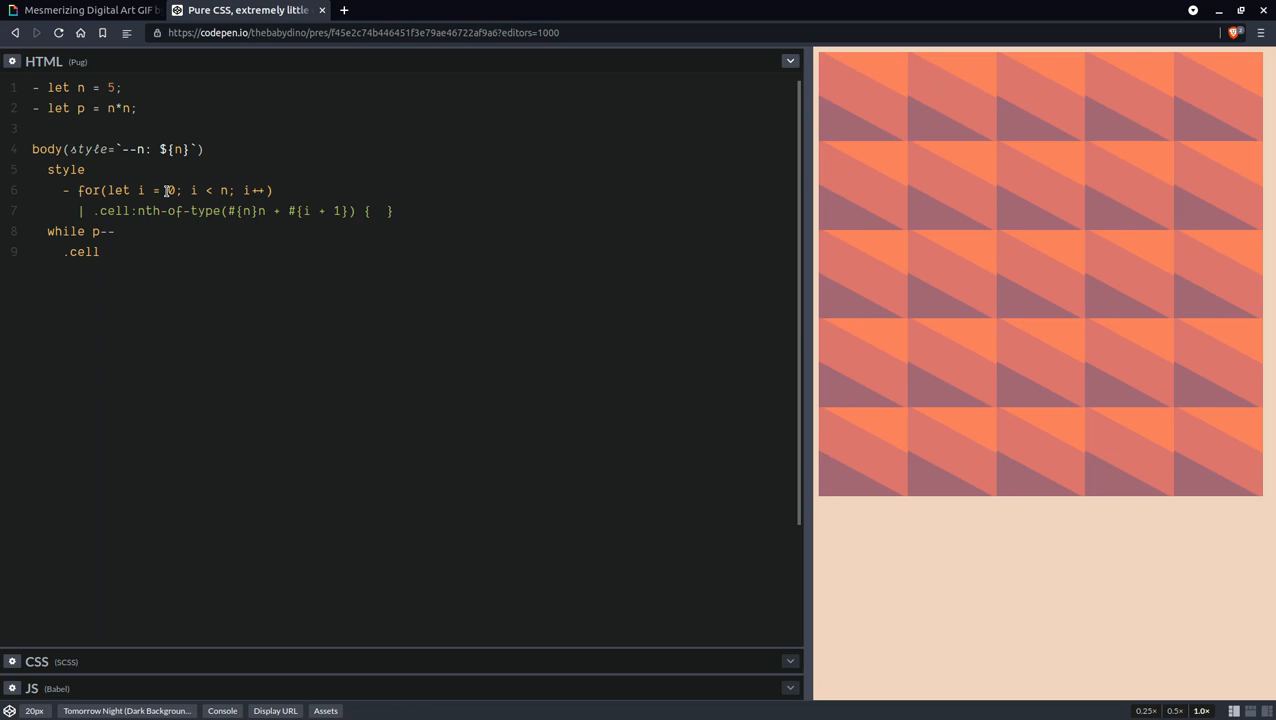
pyautogui.write('--i:')
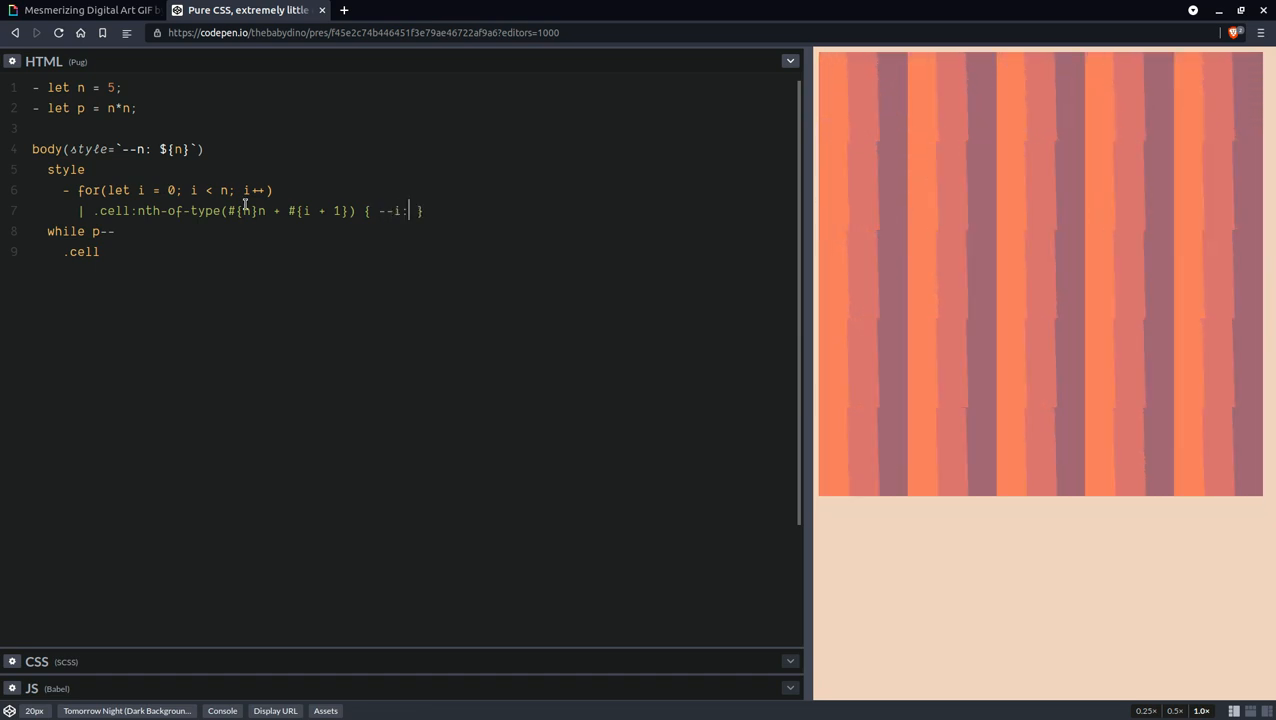
pyautogui.write('#{i}')
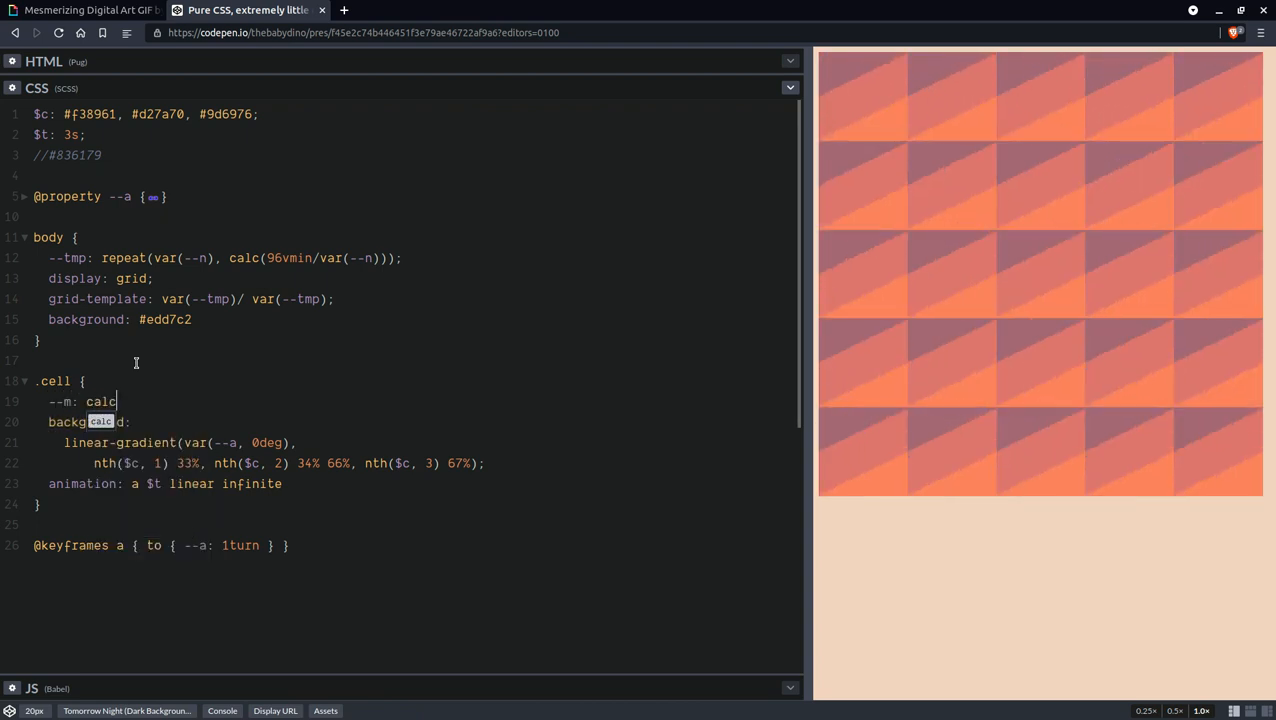
# Step: Define --abs-i and --abs-j on .cell as max() distances of --i and --j from --m
pyautogui.write('(.5*(var(--n')
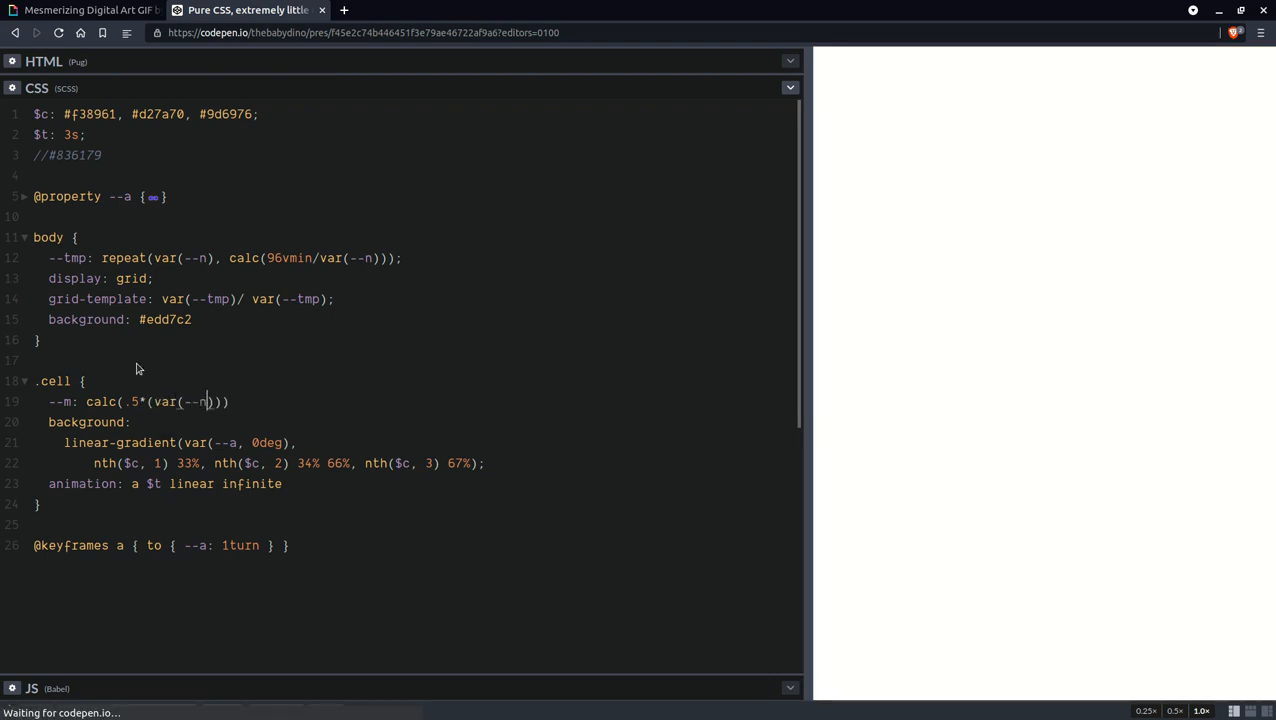
pyautogui.write('- 1')
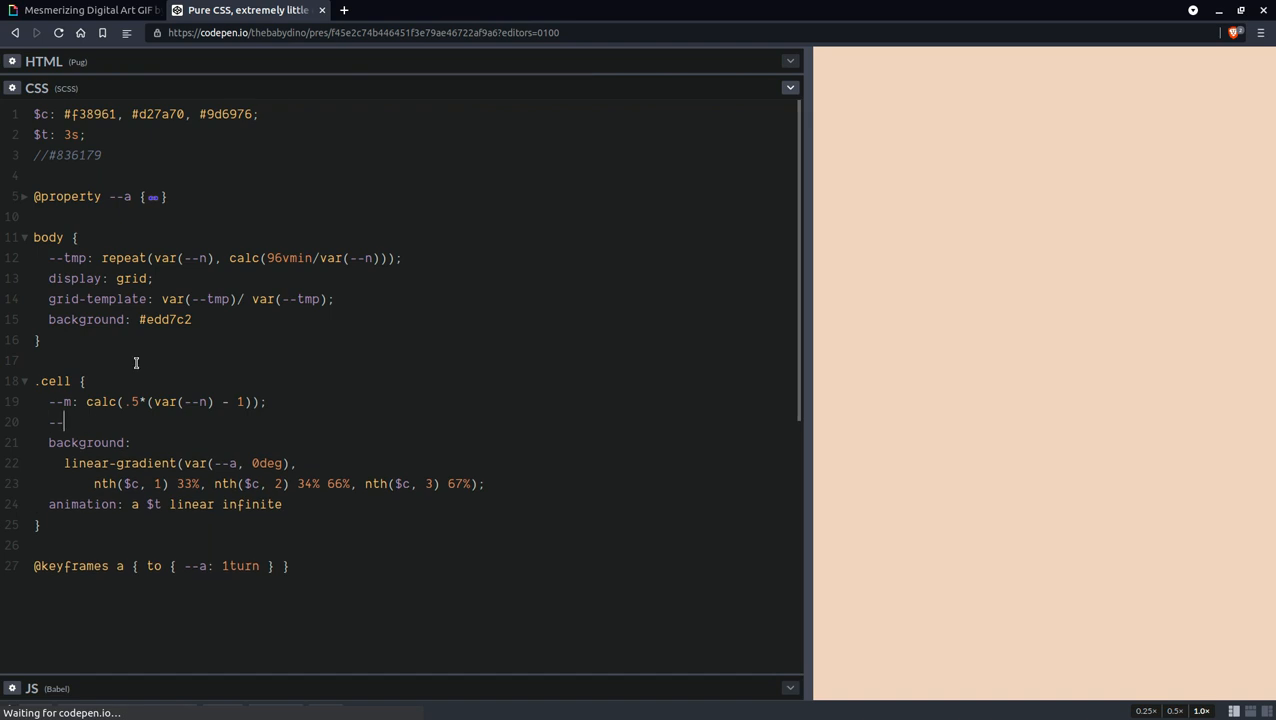
pyautogui.write('abs-')
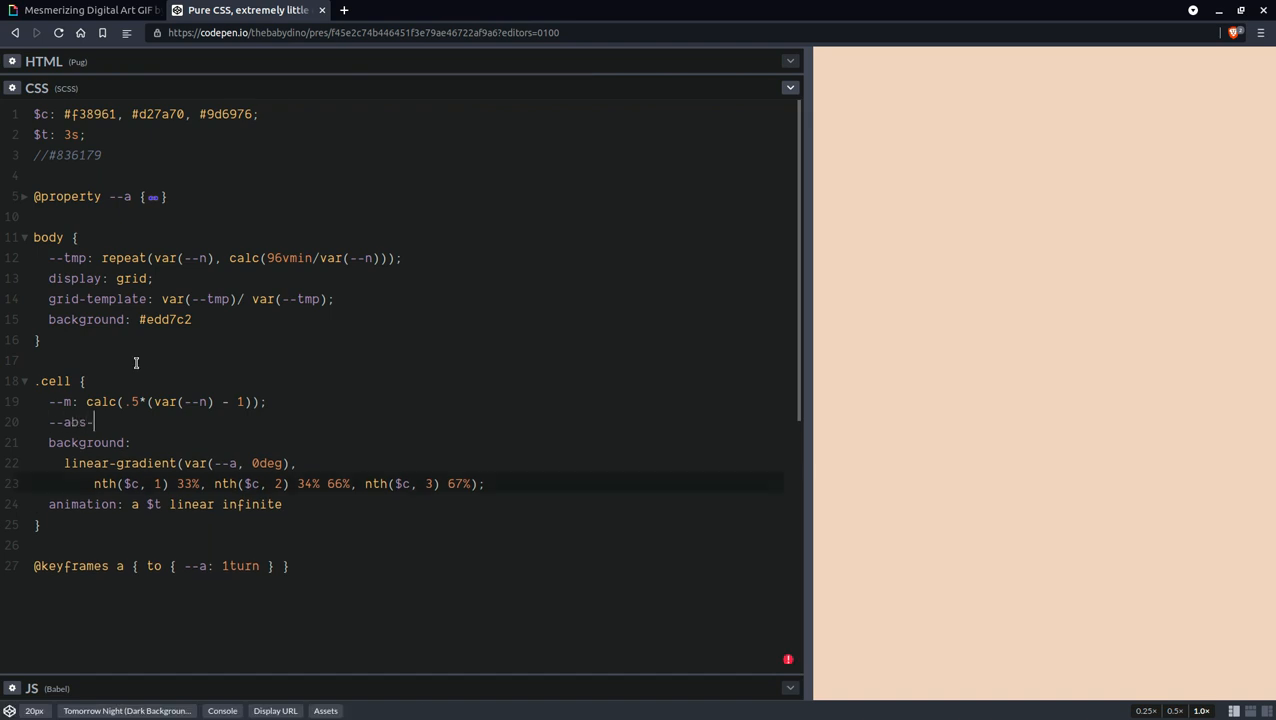
pyautogui.write('i')
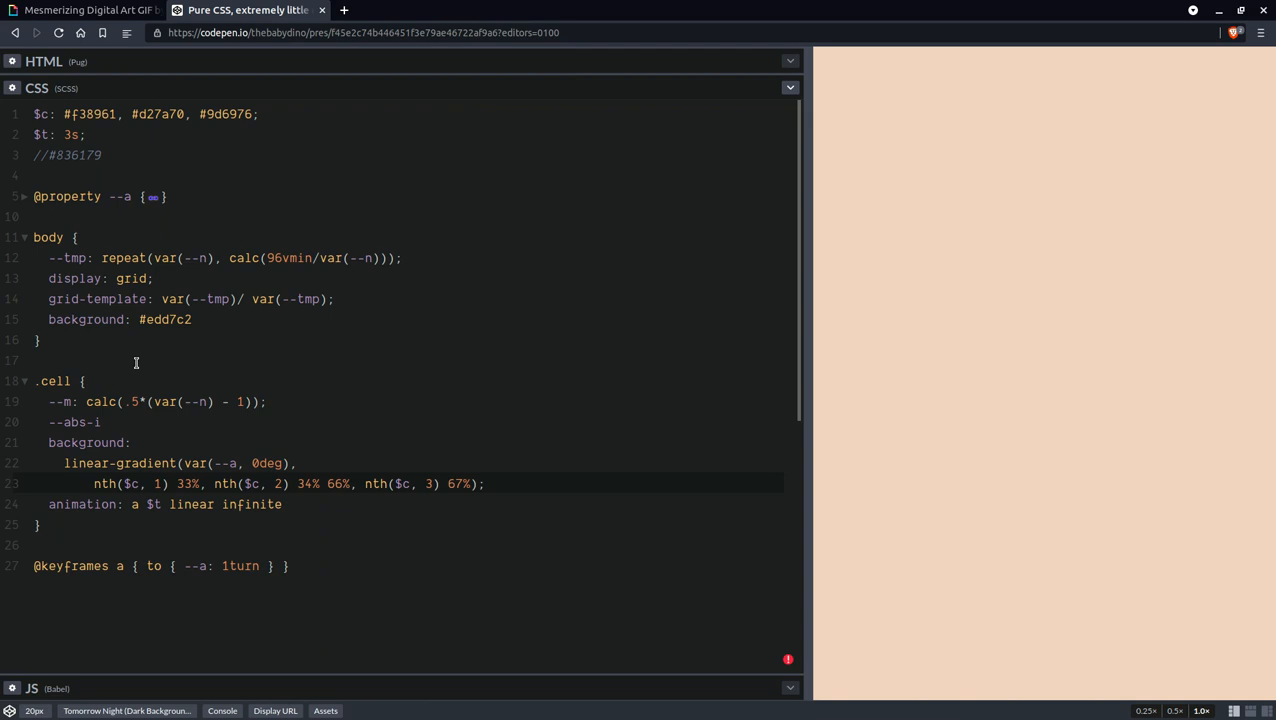
pyautogui.write('max(')
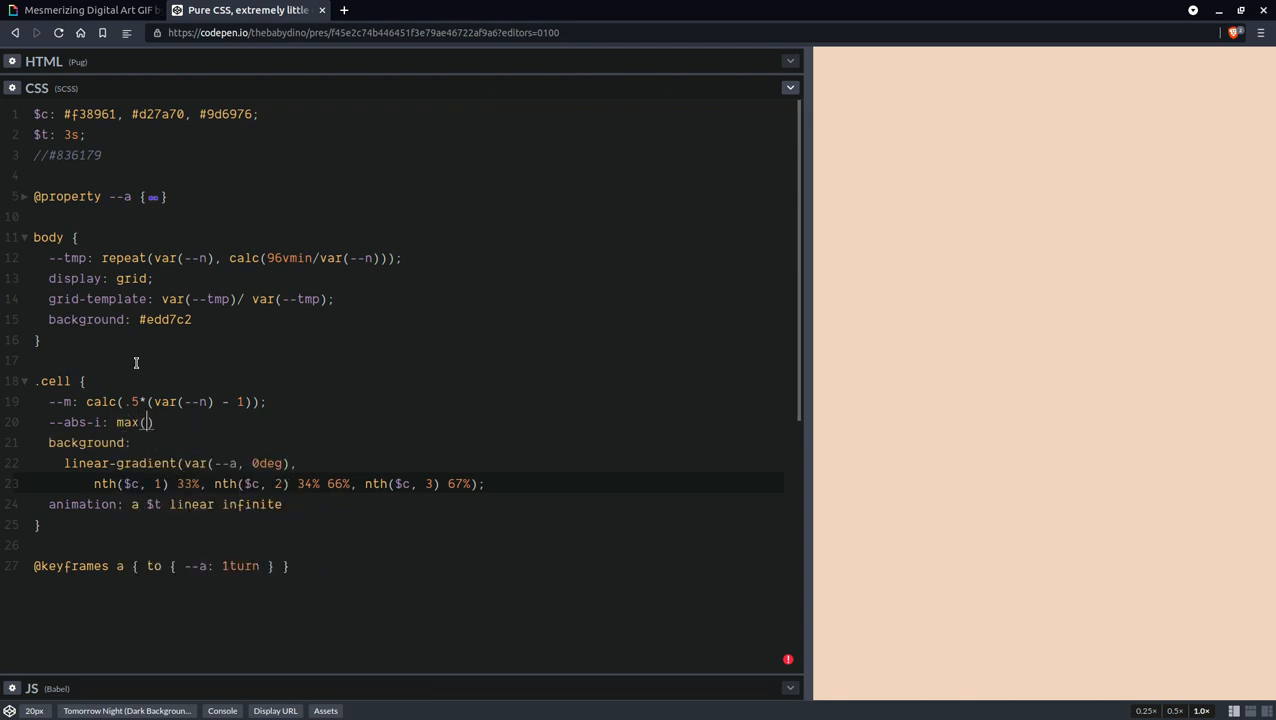
pyautogui.write('var(--m)')
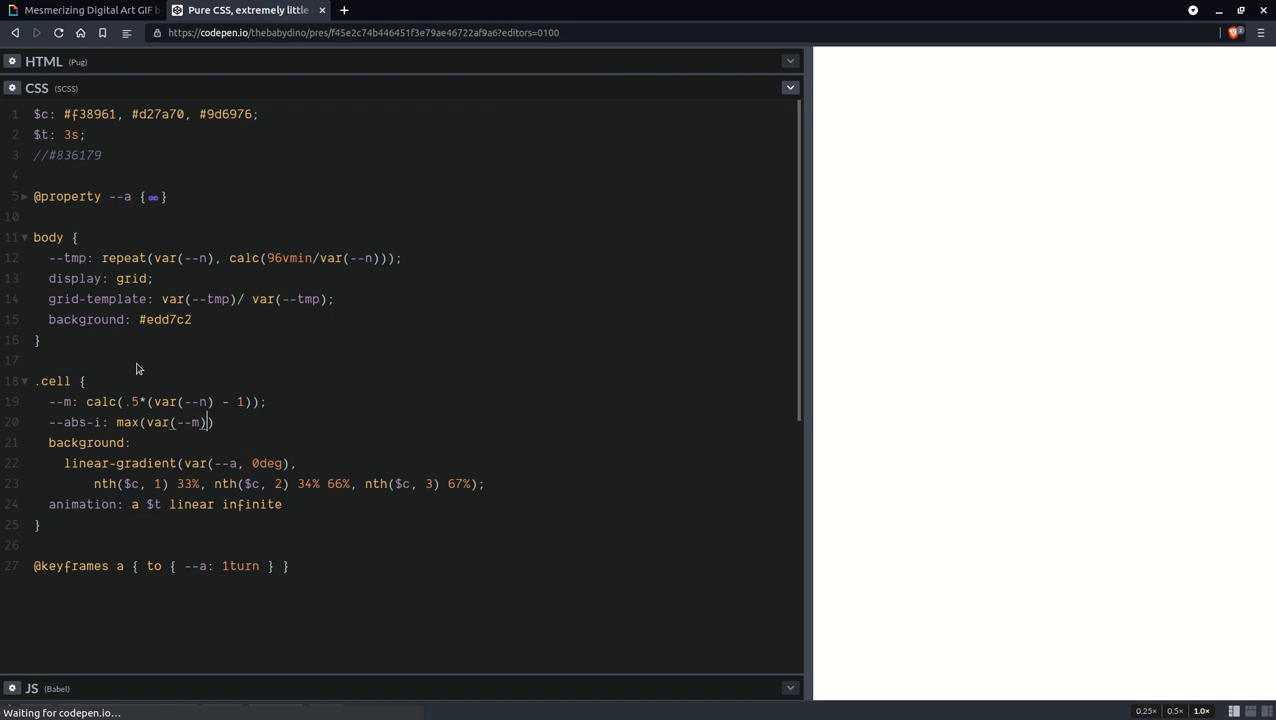
pyautogui.write('- var(--i)')
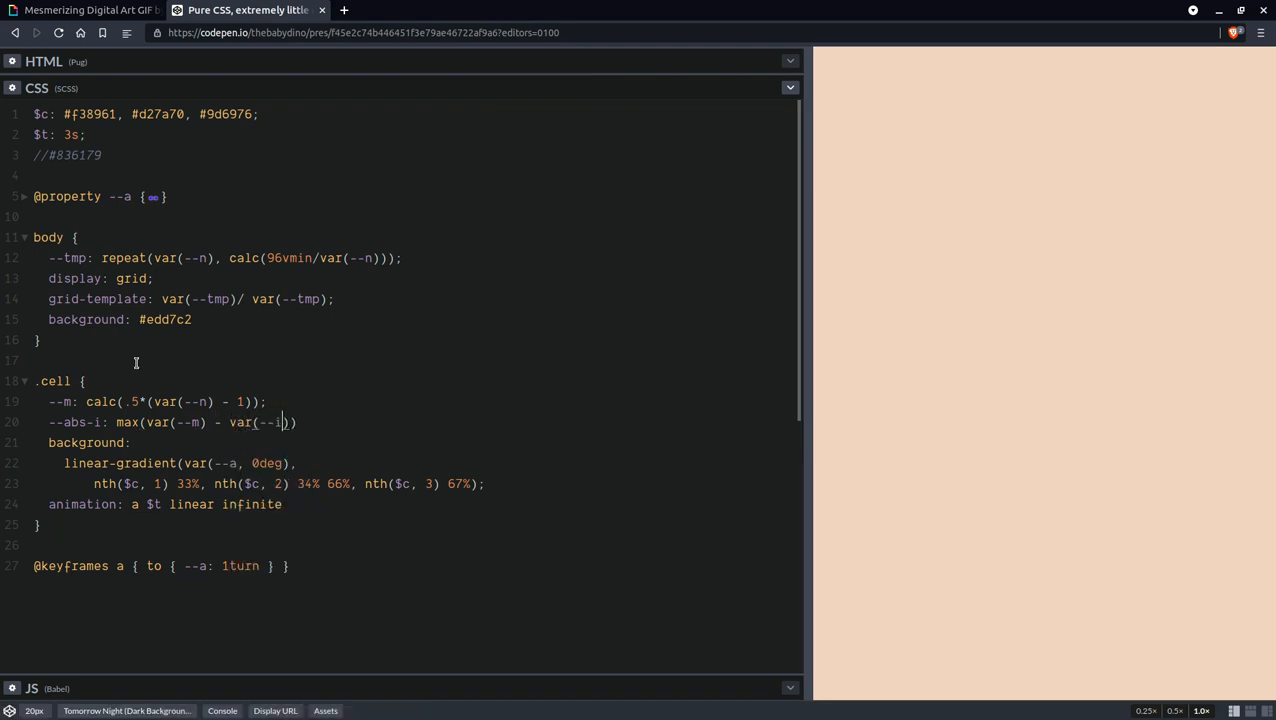
pyautogui.write(', var(--')
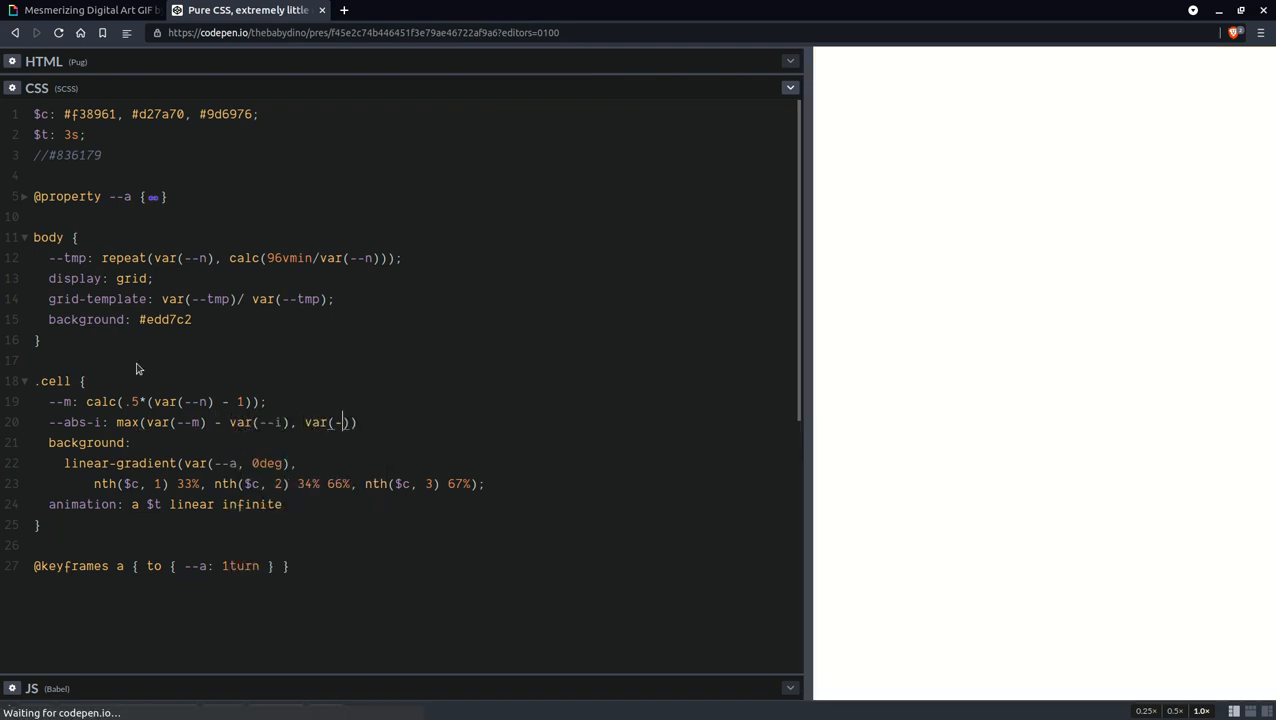
pyautogui.write('- b')
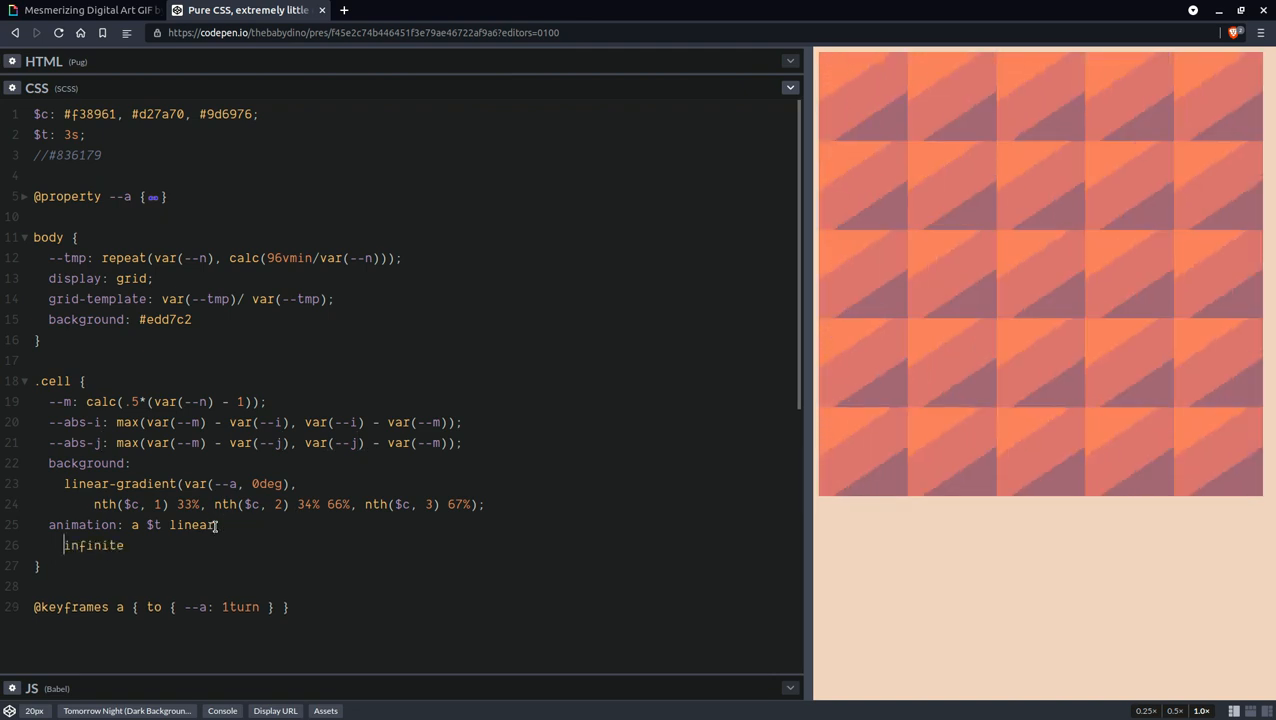
# Step: Set the .cell animation delay to calc((.5*(var(--abs-i) + var(--abs-j))/var(--m) - 1)*#{$t})
pyautogui.write('calc()')
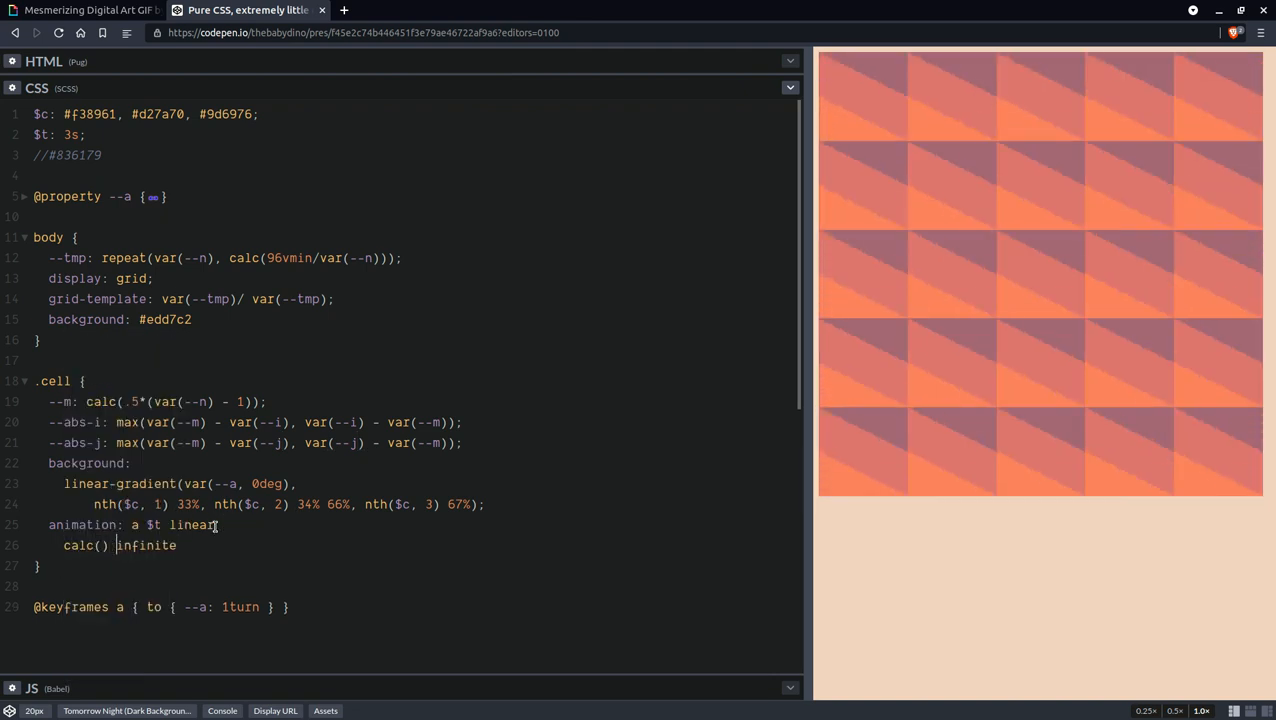
pyautogui.write('.5')
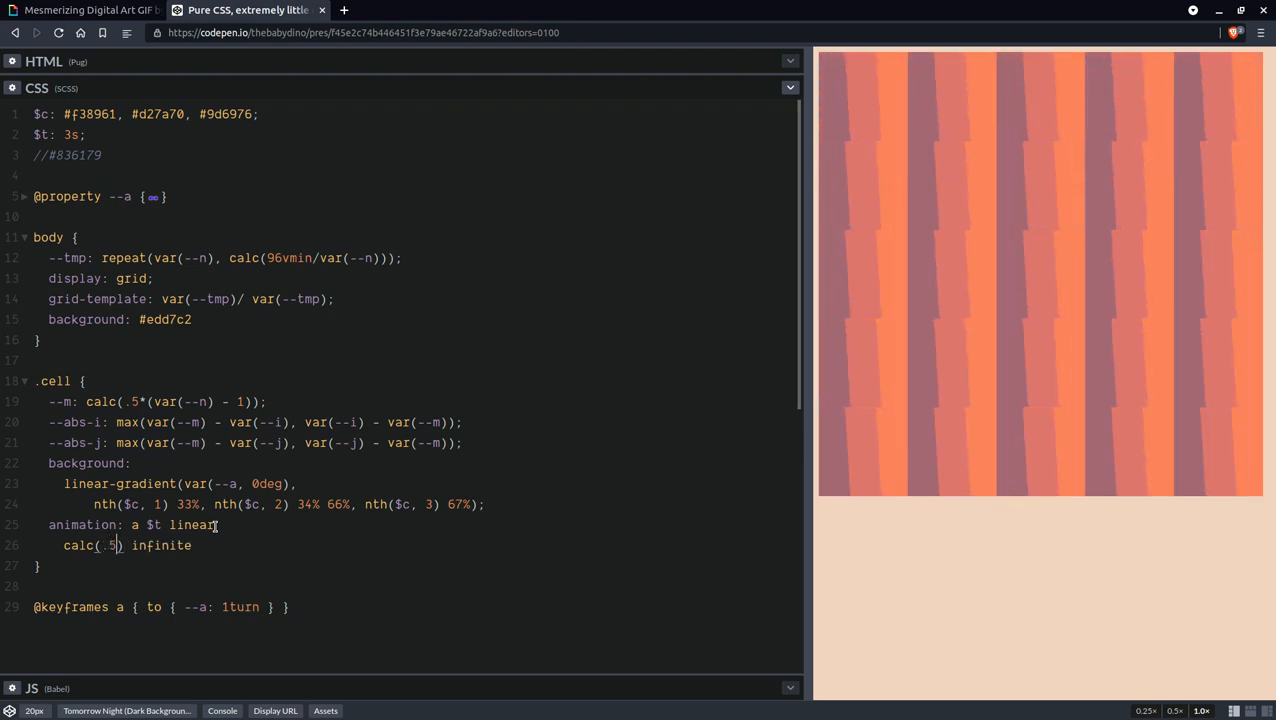
pyautogui.write('*()')
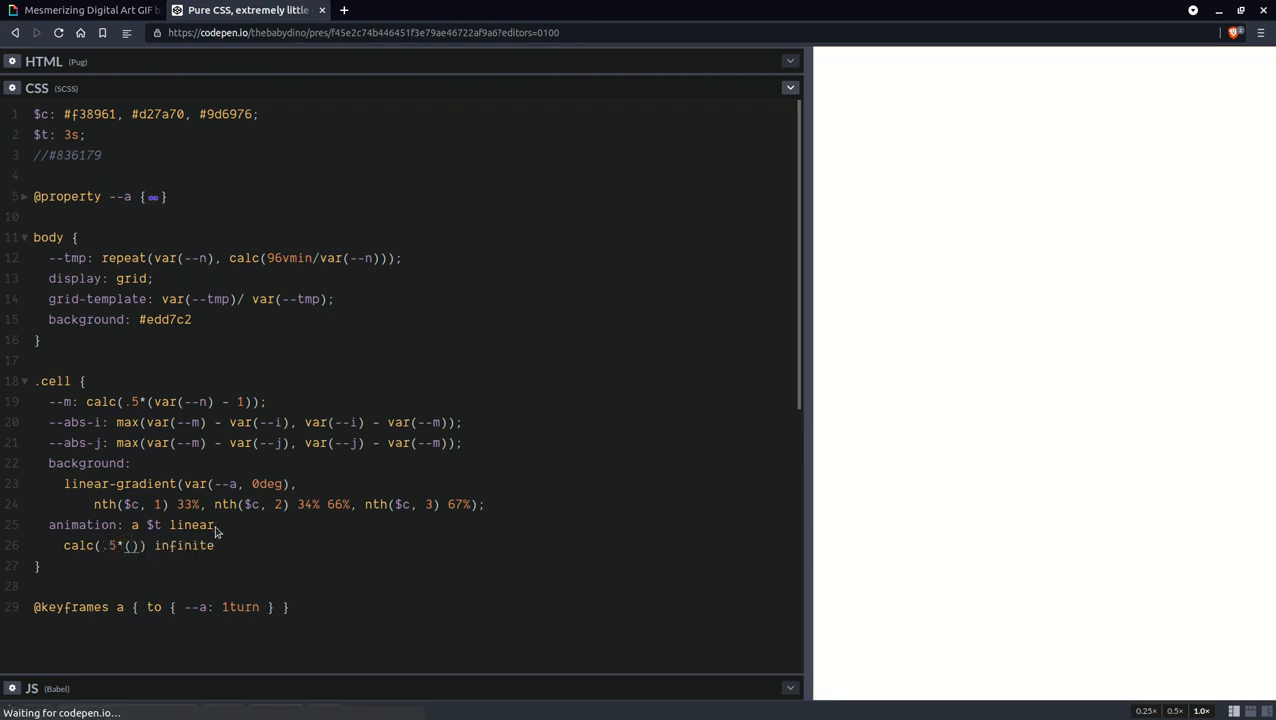
pyautogui.write('var(--abs)/var(--m')
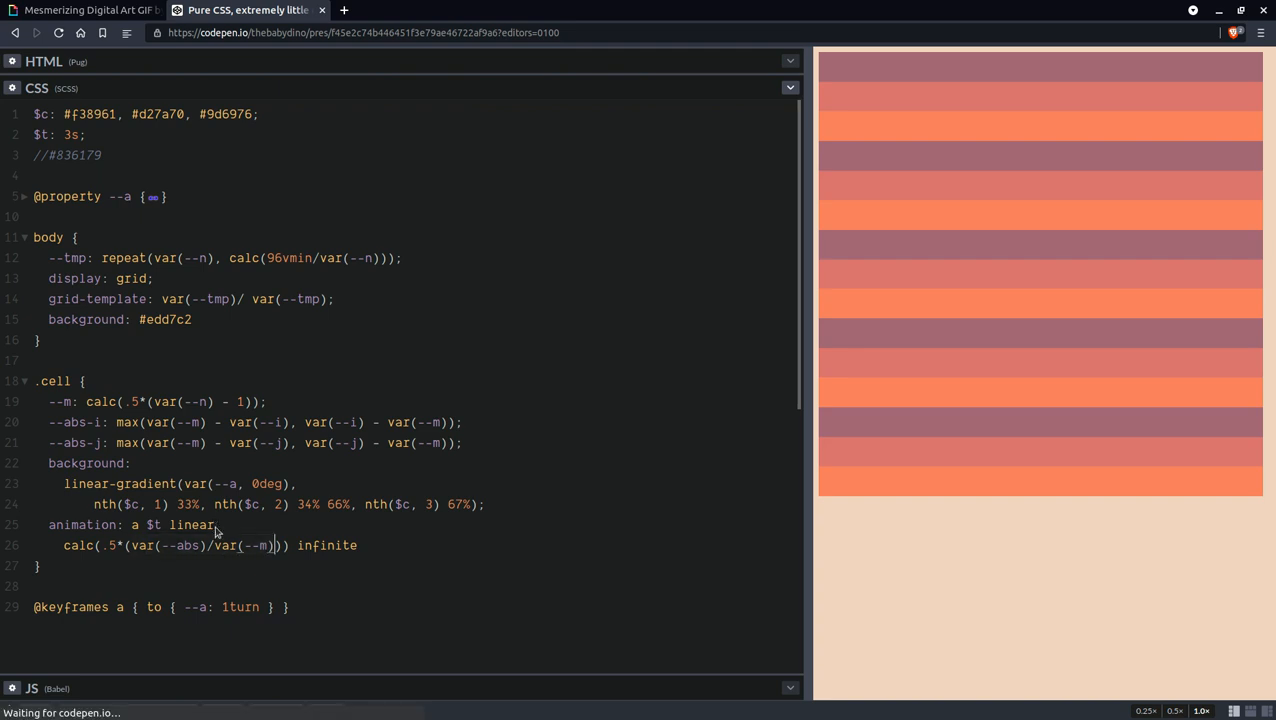
pyautogui.write('+ var(--abs)/var(--m)')
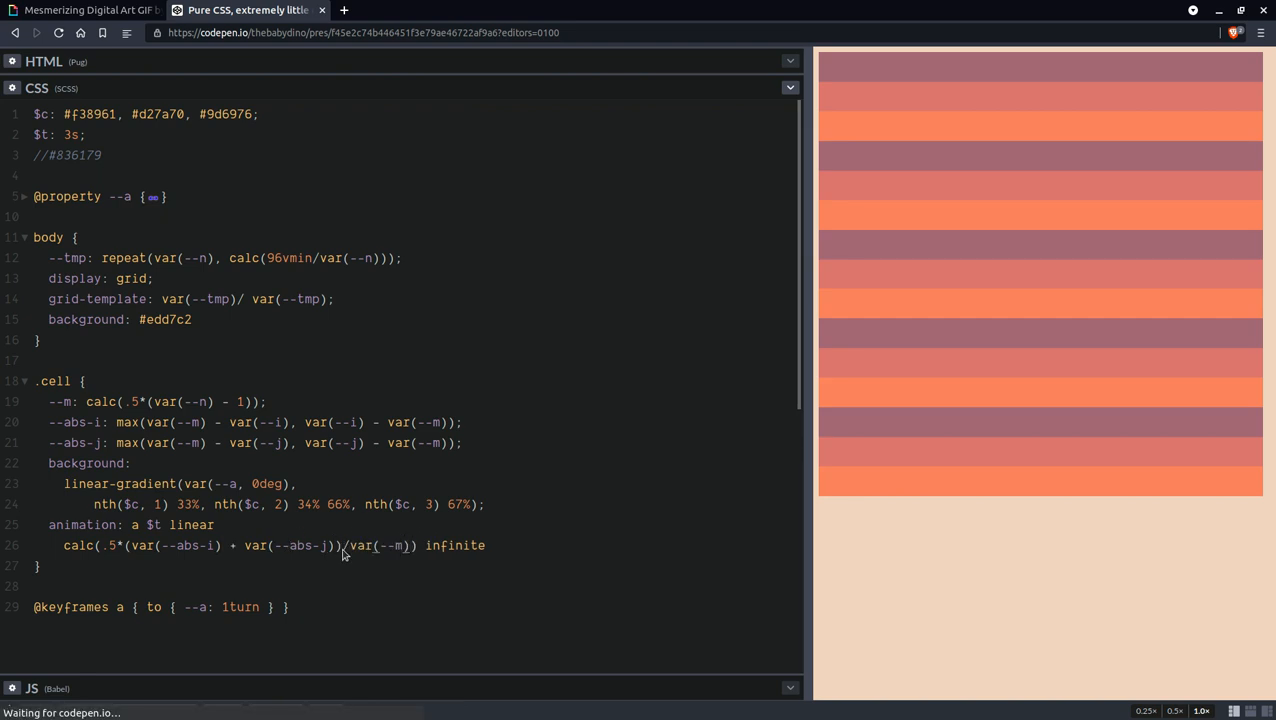
pyautogui.write('*#{}')
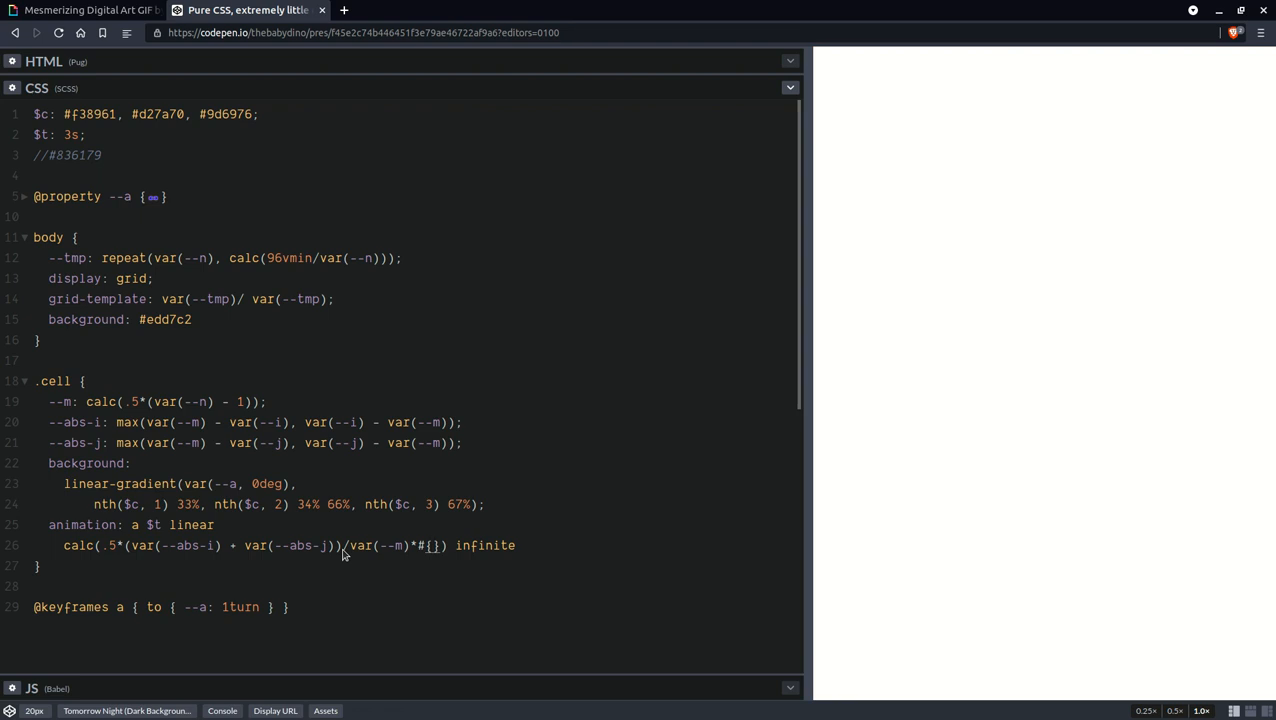
pyautogui.write('$t')
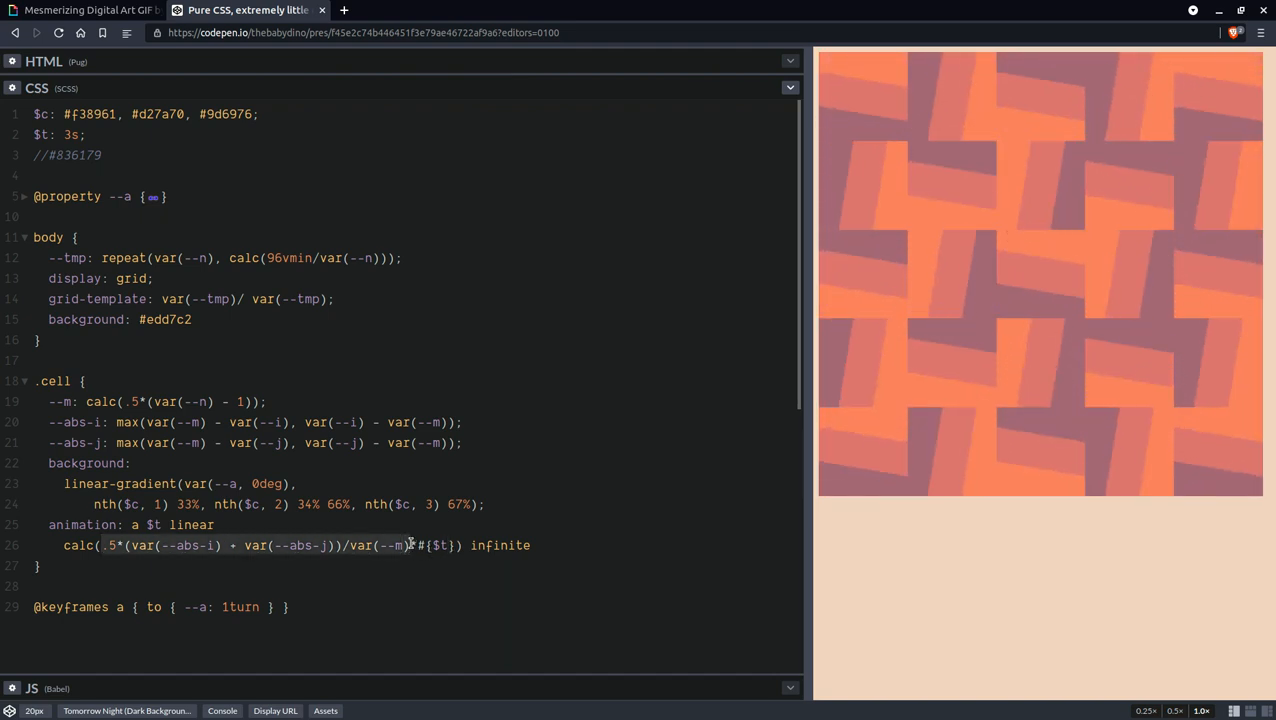
pyautogui.write('- 1')
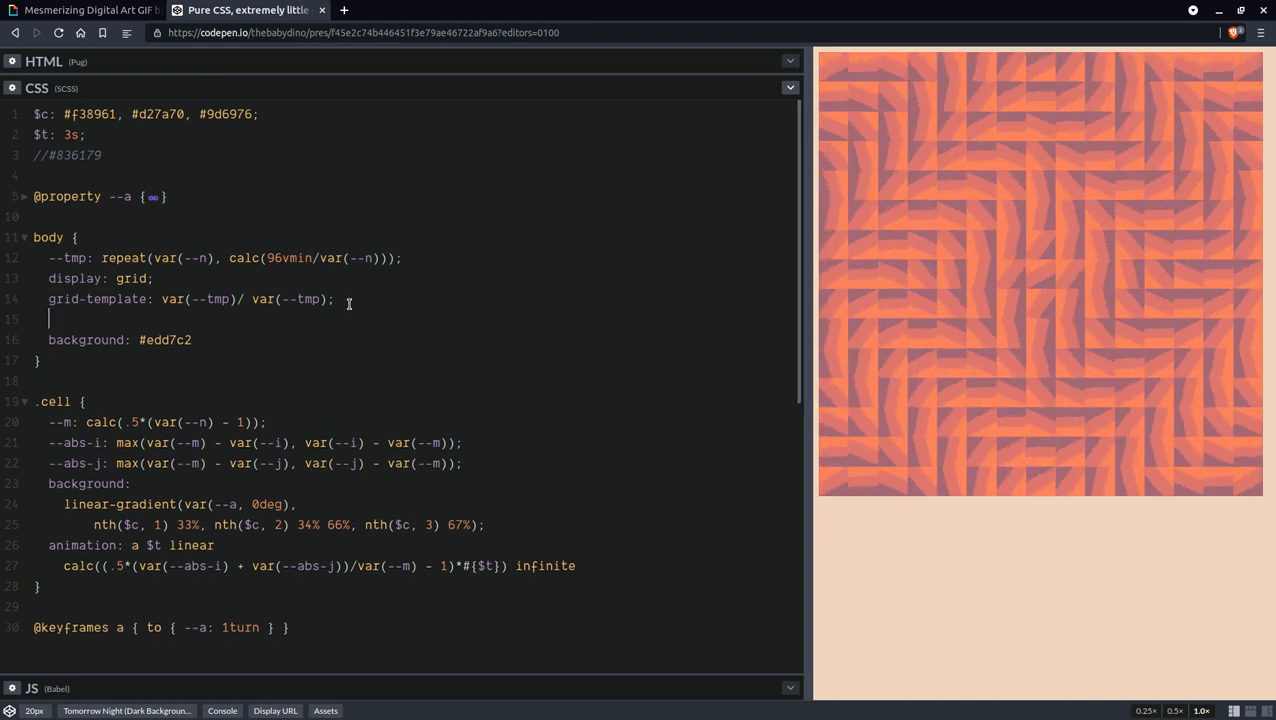
# Step: Give body place-content: center, height: 100vh and margin: 0, and widen the preview
pyautogui.write('place-content')
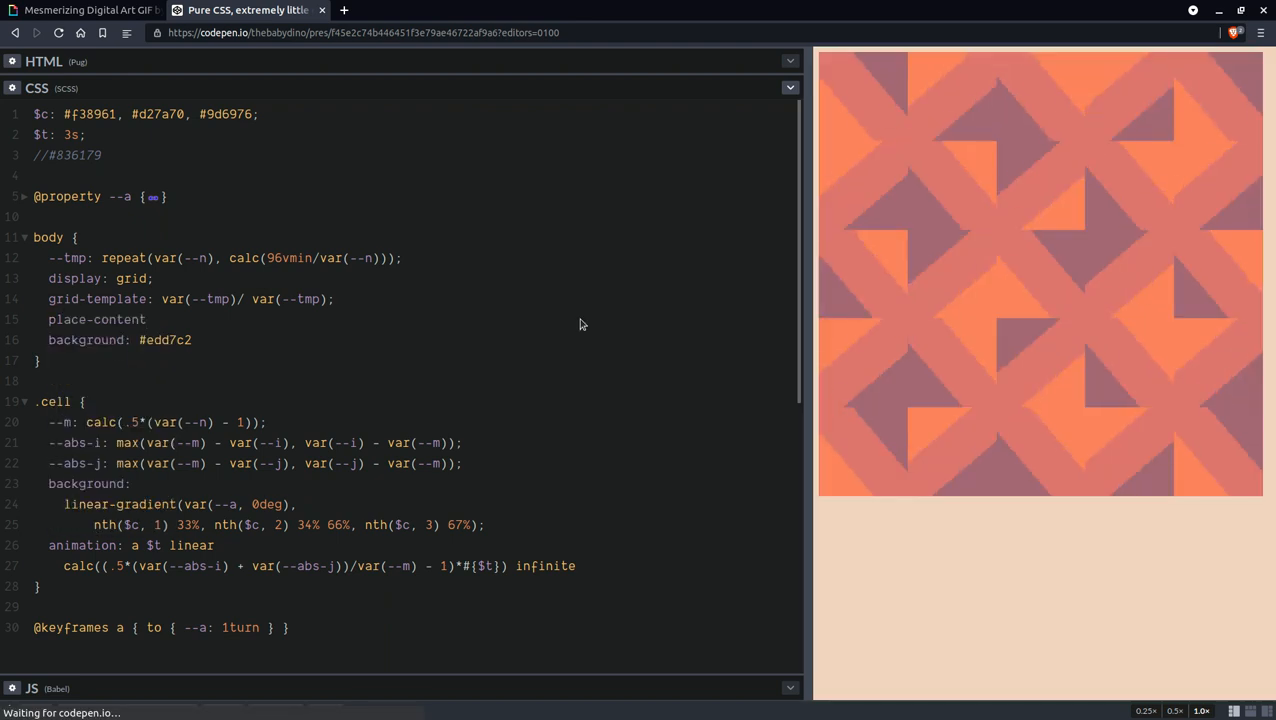
pyautogui.write('center;')
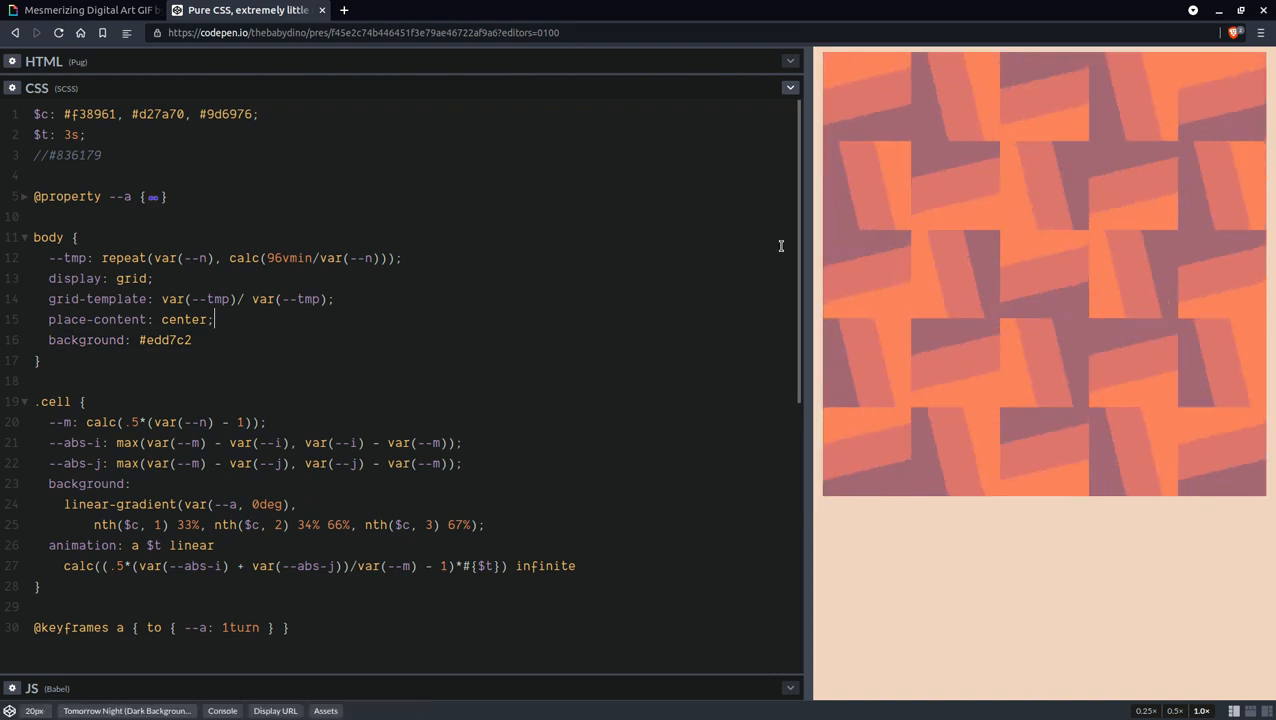
pyautogui.moveTo(812, 255); pyautogui.dragTo(700, 255)
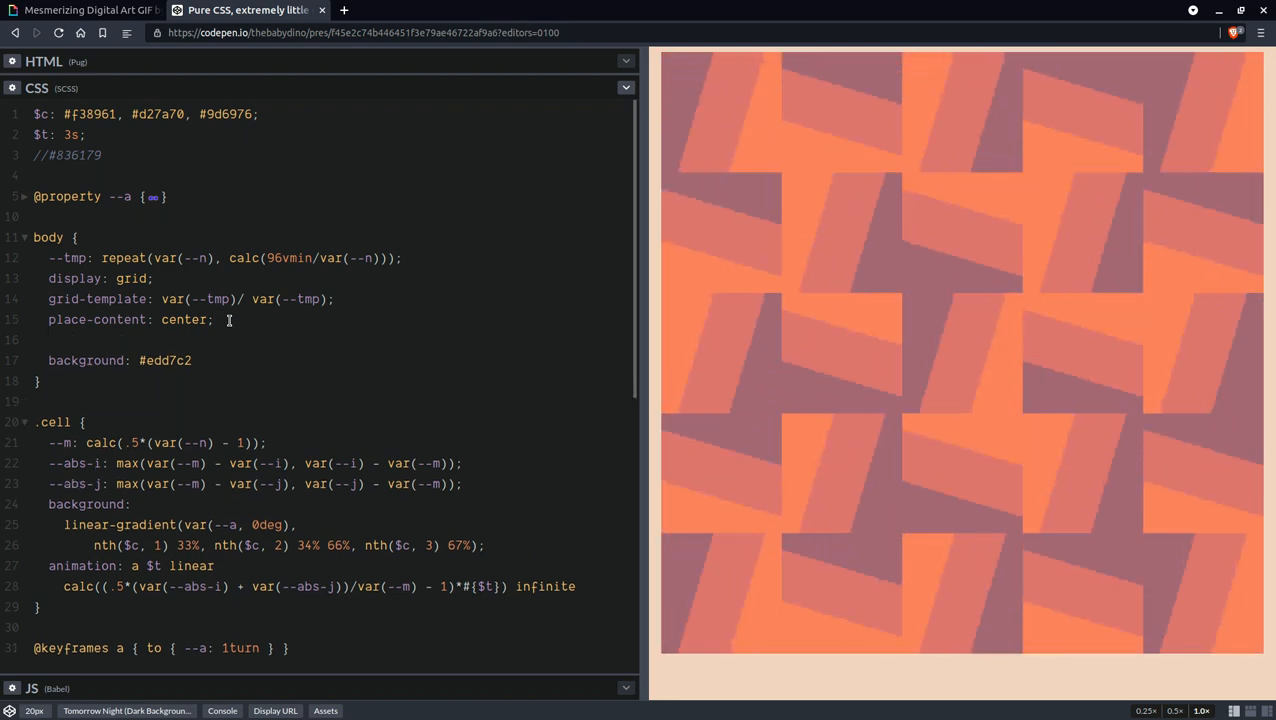
pyautogui.write('height:')
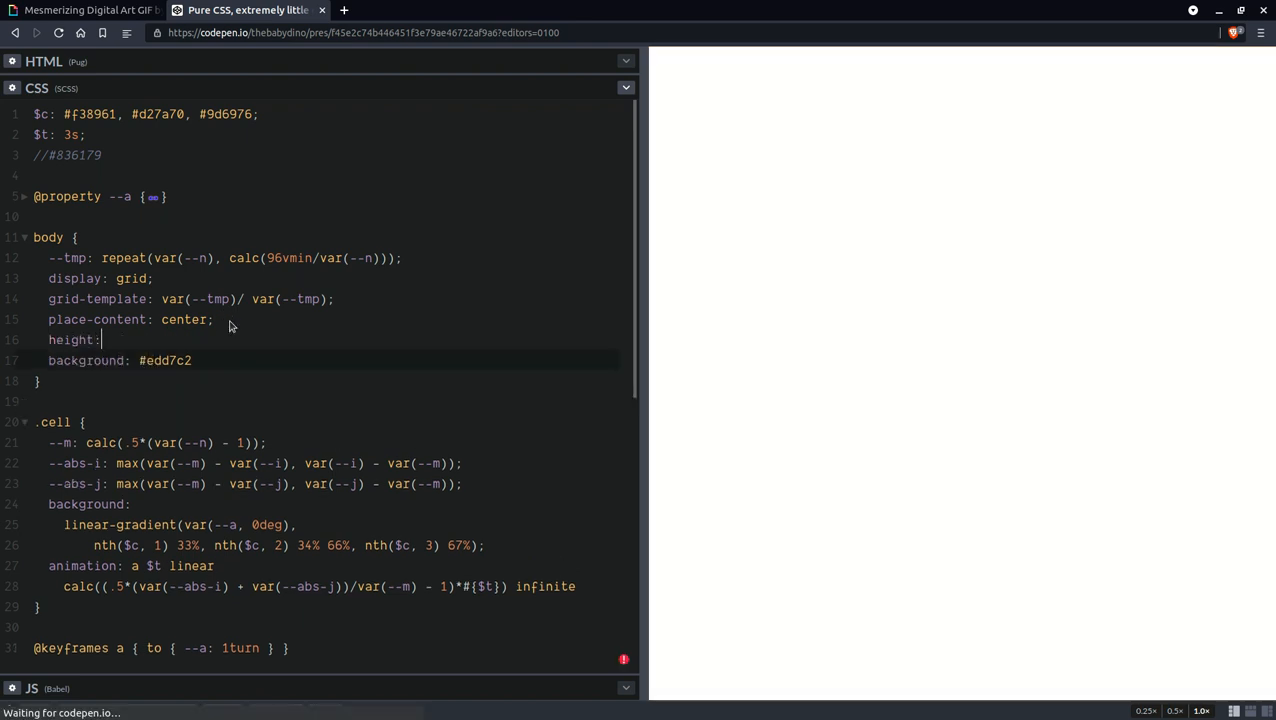
pyautogui.write('100vh;')
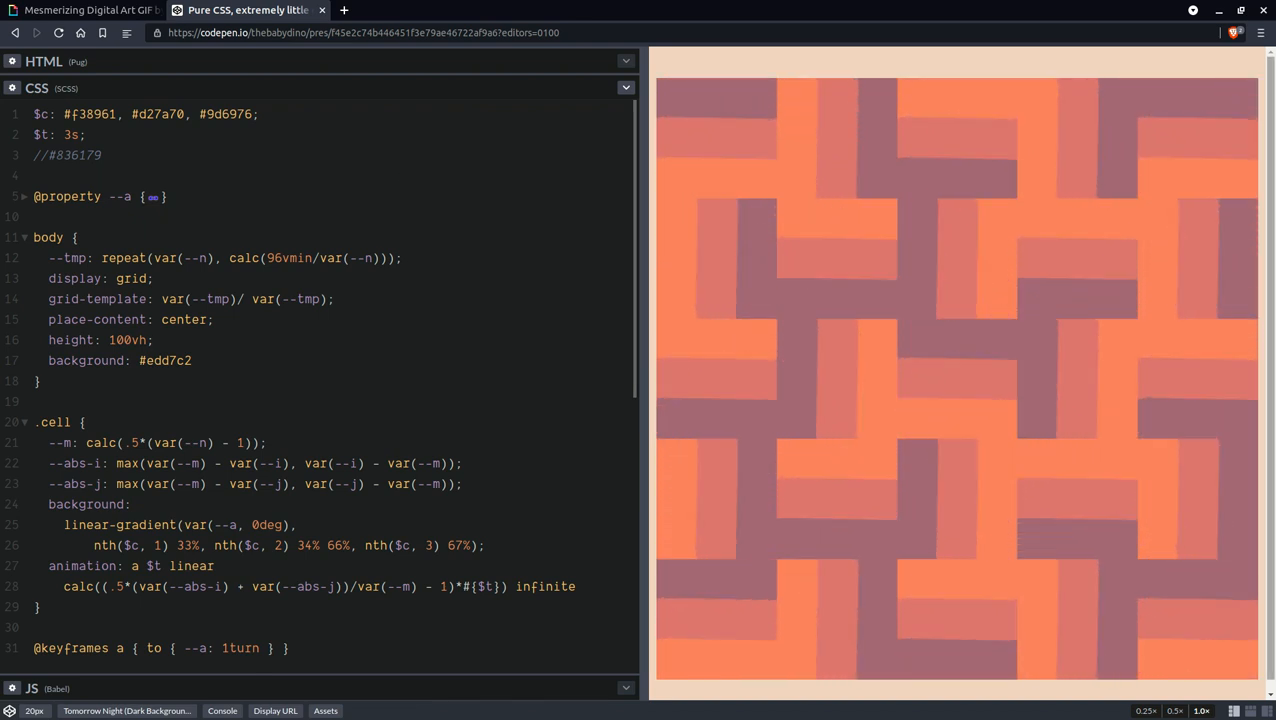
pyautogui.click(213, 319)
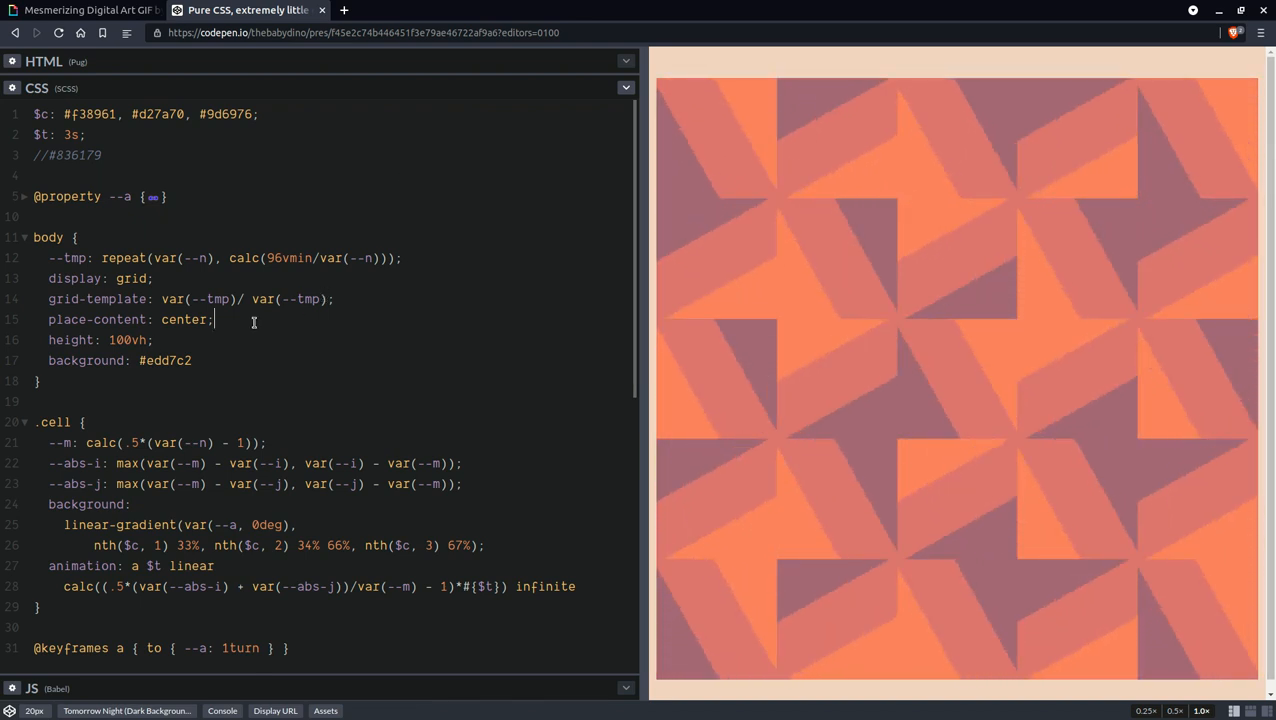
pyautogui.write('margin: 0;')
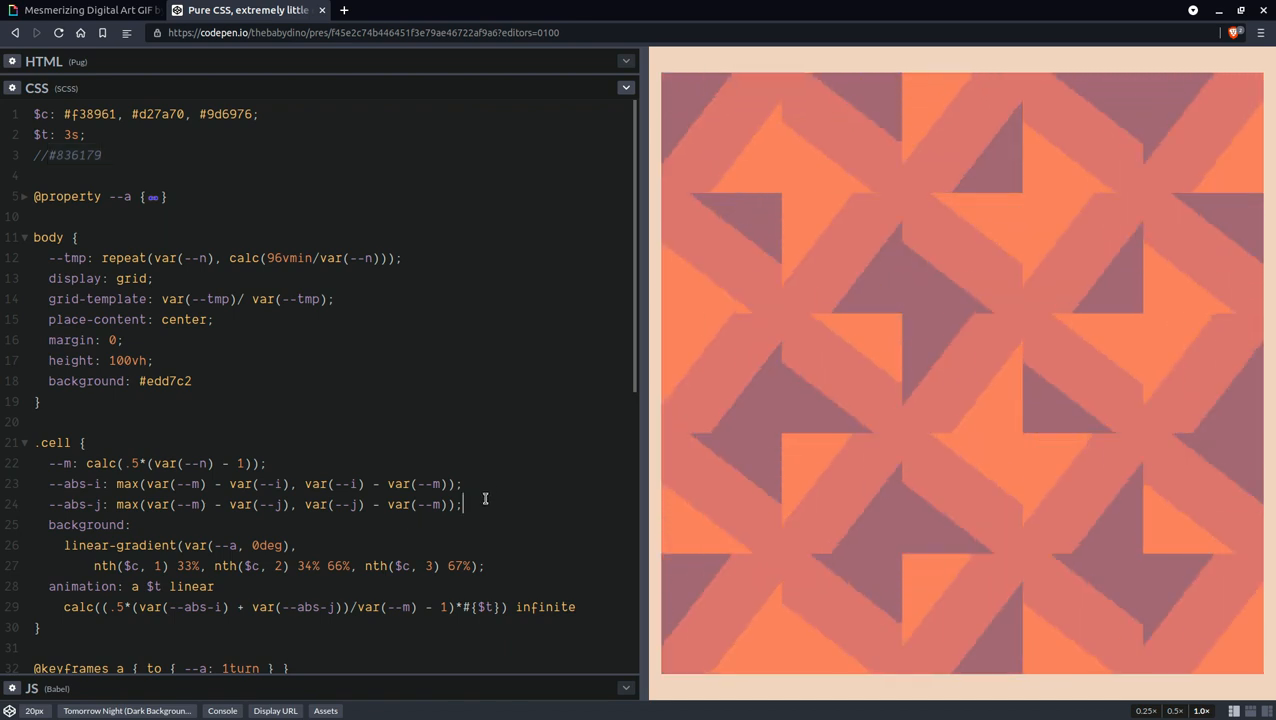
# Step: Give .cell an inset 0 0 2px #836179 box-shadow
pyautogui.write('box-shadow: 0')
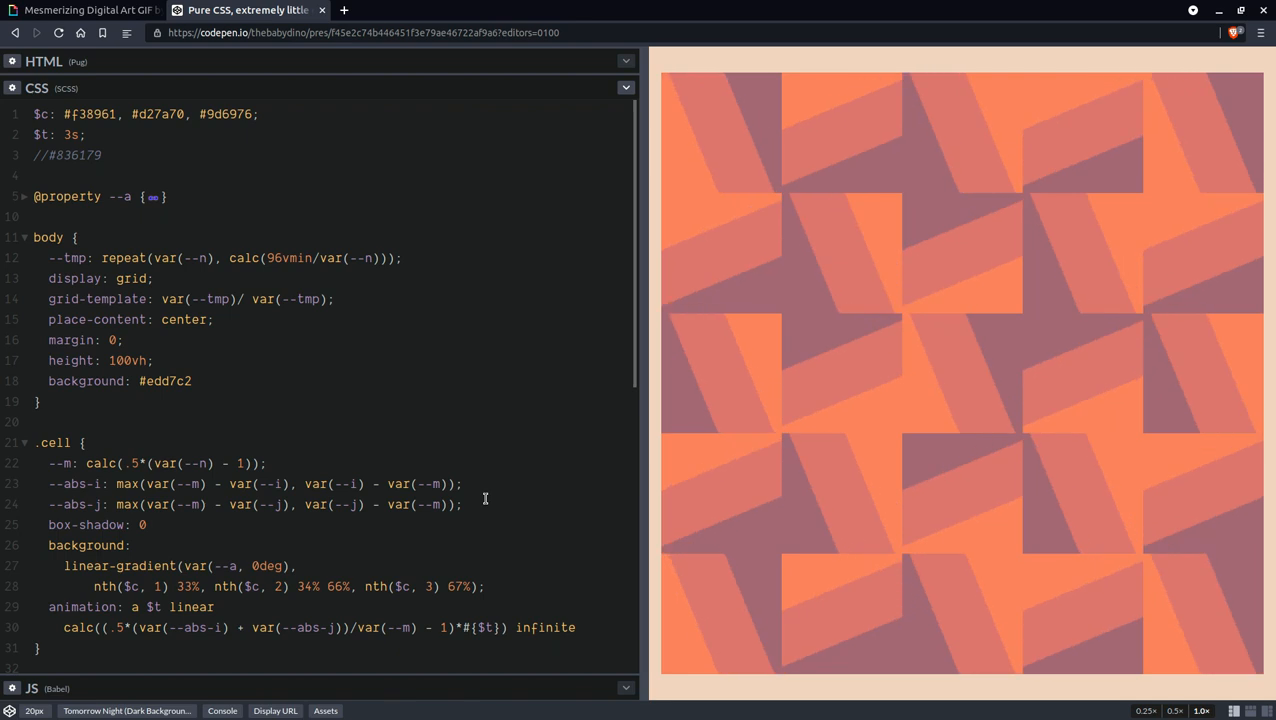
pyautogui.write('inset')
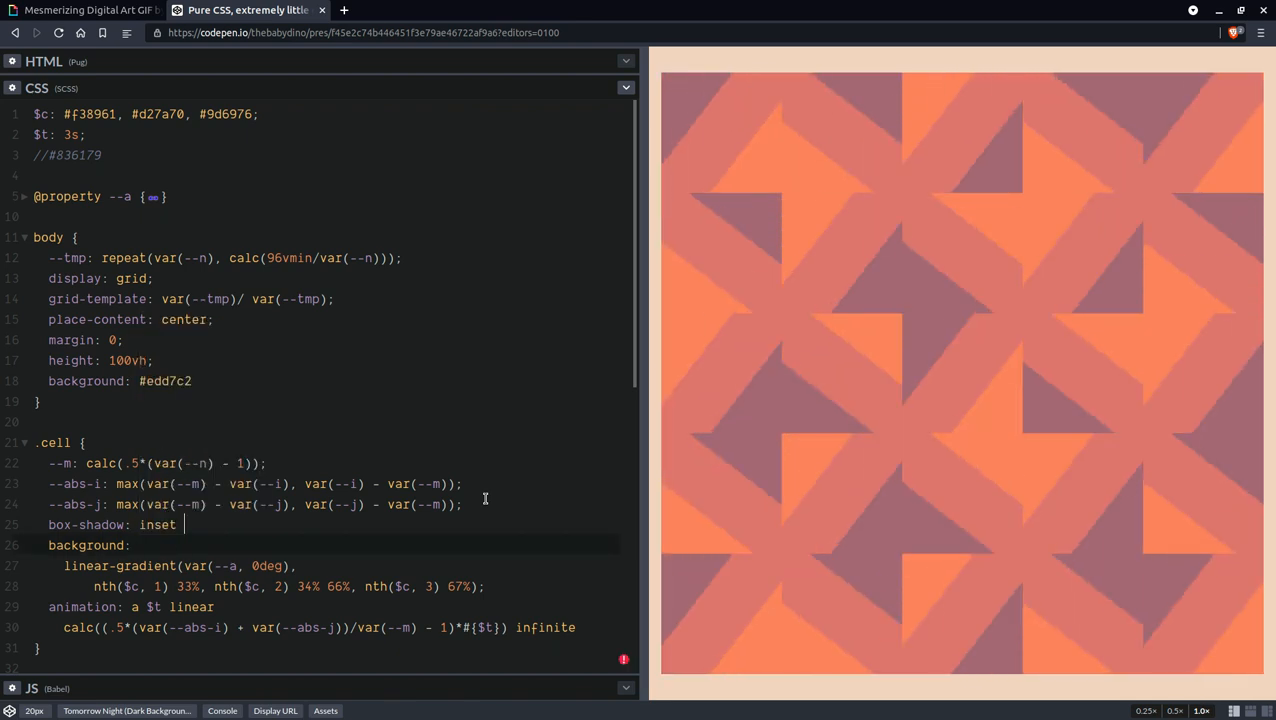
pyautogui.write('0 0 2')
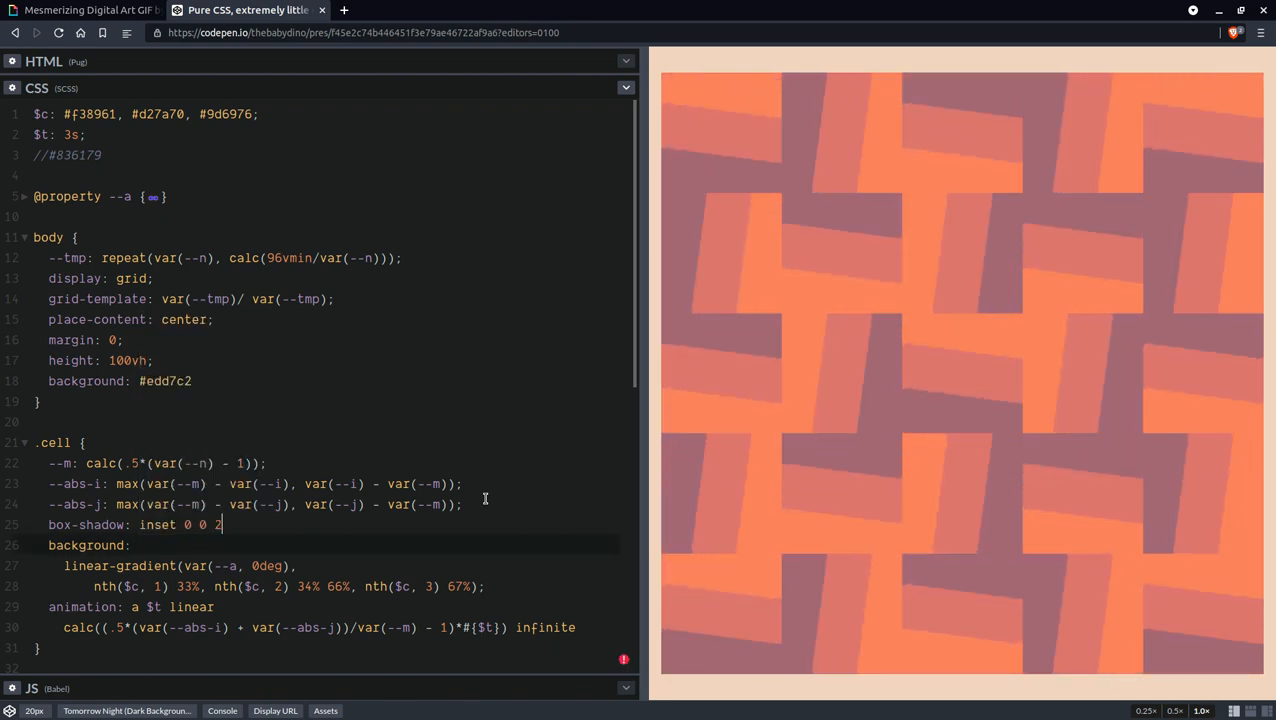
pyautogui.write('px #836179;')
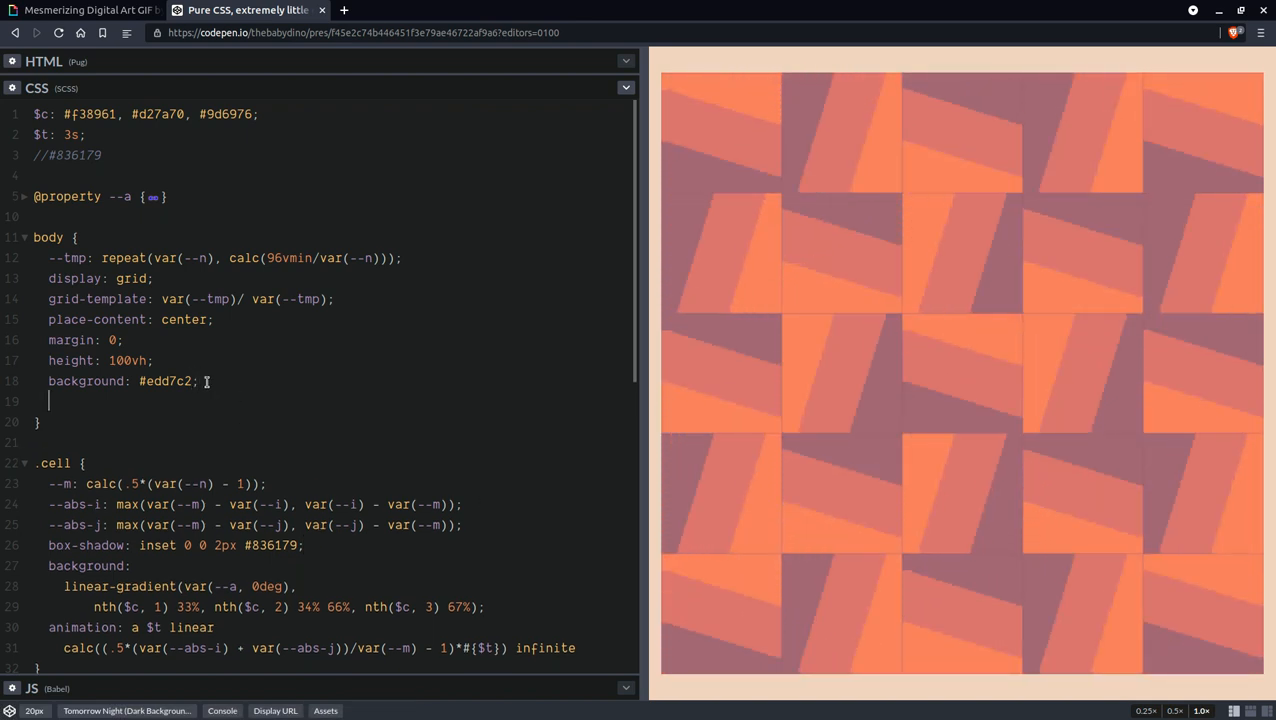
# Step: Add color #836179 and filter drop-shadow(0 0 2px currentcolor) to the body rule
pyautogui.write('filter')
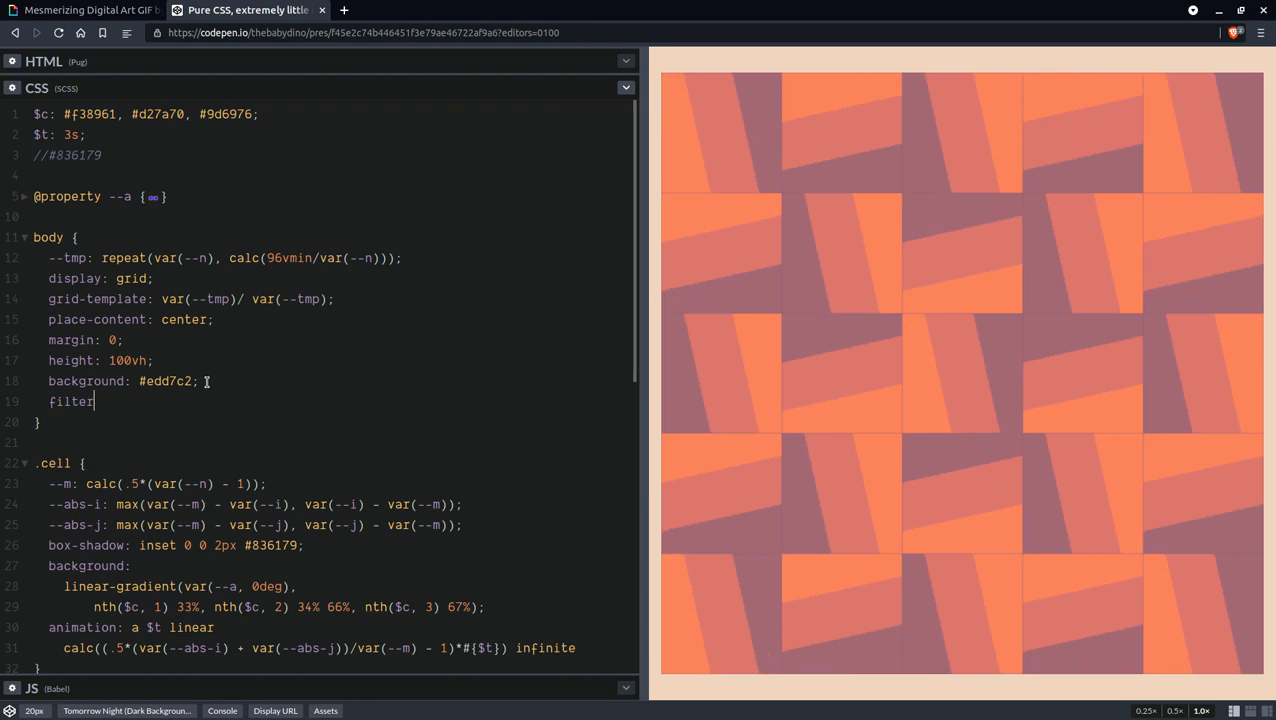
pyautogui.write('drop')
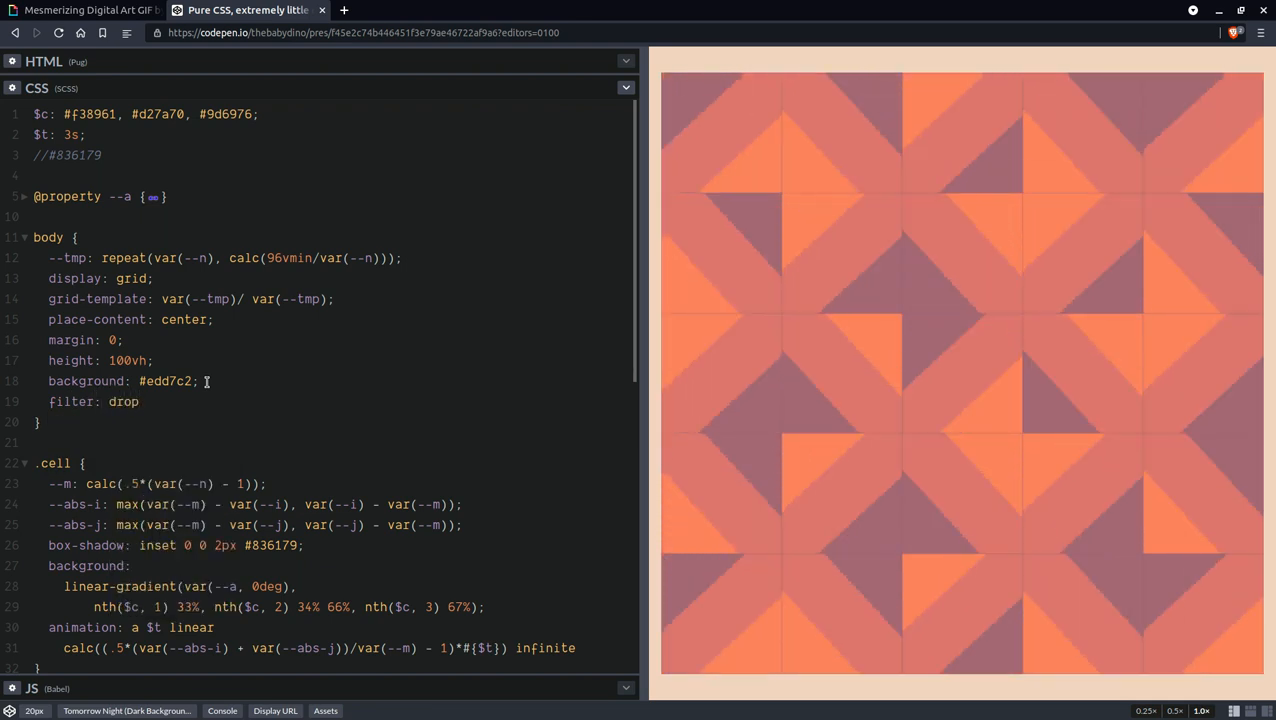
pyautogui.write('-shadow(0 0')
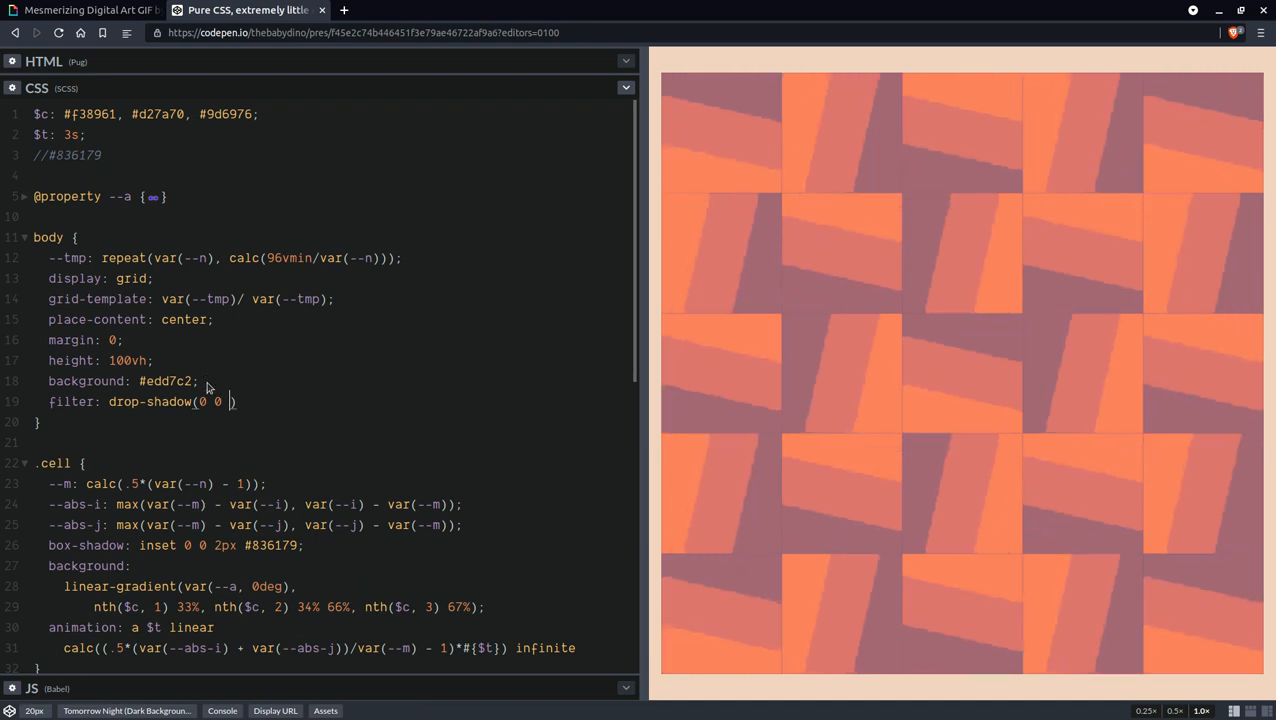
pyautogui.write('2px #836179)')
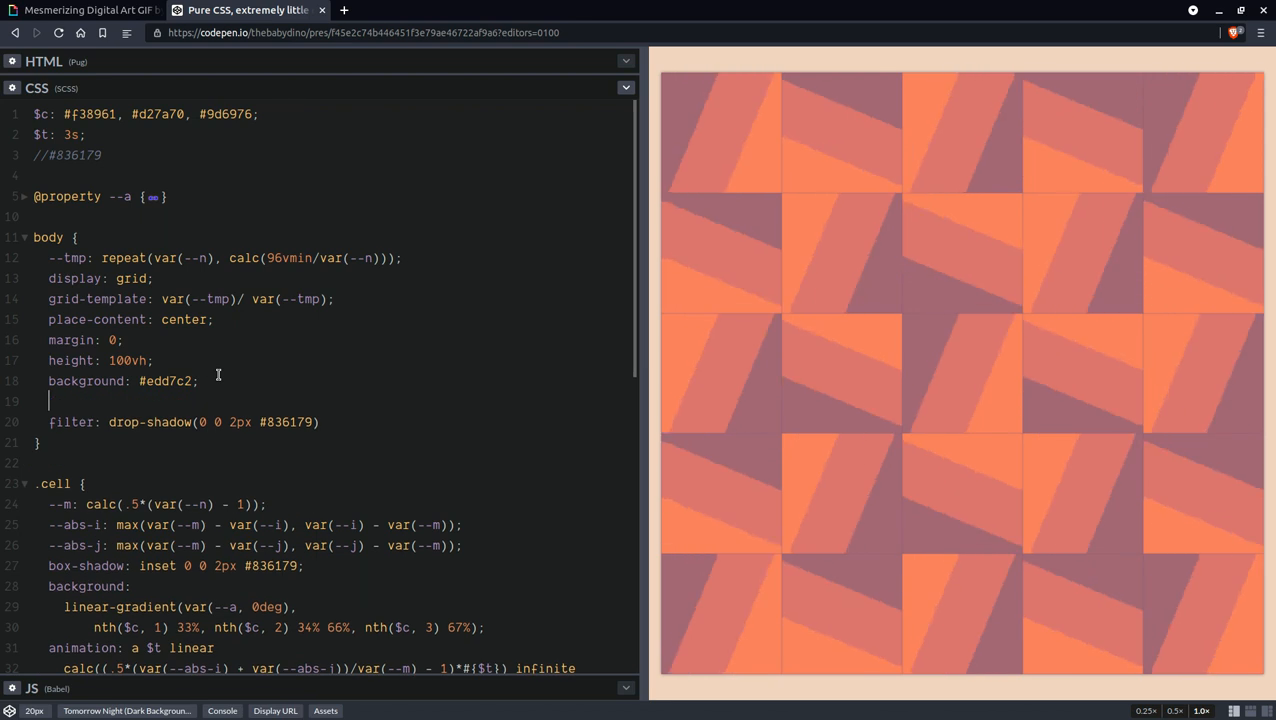
pyautogui.write('color: #836179;')
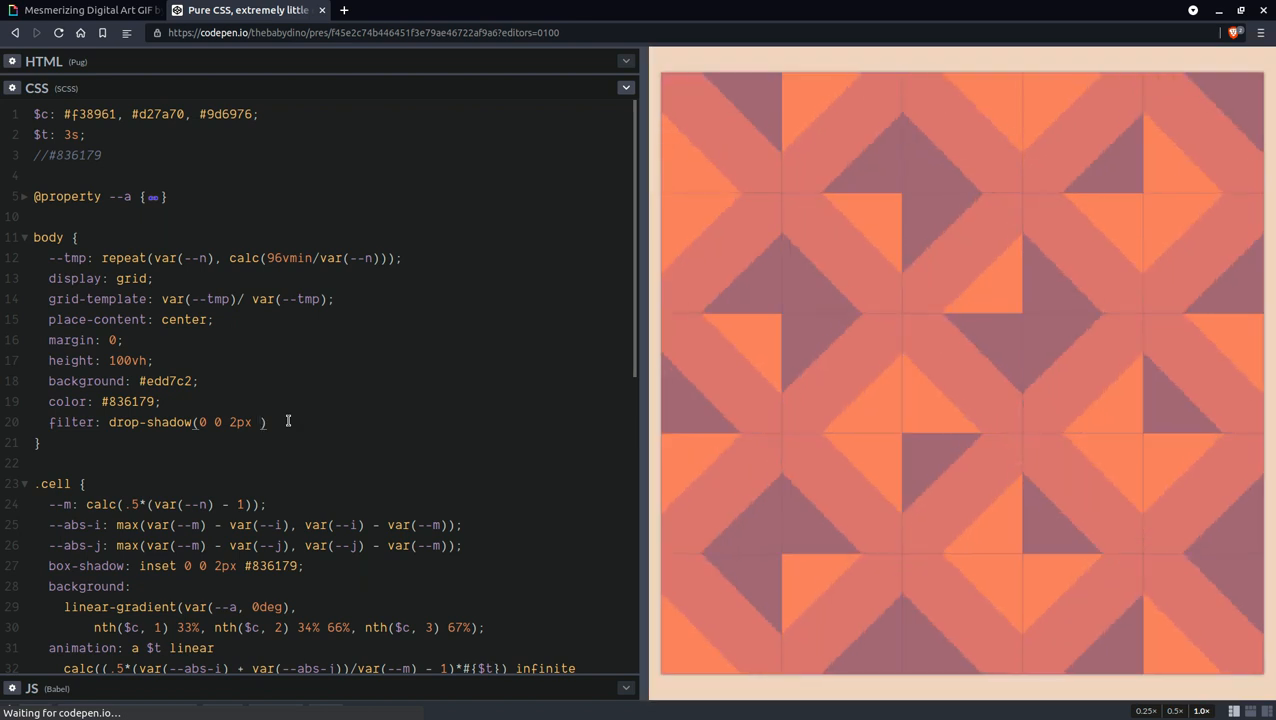
pyautogui.write('currentcolor')
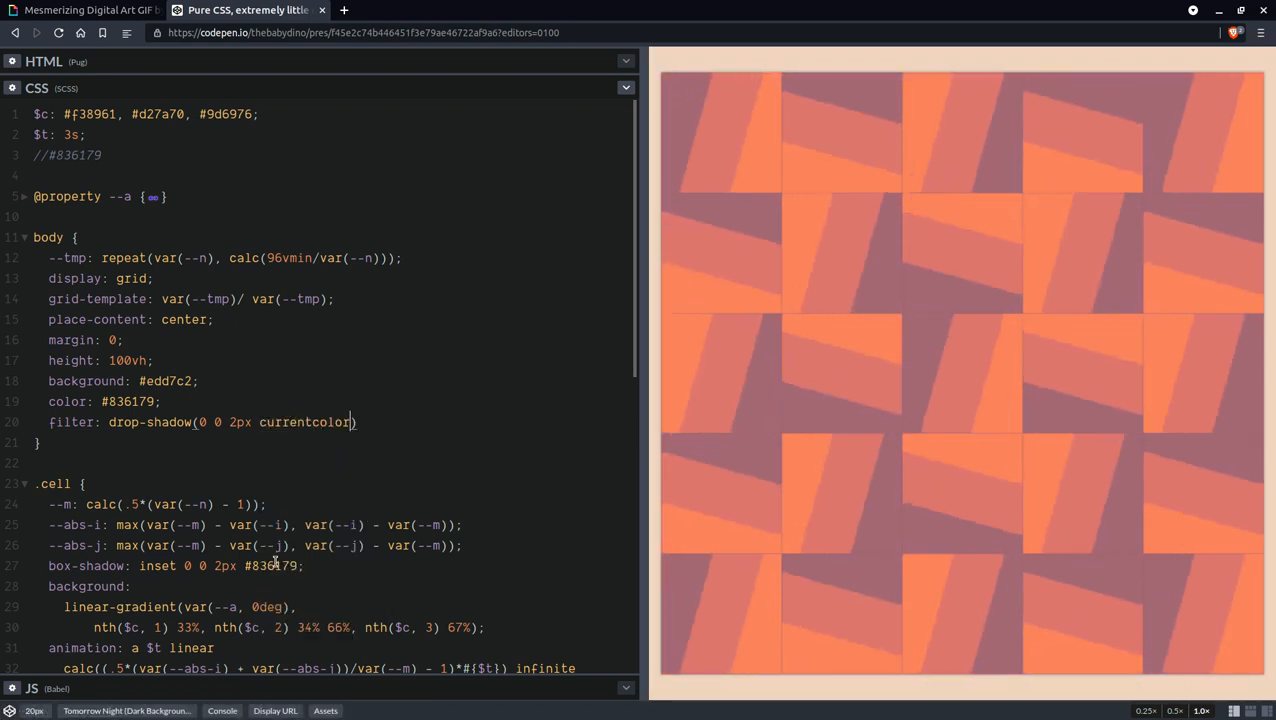
pyautogui.write('cu')
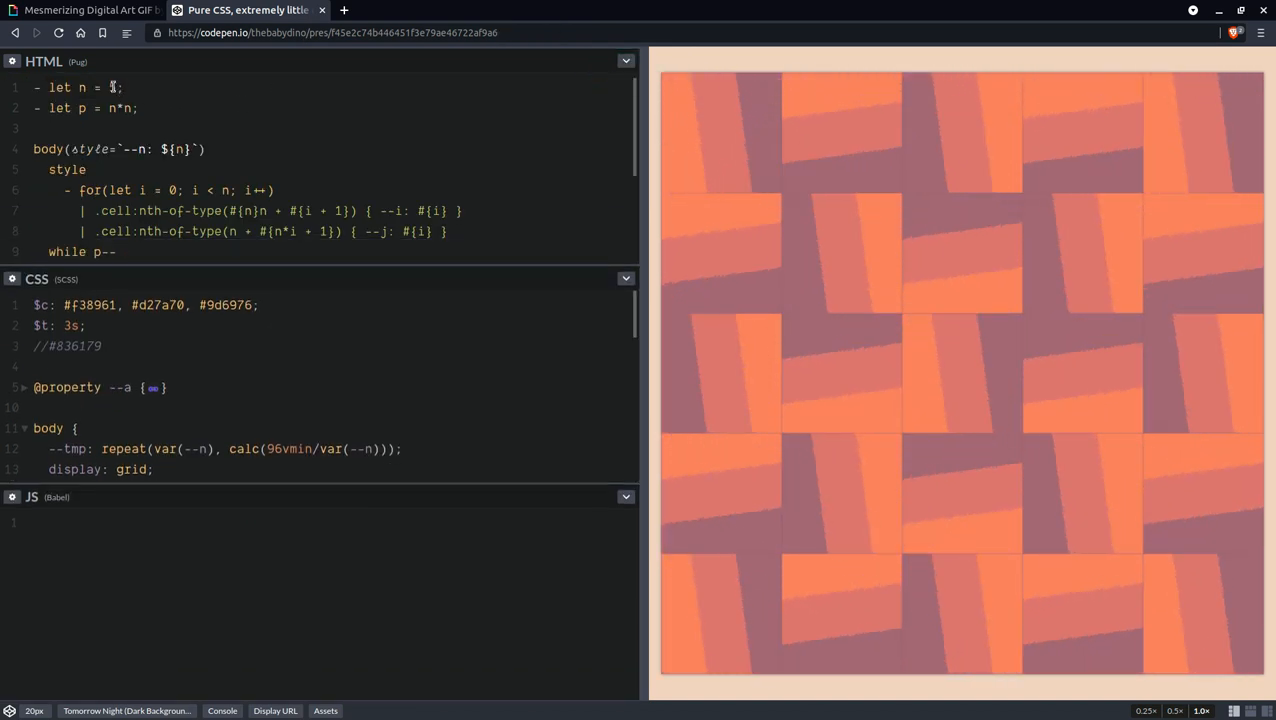
# Step: Change the Pug variable n from 5 to 20 to enlarge the grid
pyautogui.write('0')
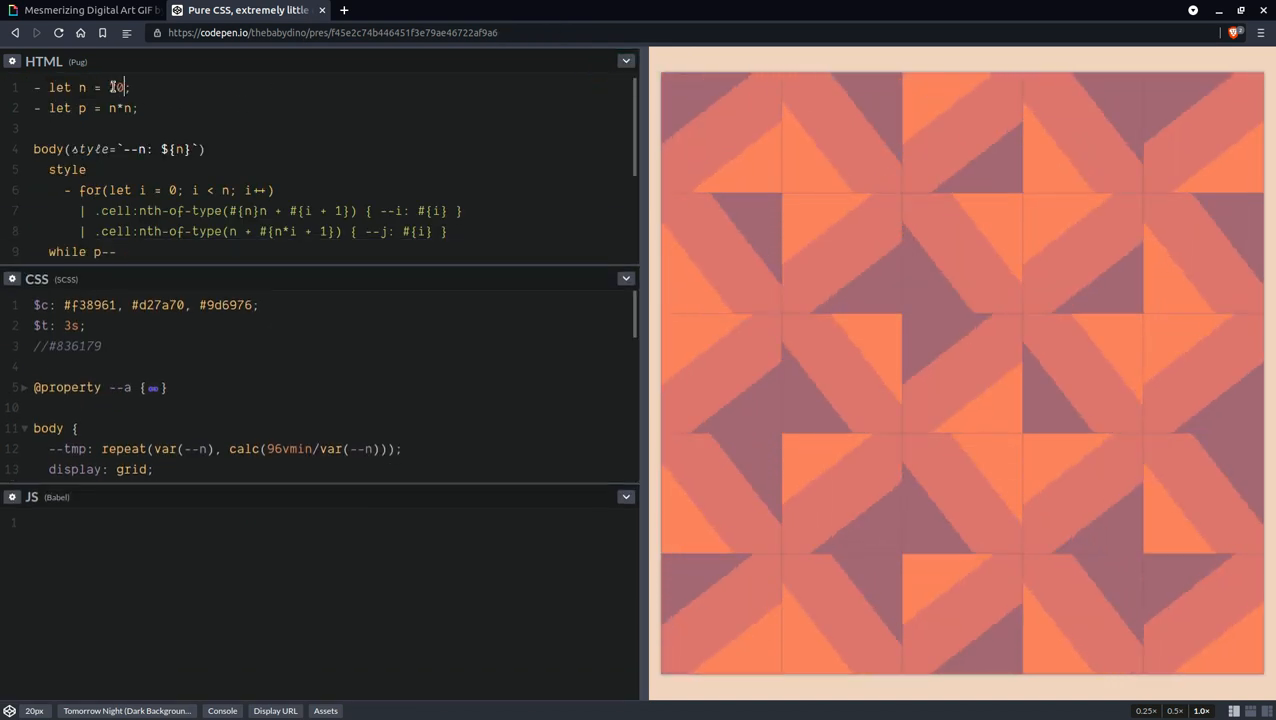
pyautogui.write('20')
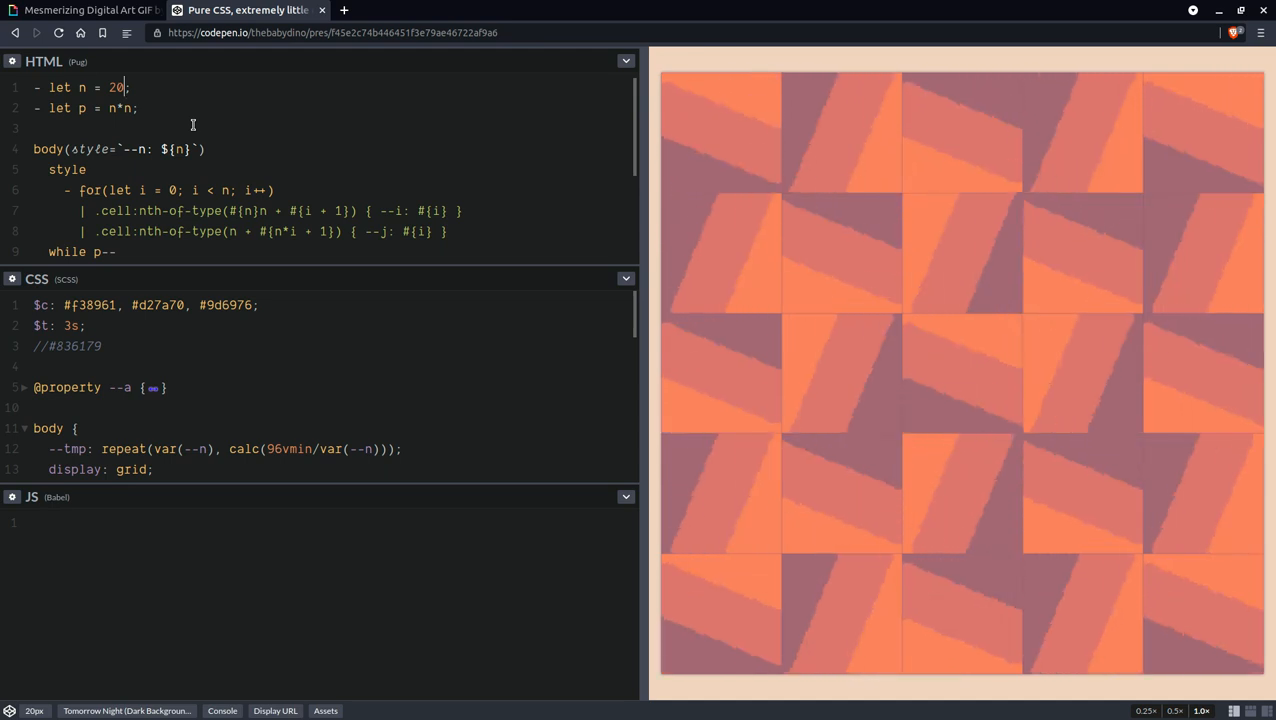